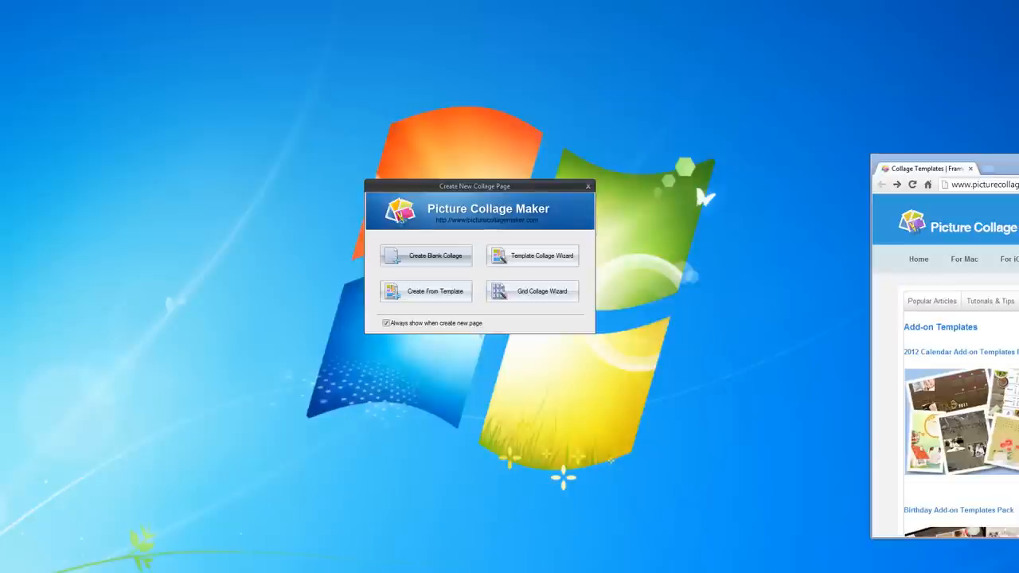
{"action": "mouse_move", "coordinate": [430, 238]}
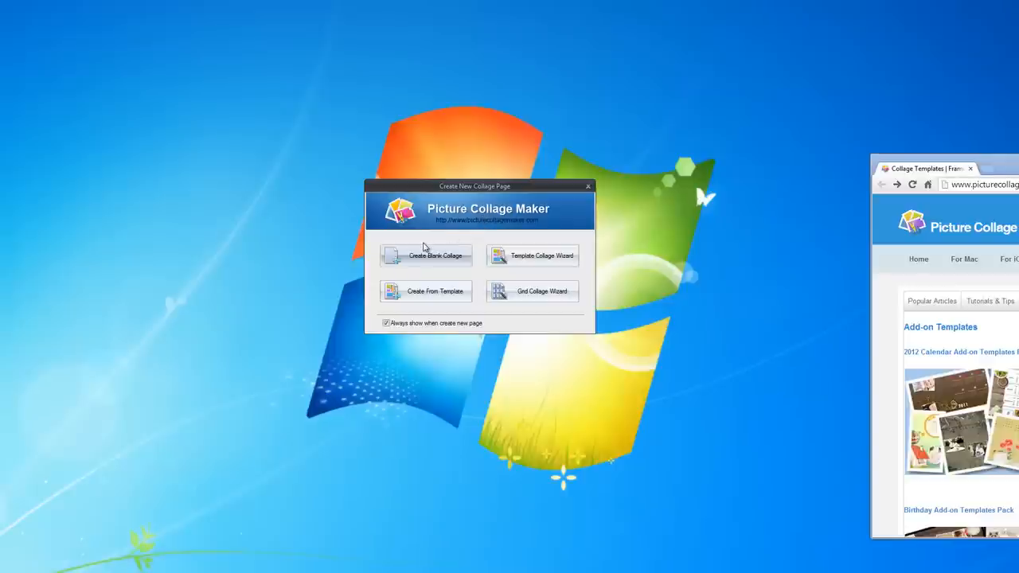
{"action": "mouse_move", "coordinate": [531, 255]}
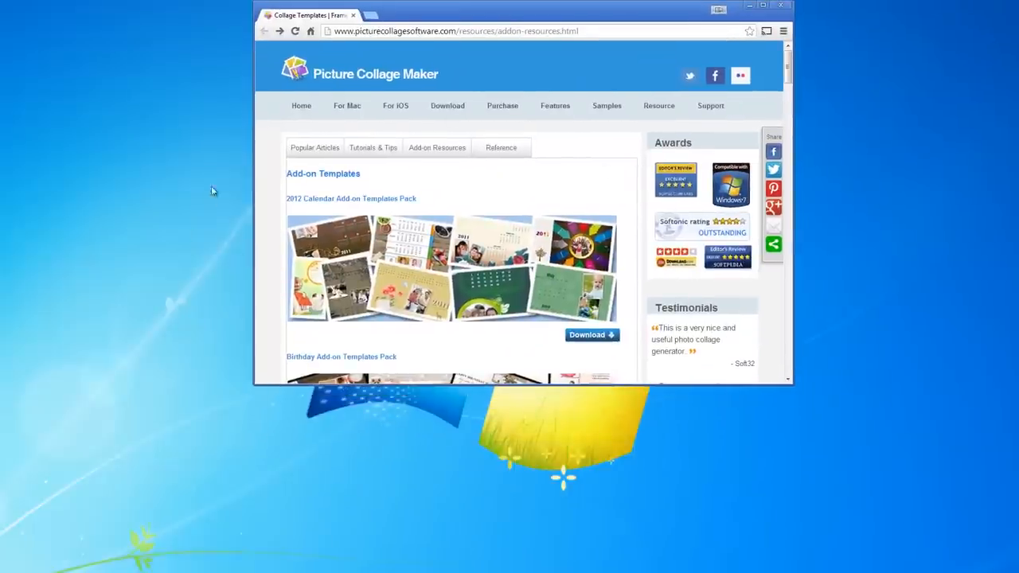
{"action": "mouse_move", "coordinate": [402, 242]}
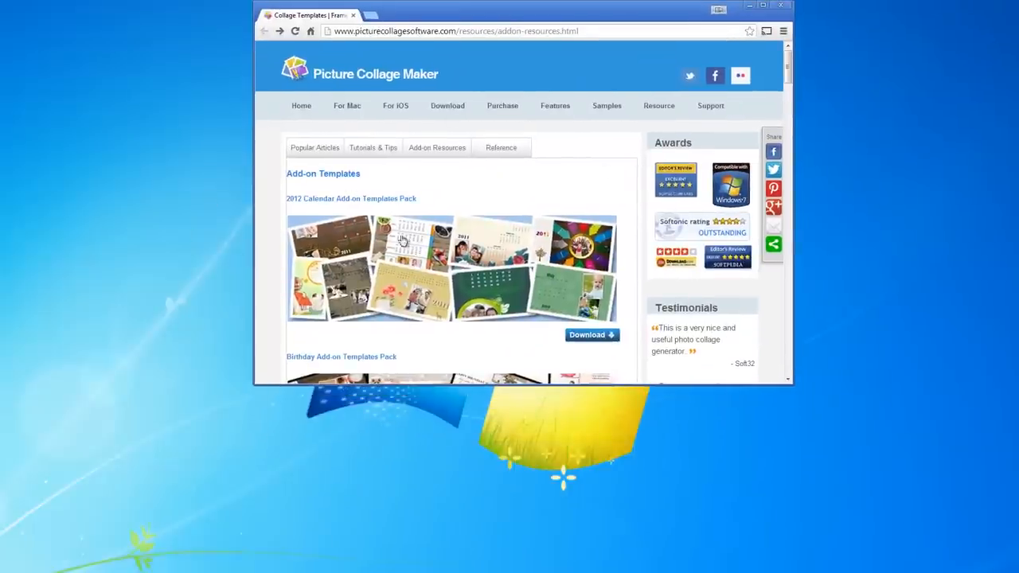
Scroll down the Add-on Templates page to the Halloween and New Year packs
{"action": "scroll", "scroll_direction": "down", "scroll_amount": 3}
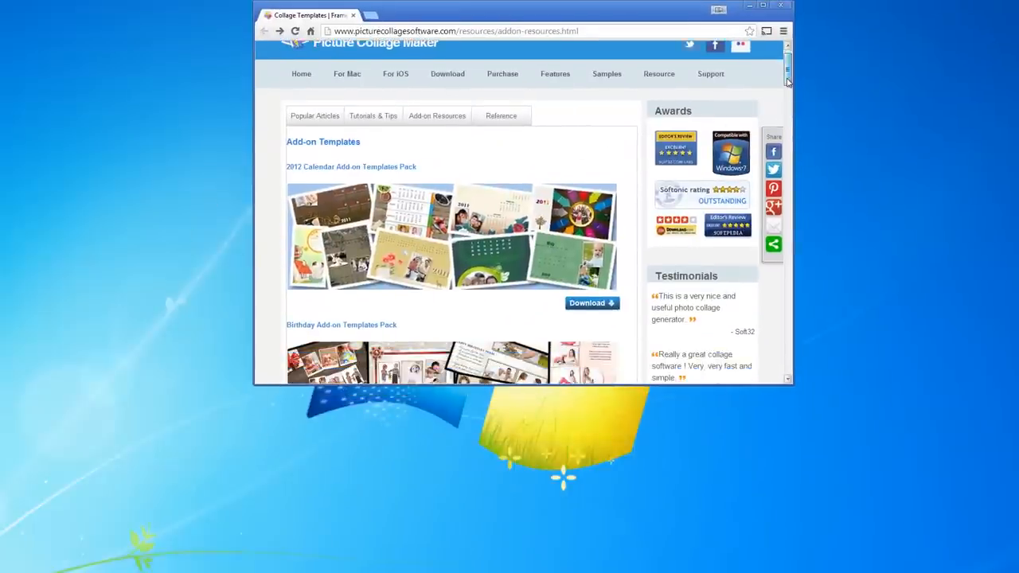
{"action": "scroll", "scroll_direction": "down", "scroll_amount": 3}
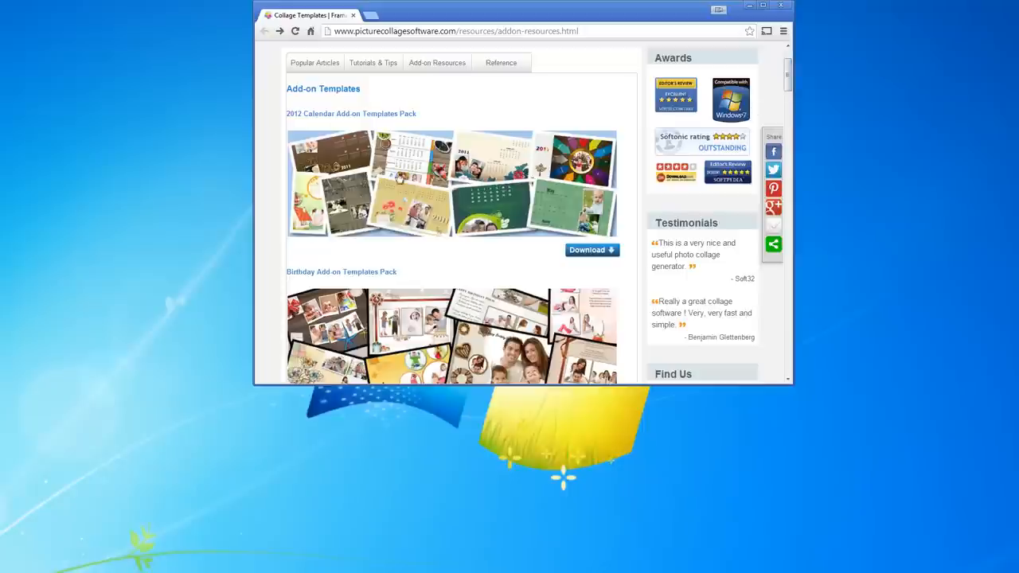
{"action": "scroll", "scroll_direction": "down", "scroll_amount": 3}
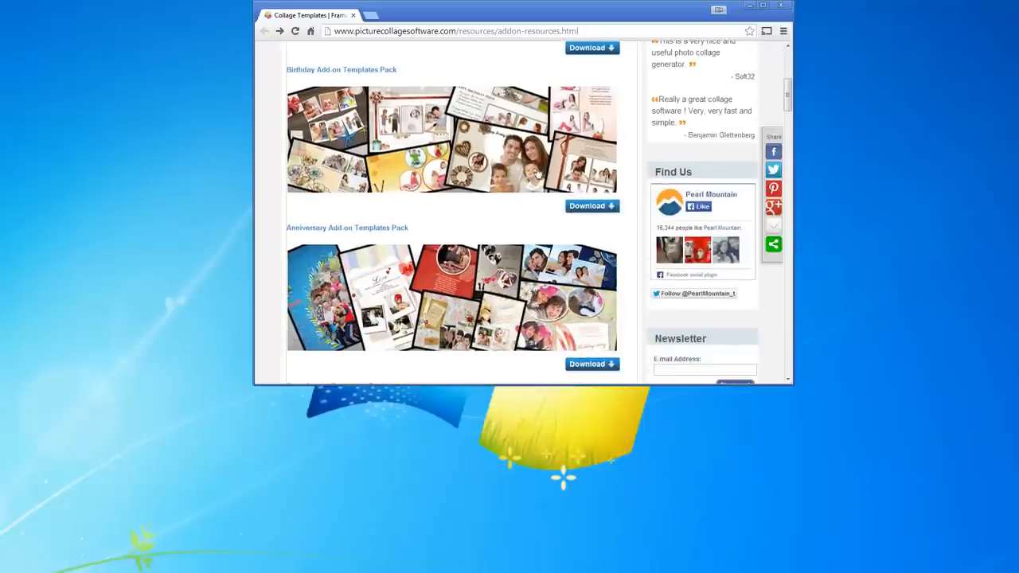
{"action": "scroll", "scroll_direction": "down", "scroll_amount": 3}
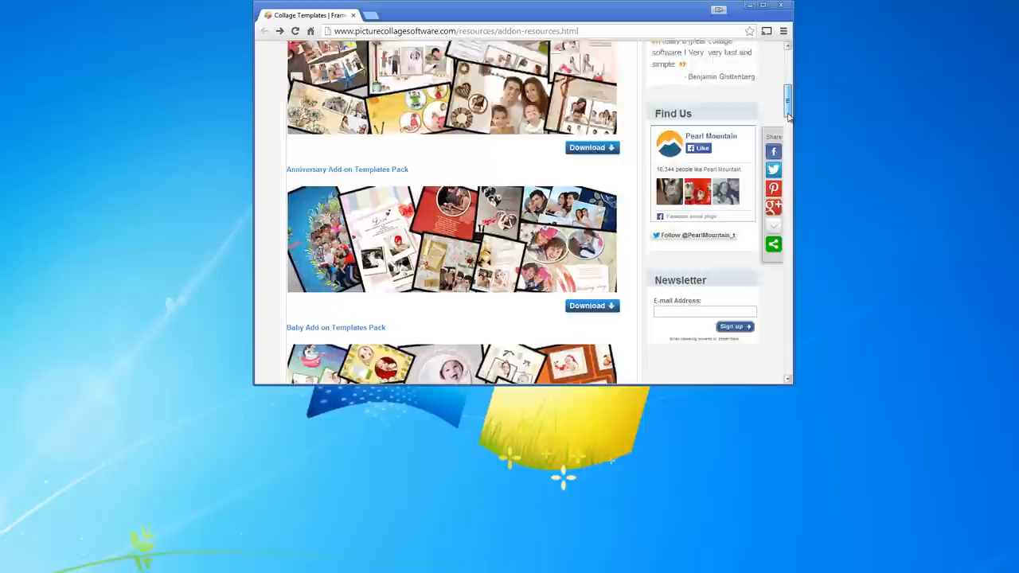
{"action": "scroll", "scroll_direction": "down", "scroll_amount": 3}
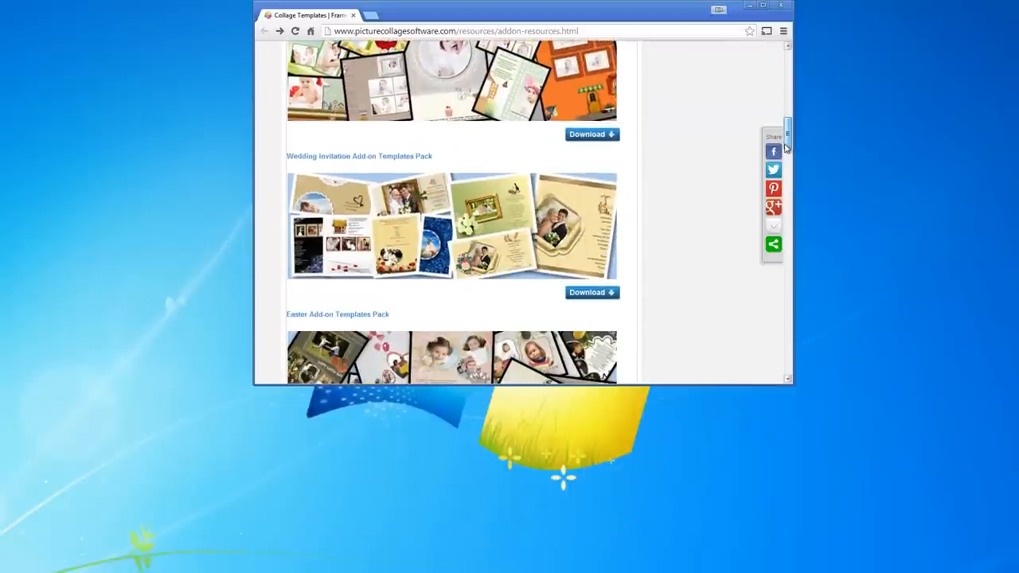
{"action": "scroll", "scroll_direction": "down", "scroll_amount": 3}
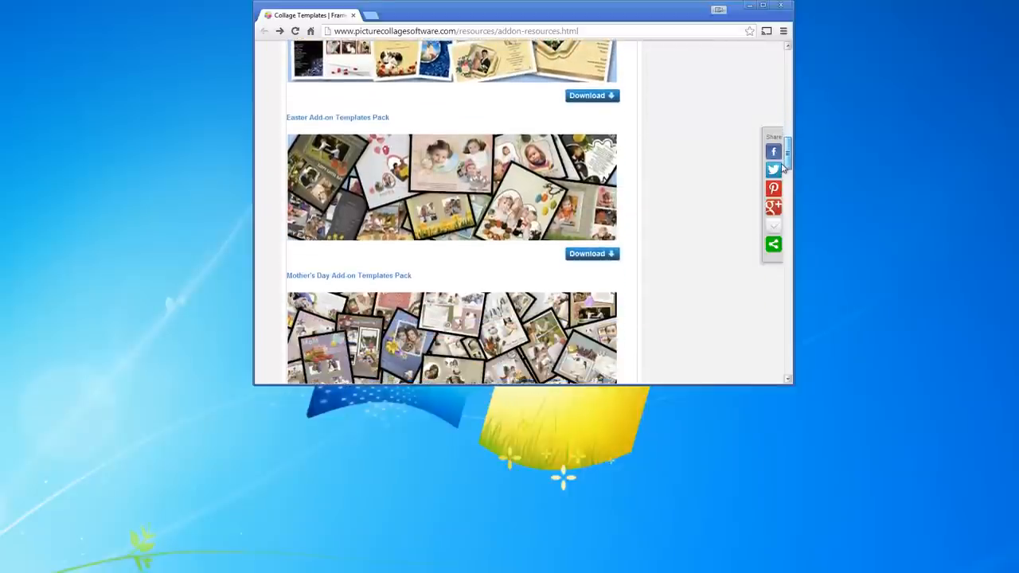
{"action": "scroll", "scroll_direction": "down", "scroll_amount": 3}
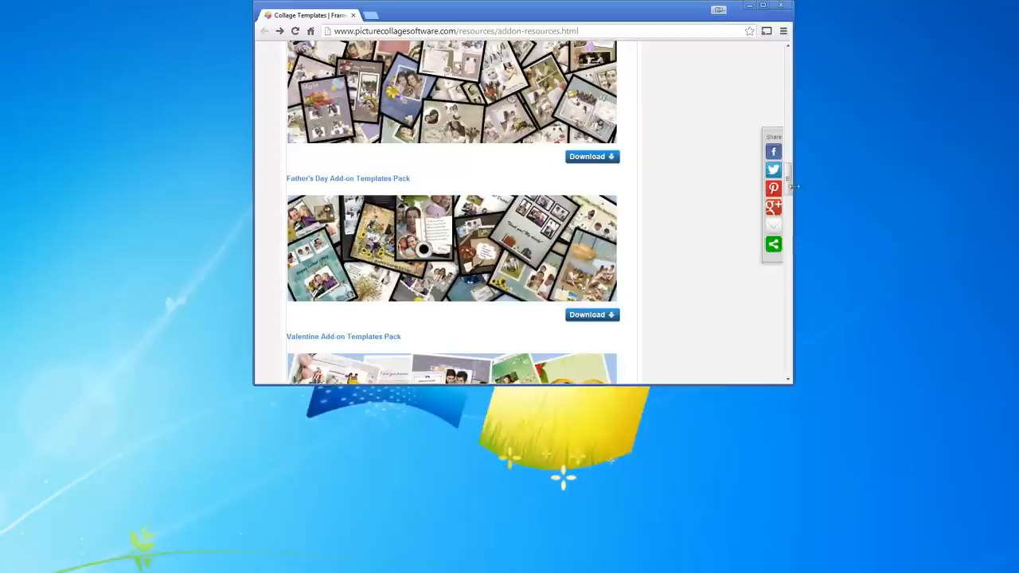
{"action": "scroll", "scroll_direction": "down", "scroll_amount": 3}
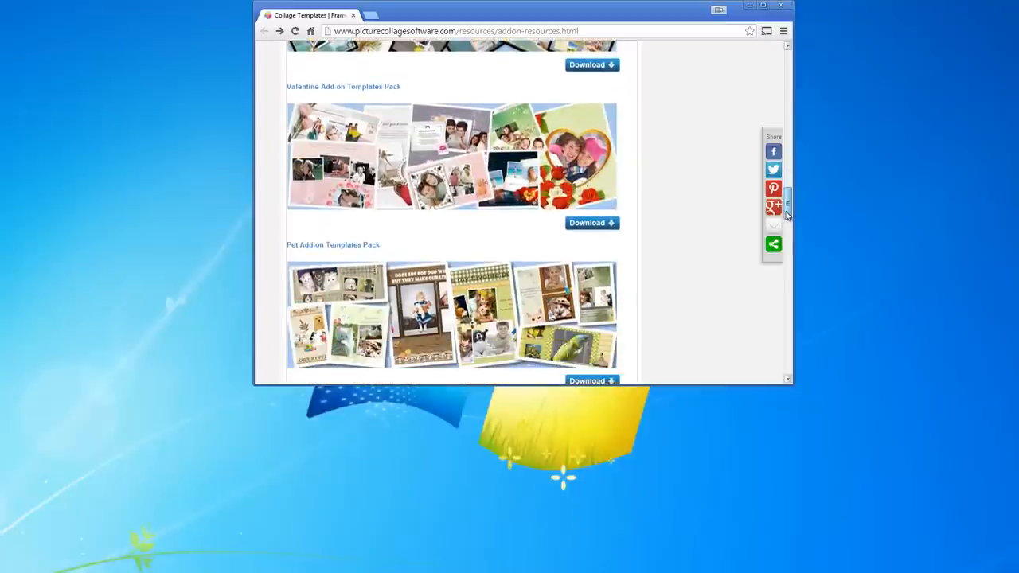
{"action": "scroll", "scroll_direction": "down", "scroll_amount": 3}
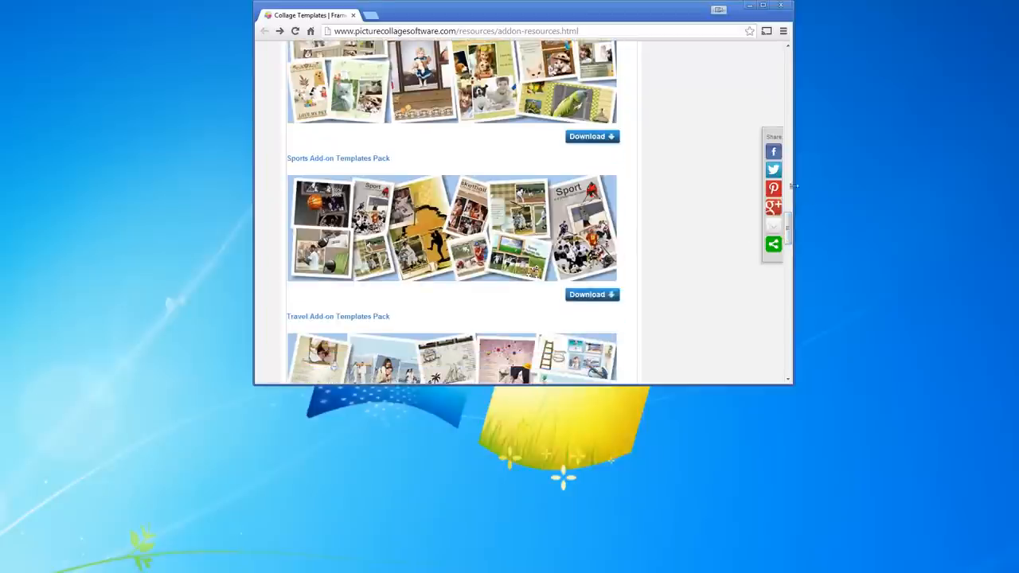
{"action": "scroll", "scroll_direction": "down", "scroll_amount": 3}
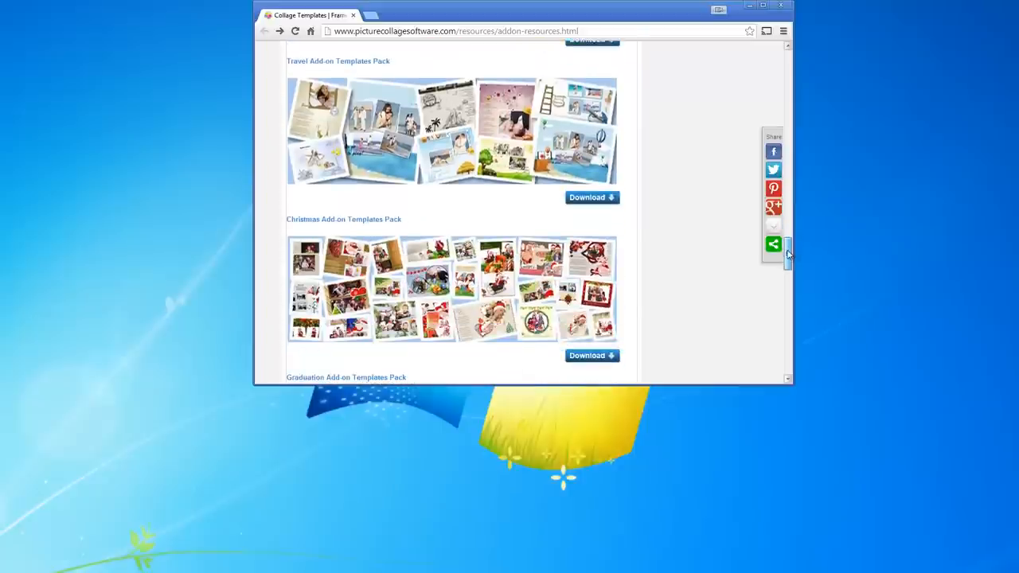
{"action": "scroll", "scroll_direction": "down", "scroll_amount": 3}
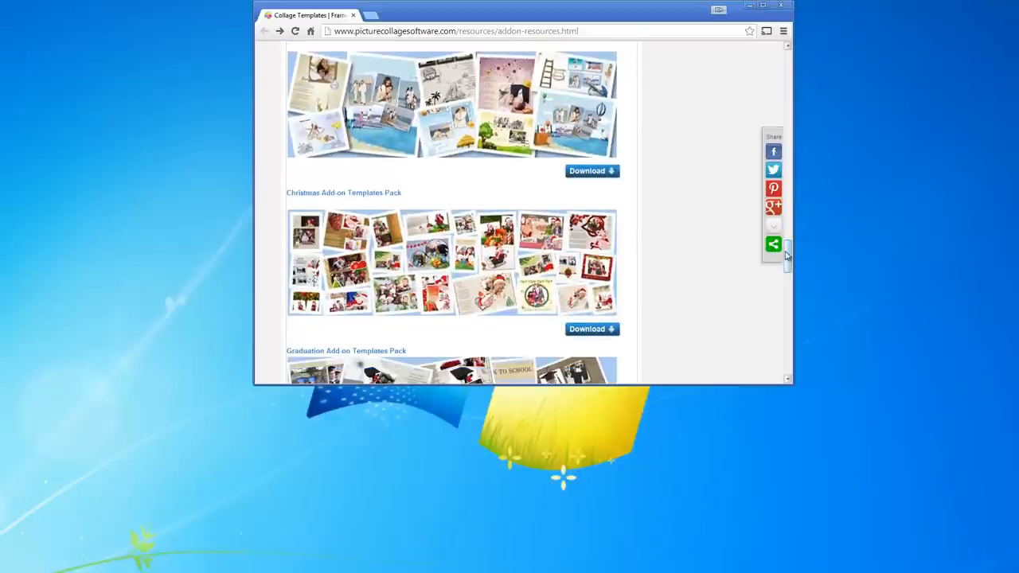
{"action": "scroll", "scroll_direction": "down", "scroll_amount": 3}
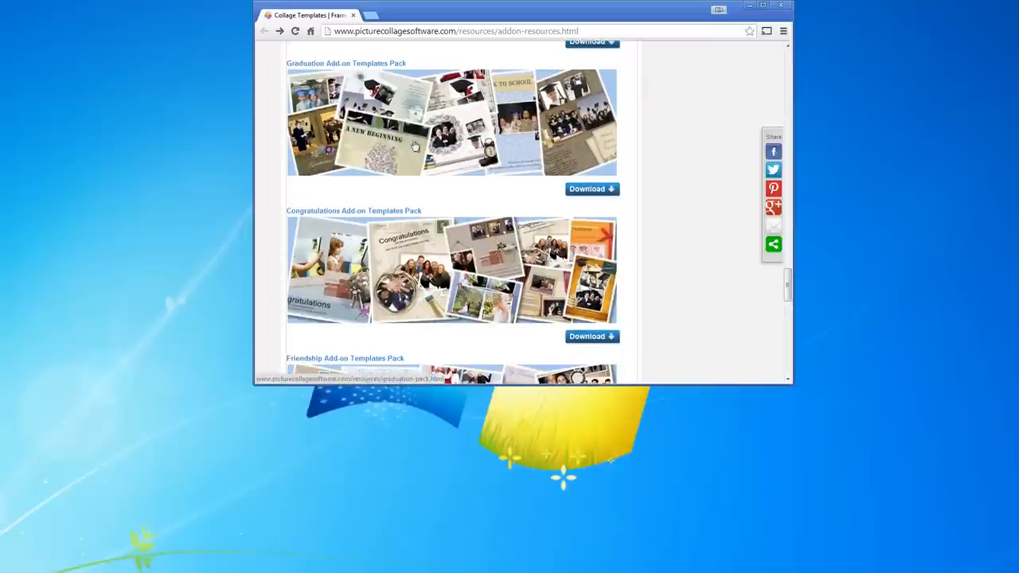
{"action": "scroll", "scroll_direction": "down", "scroll_amount": 3}
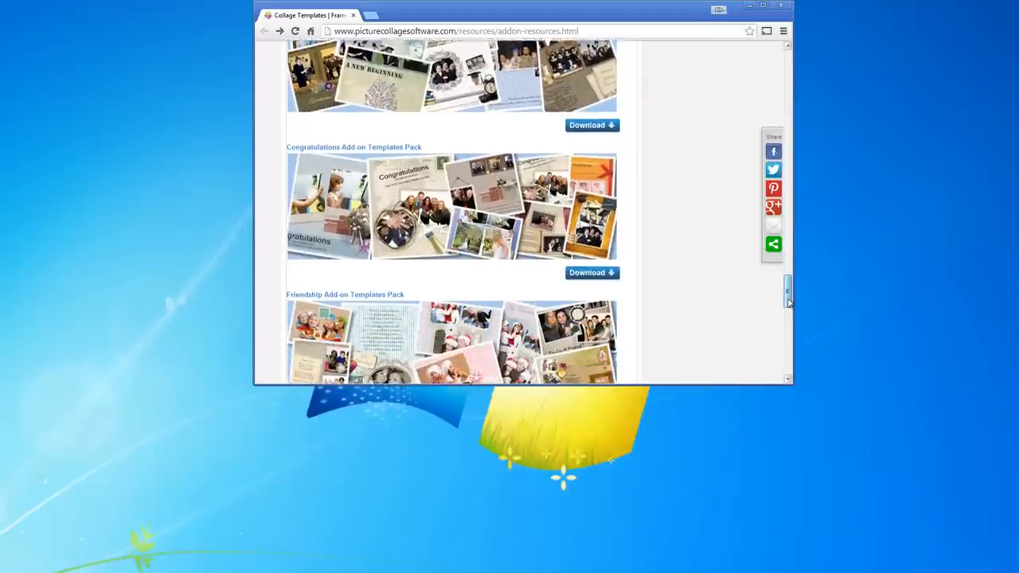
{"action": "scroll", "scroll_direction": "down", "scroll_amount": 3}
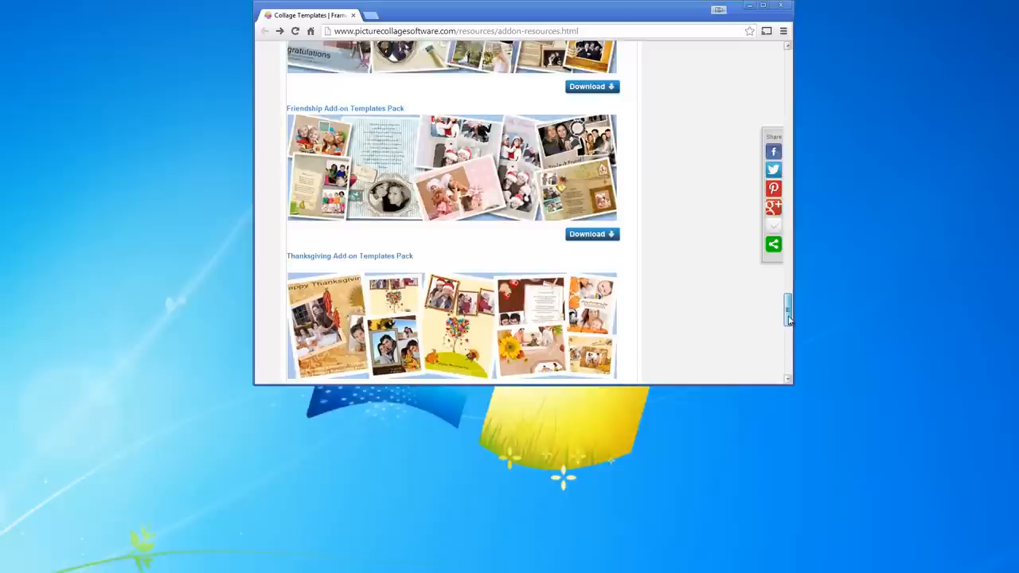
{"action": "scroll", "scroll_direction": "down", "scroll_amount": 3}
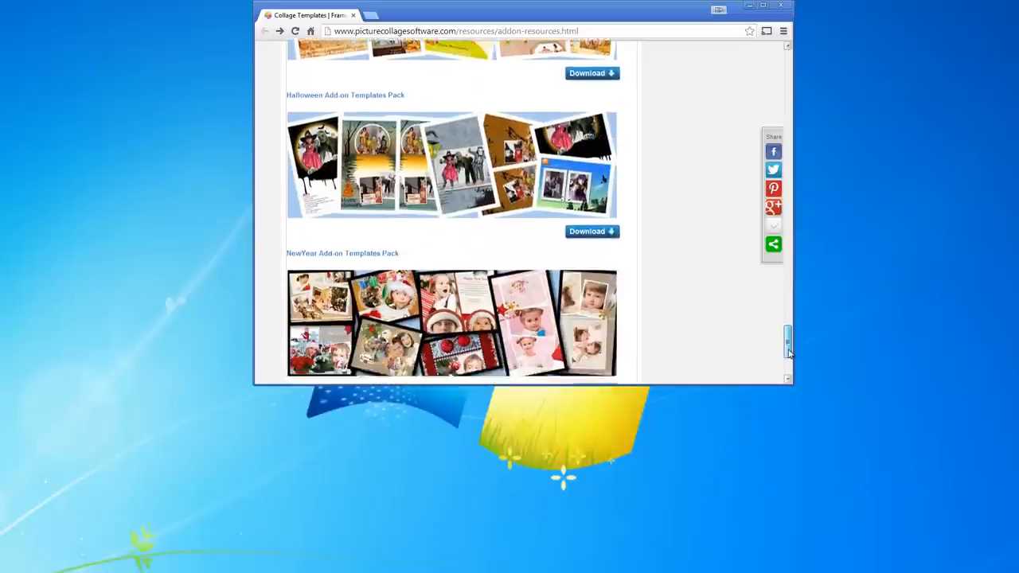
{"action": "scroll", "scroll_direction": "down", "scroll_amount": 3}
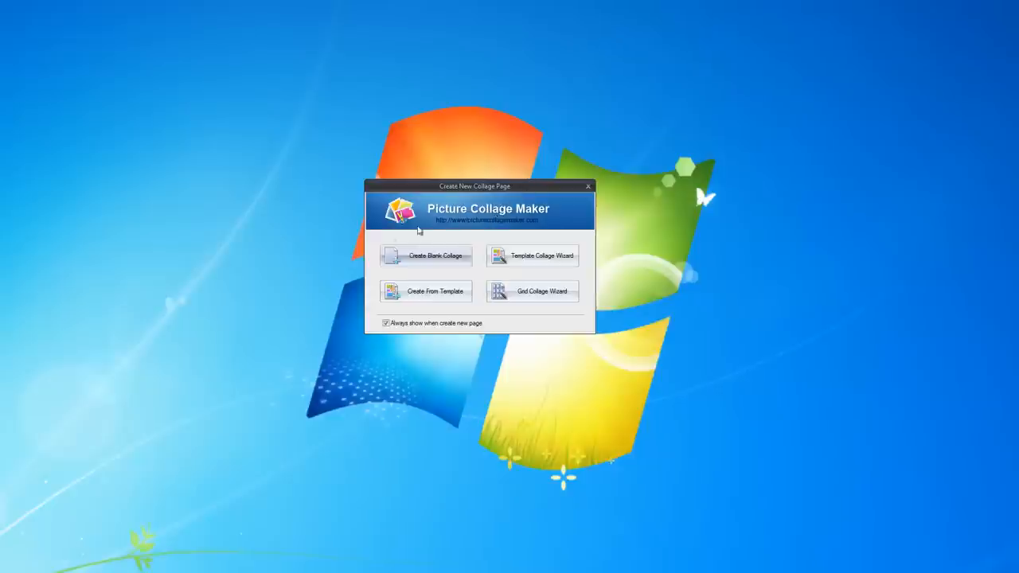
{"action": "mouse_move", "coordinate": [426, 255]}
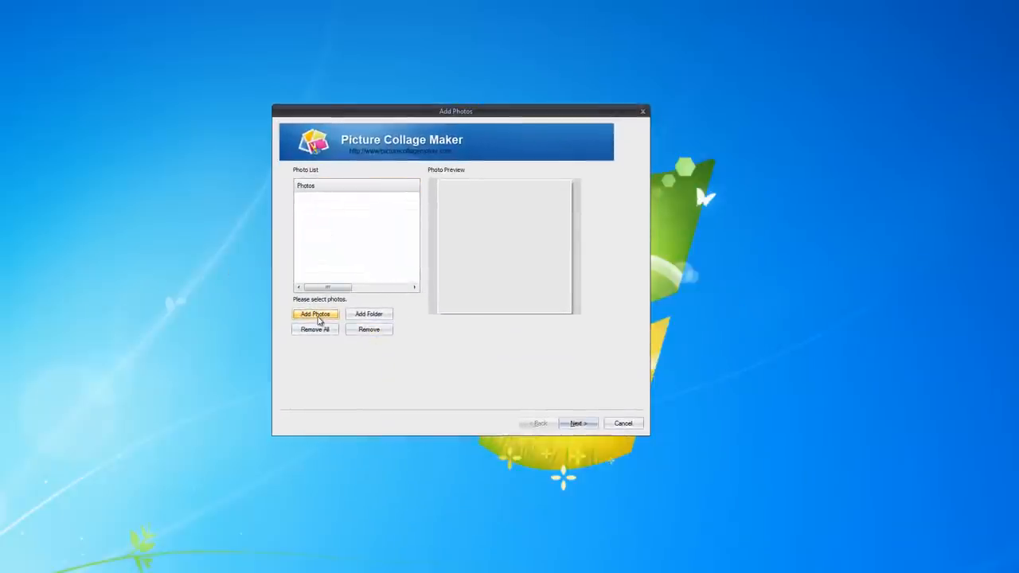
{"action": "mouse_move", "coordinate": [323, 224]}
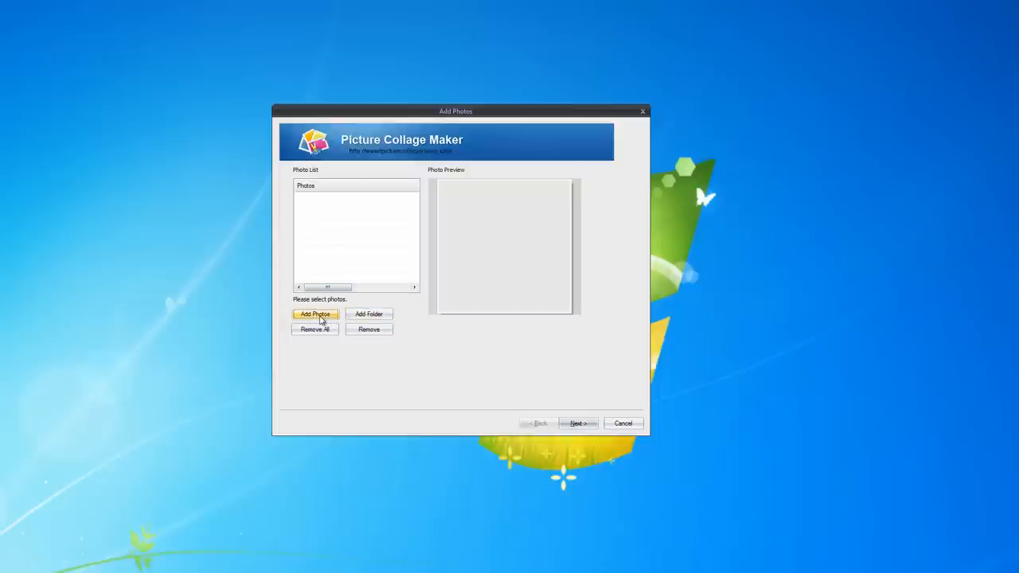
Add the photos from CollageItDemo > Family to the photo list and continue to template selection
{"action": "left_click", "coordinate": [315, 314]}
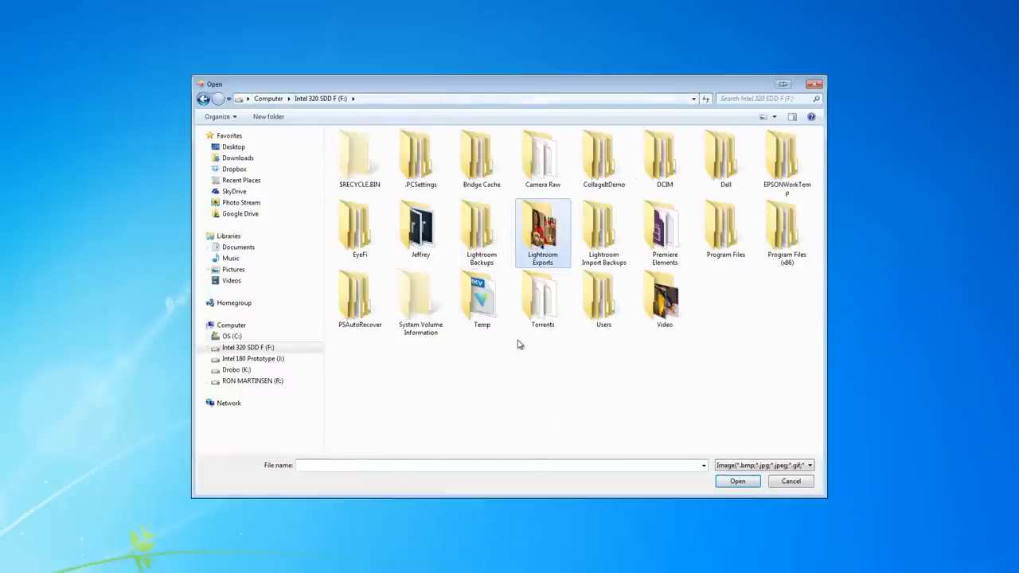
{"action": "mouse_move", "coordinate": [603, 156]}
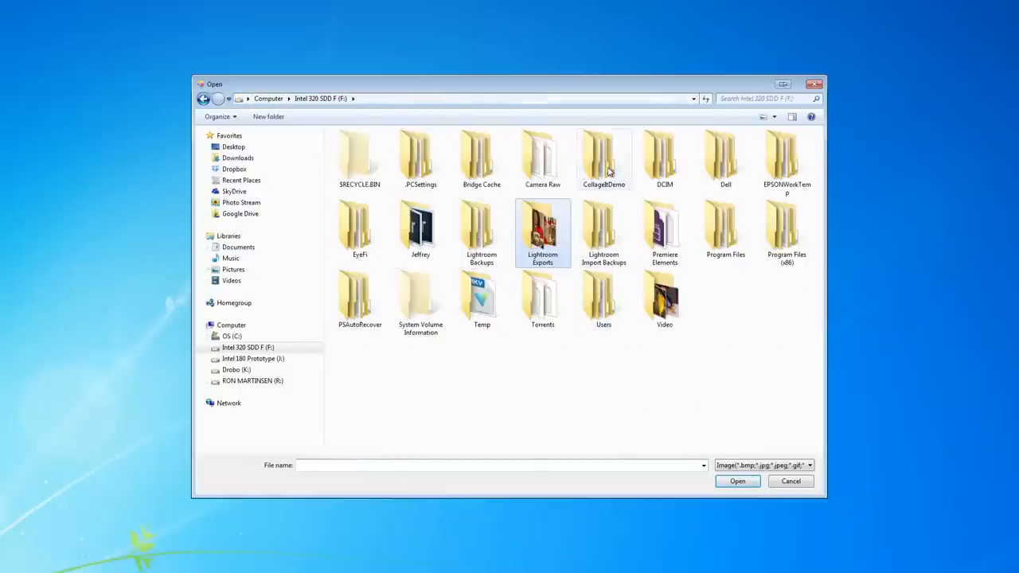
{"action": "double_click", "coordinate": [603, 156]}
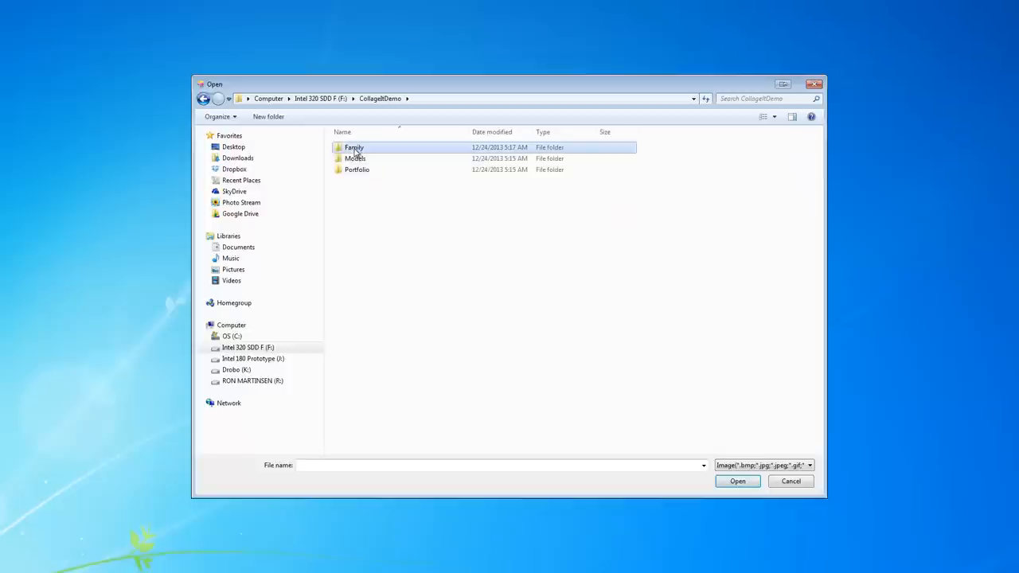
{"action": "double_click", "coordinate": [354, 146]}
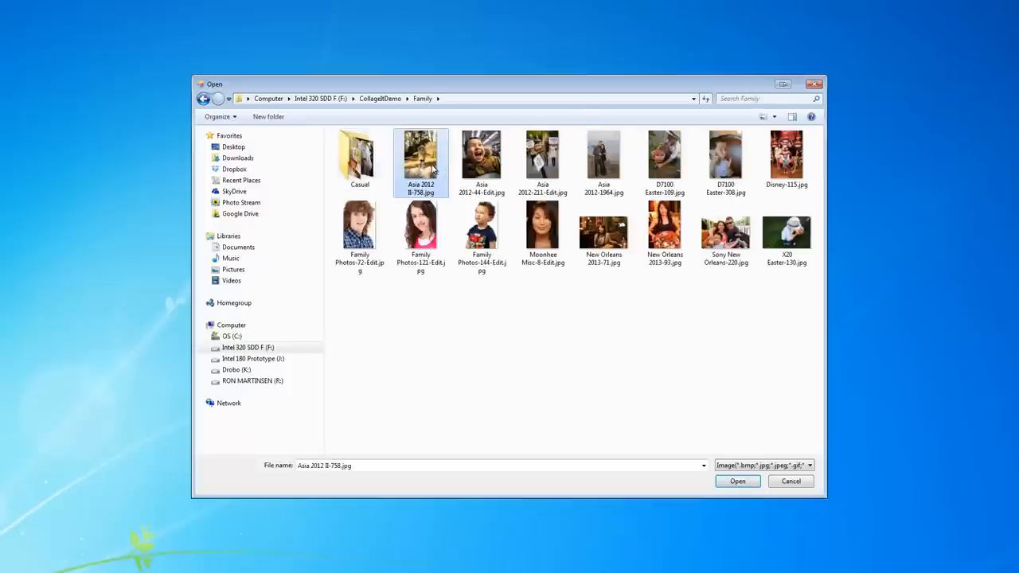
{"action": "mouse_move", "coordinate": [664, 231]}
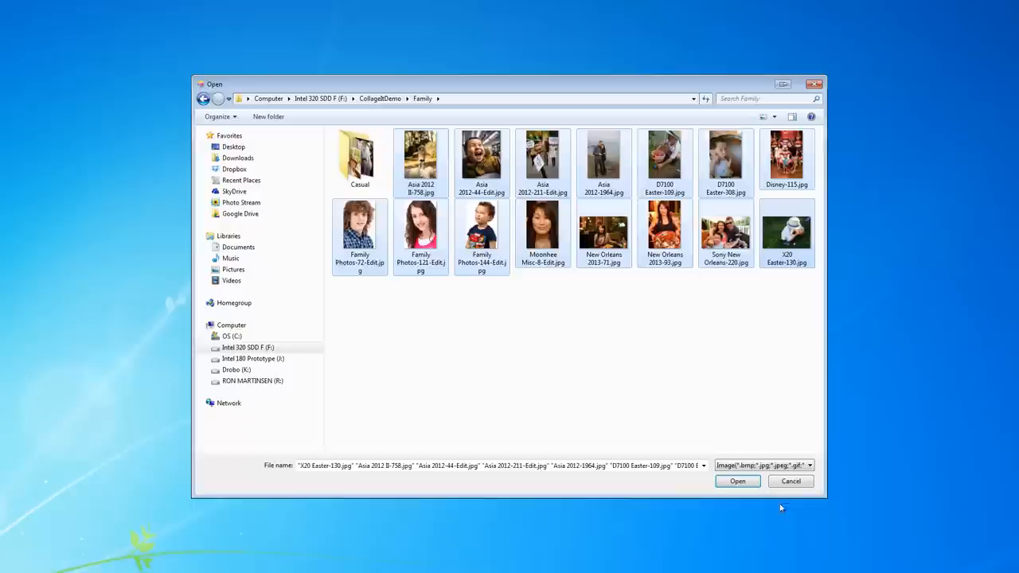
{"action": "left_click", "coordinate": [736, 480]}
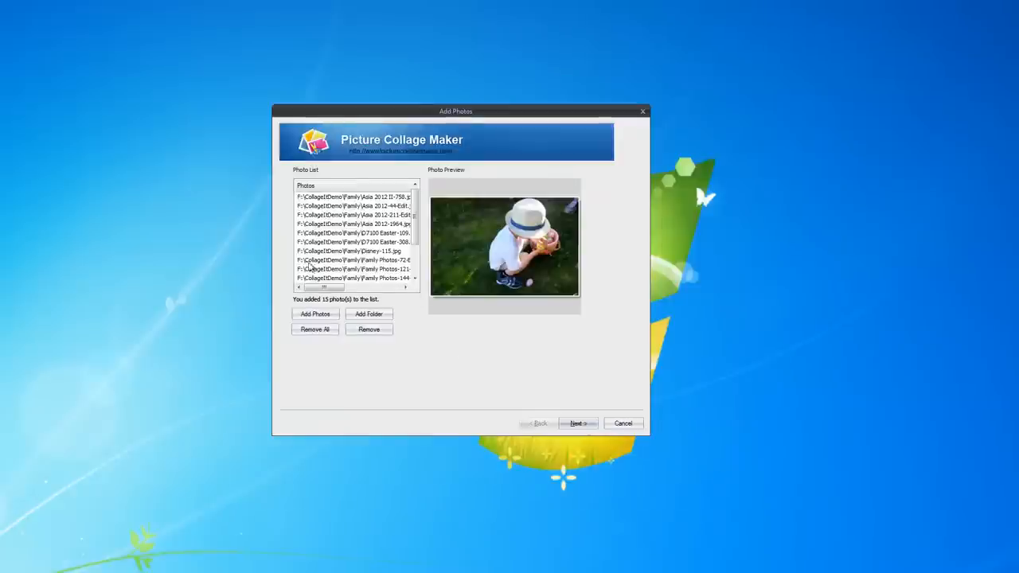
{"action": "left_click", "coordinate": [577, 424]}
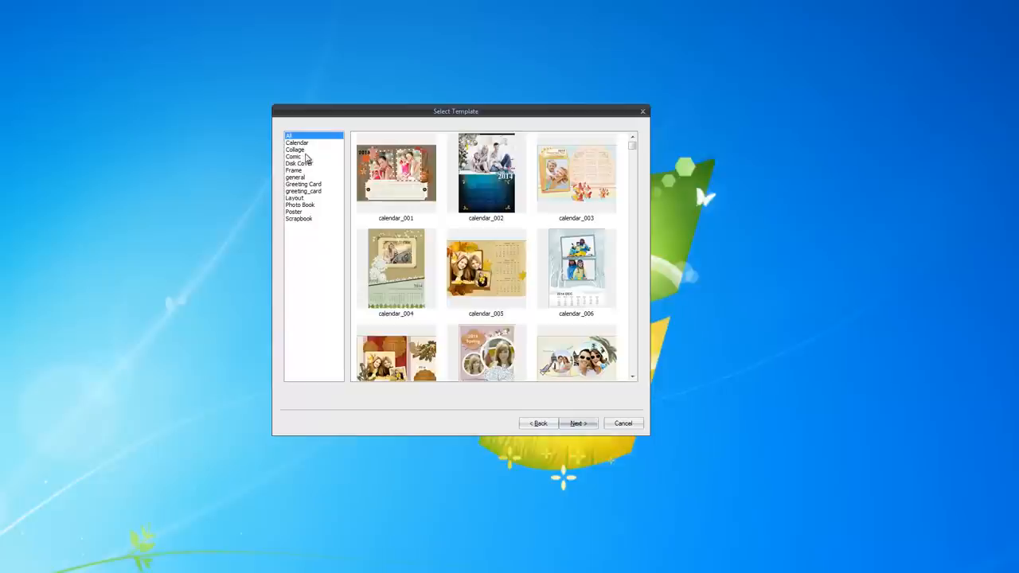
Browse the collage, greeting card and CD template categories, noting photo wall_002
{"action": "left_click", "coordinate": [295, 150]}
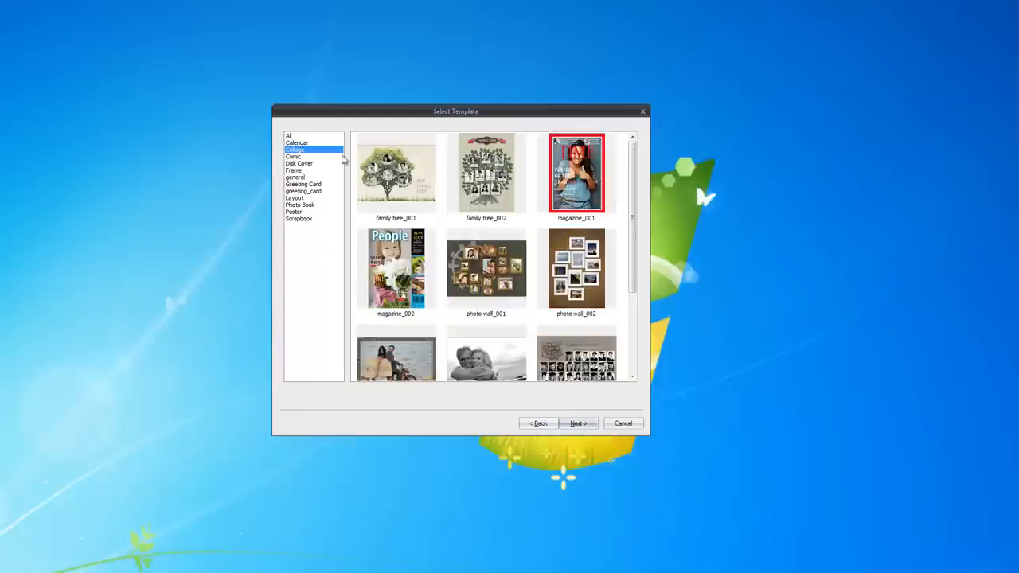
{"action": "left_click", "coordinate": [576, 268]}
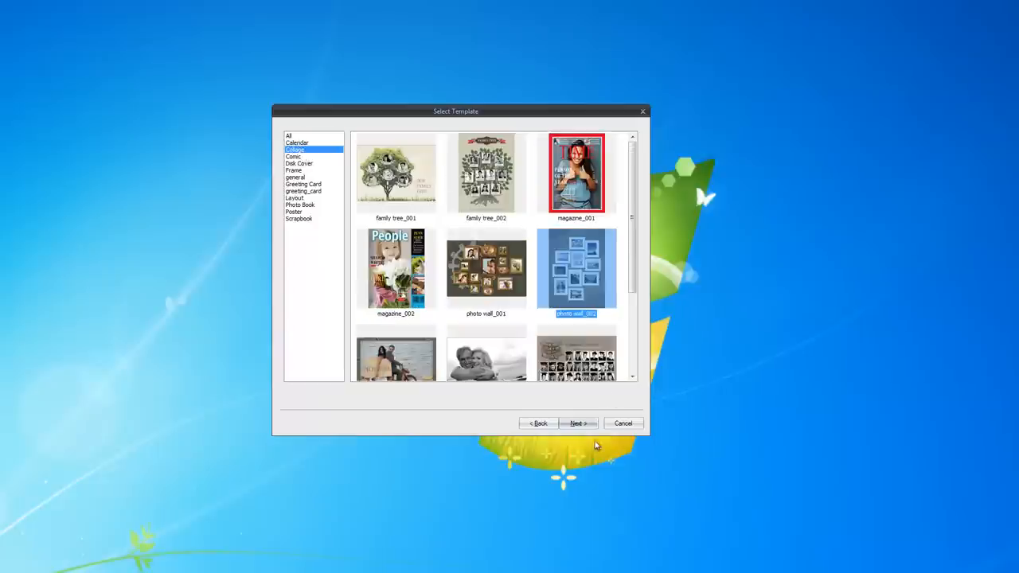
{"action": "scroll", "scroll_direction": "down", "scroll_amount": 3}
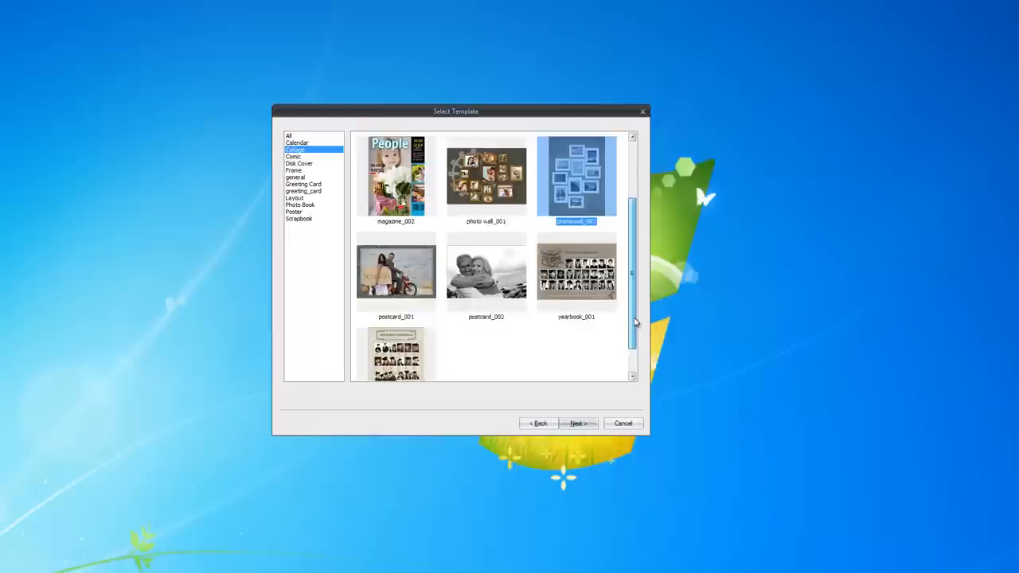
{"action": "left_click", "coordinate": [296, 176]}
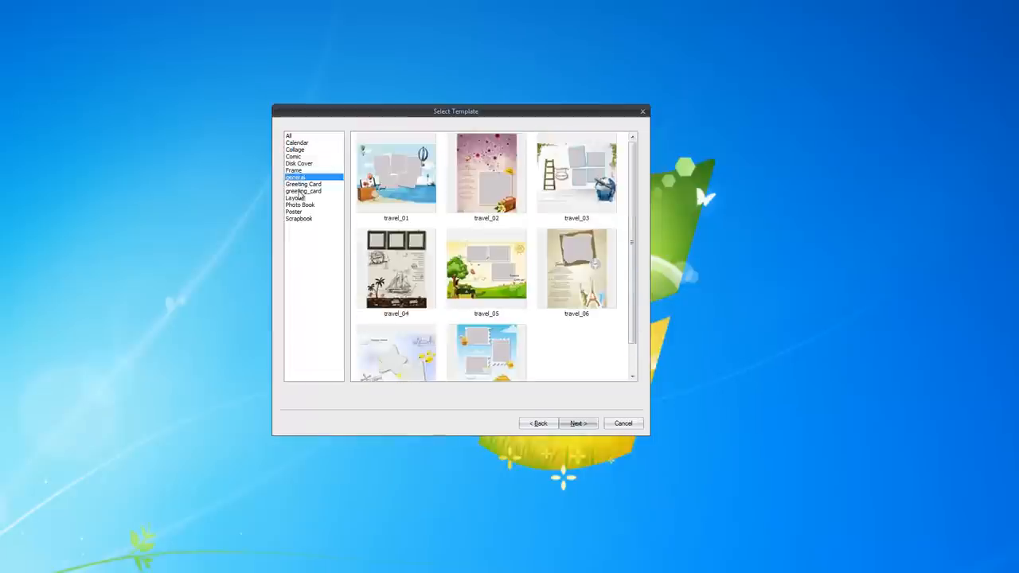
{"action": "left_click", "coordinate": [302, 191]}
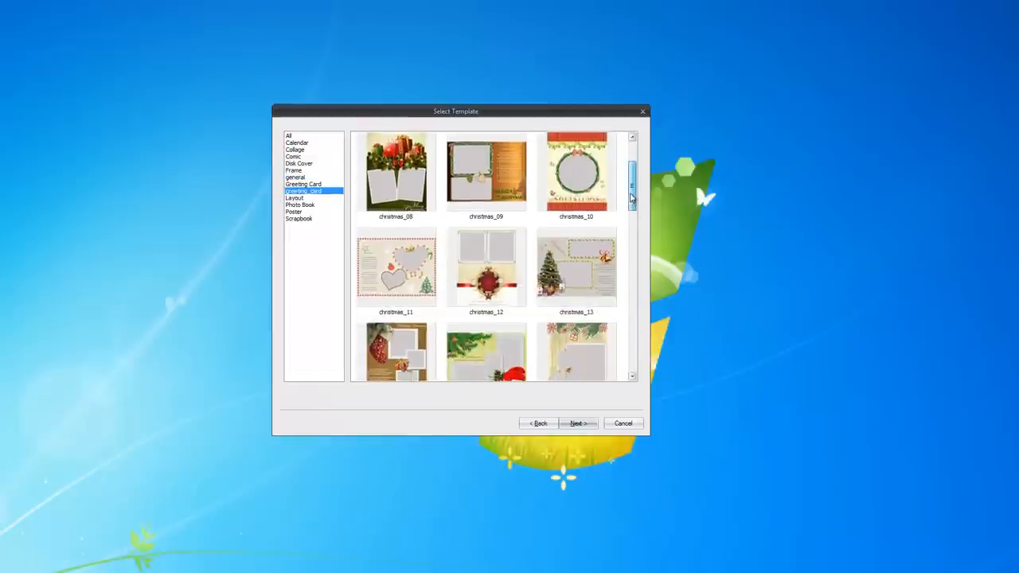
{"action": "scroll", "scroll_direction": "down", "scroll_amount": 3}
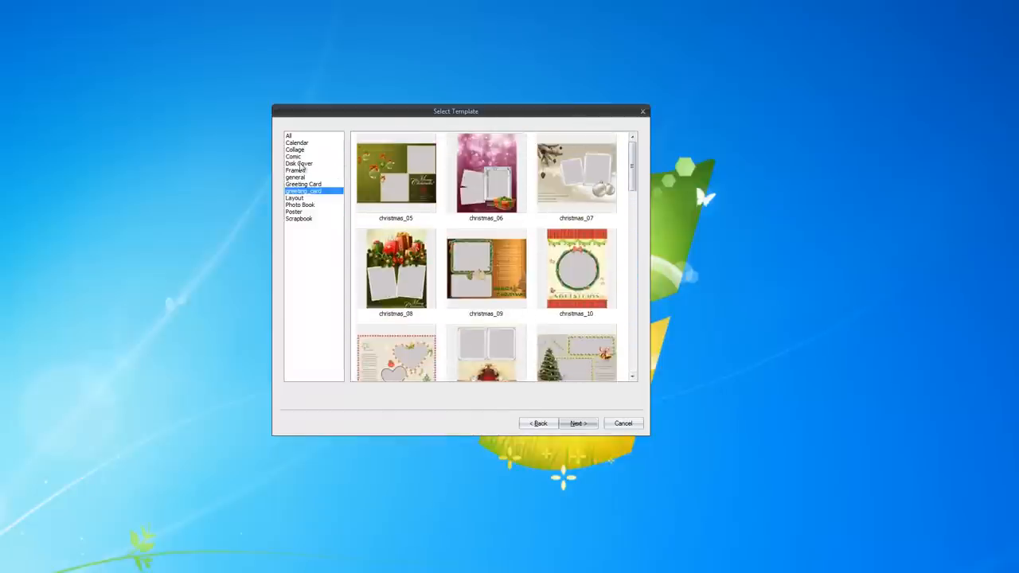
{"action": "left_click", "coordinate": [299, 162]}
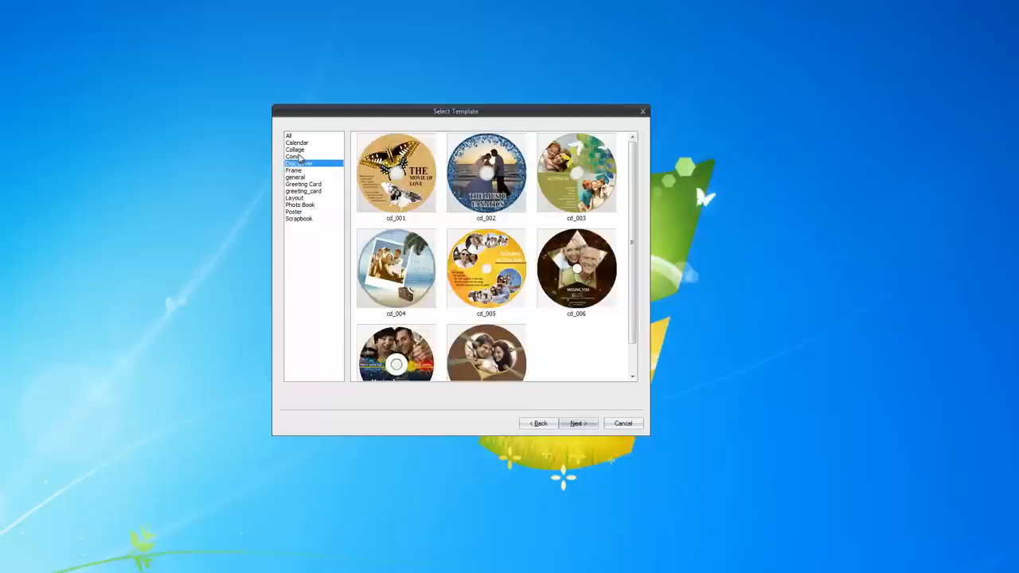
Generate the collage from the Collage > photo wall_002 template
{"action": "left_click", "coordinate": [295, 150]}
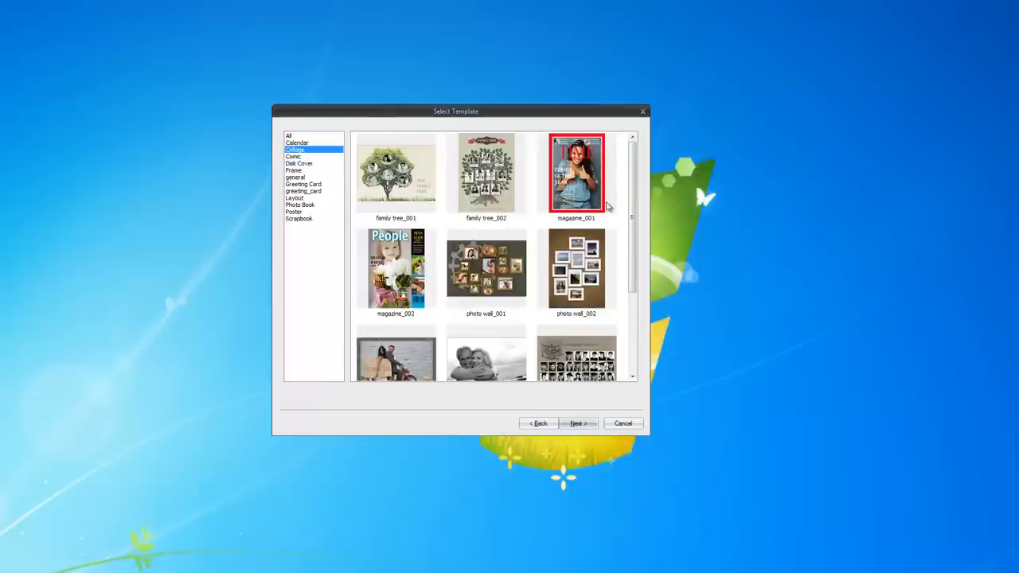
{"action": "left_click", "coordinate": [576, 268]}
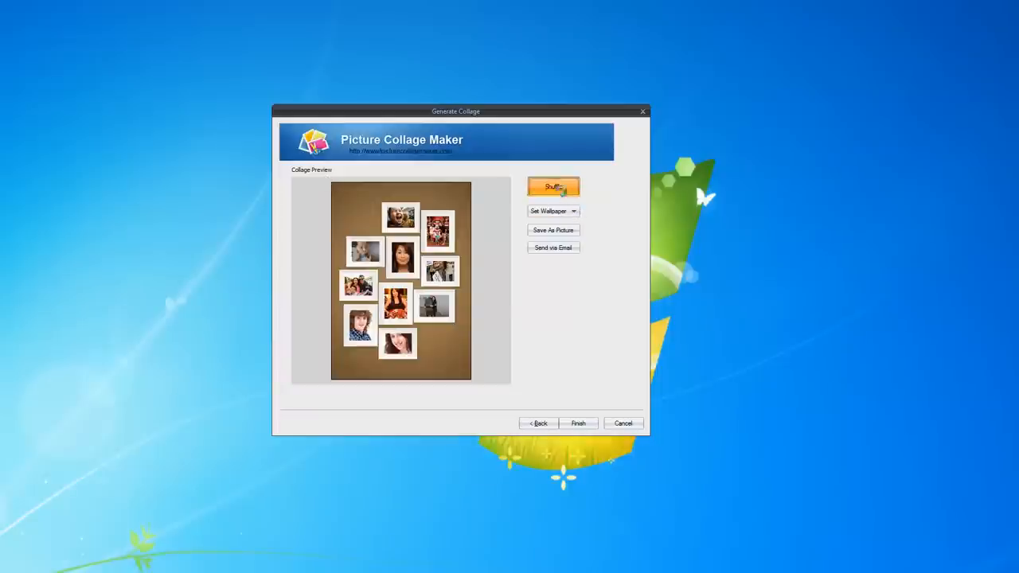
Shuffle the photo wall layout twice and finish the wizard into the editor
{"action": "left_click", "coordinate": [554, 187]}
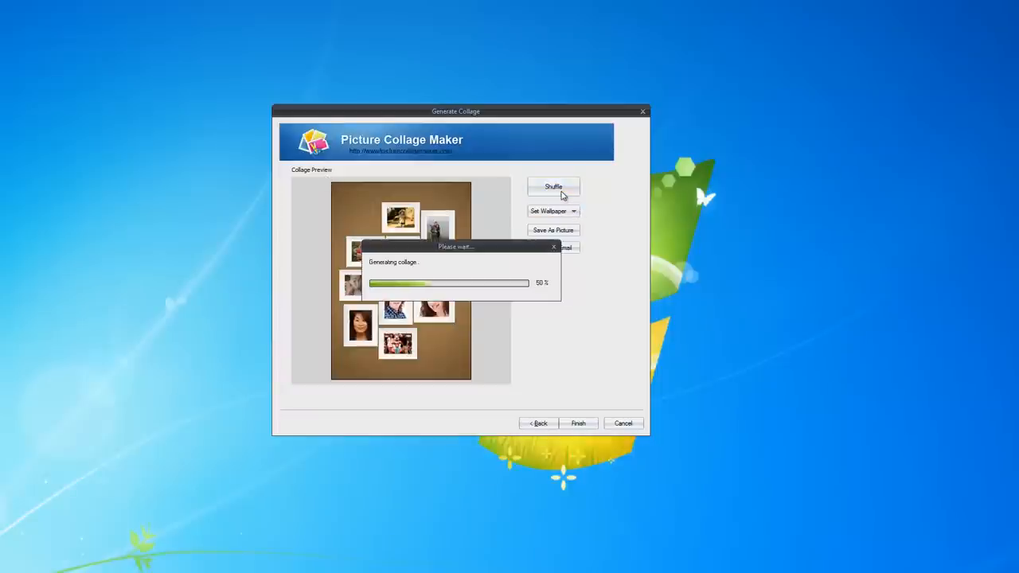
{"action": "left_click", "coordinate": [554, 187]}
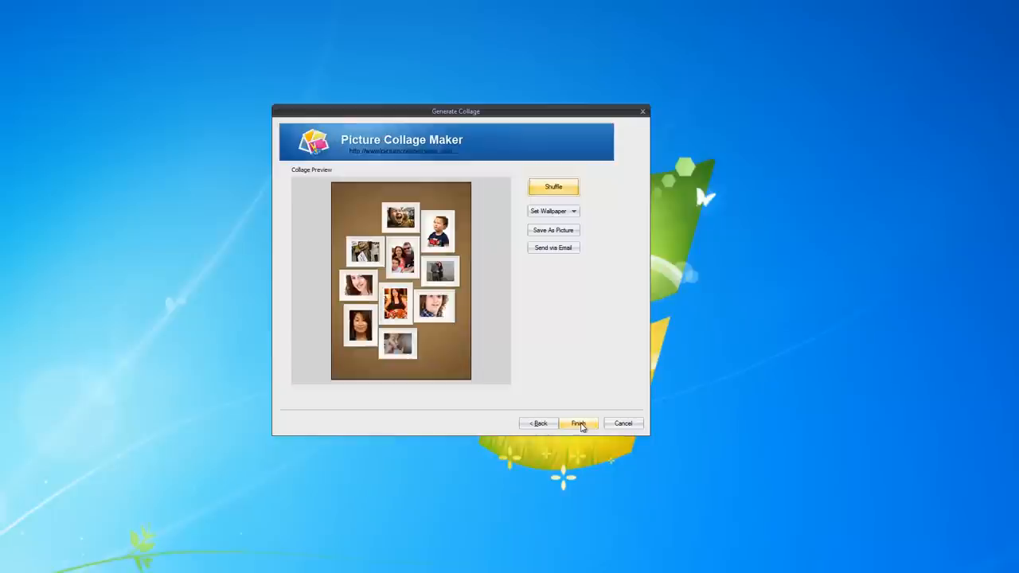
{"action": "left_click", "coordinate": [578, 423]}
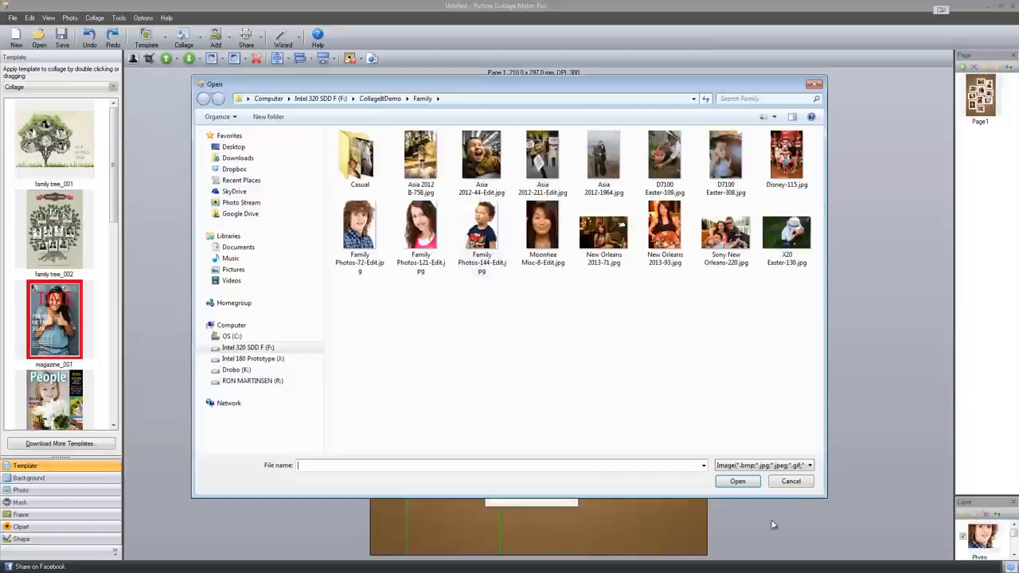
Insert Sony New Orleans-220.jpg and select the laughing child's photo at top
{"action": "left_click", "coordinate": [735, 481]}
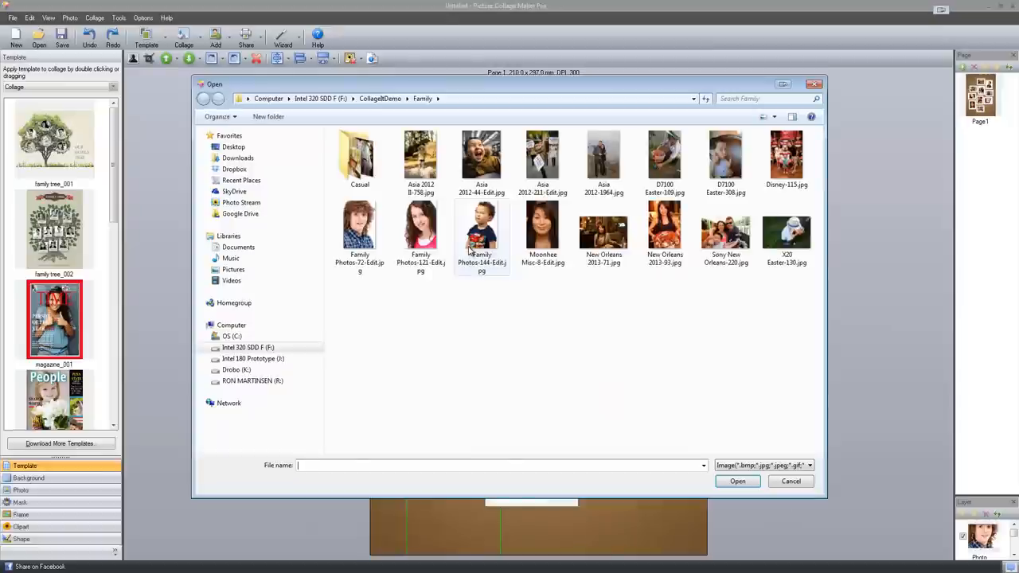
{"action": "left_click", "coordinate": [726, 231]}
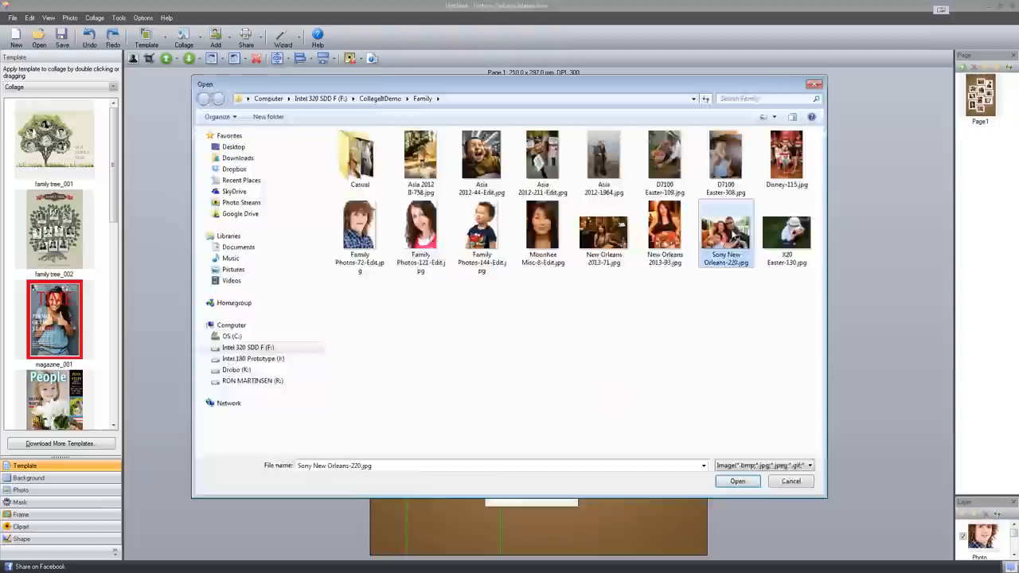
{"action": "left_click", "coordinate": [735, 481]}
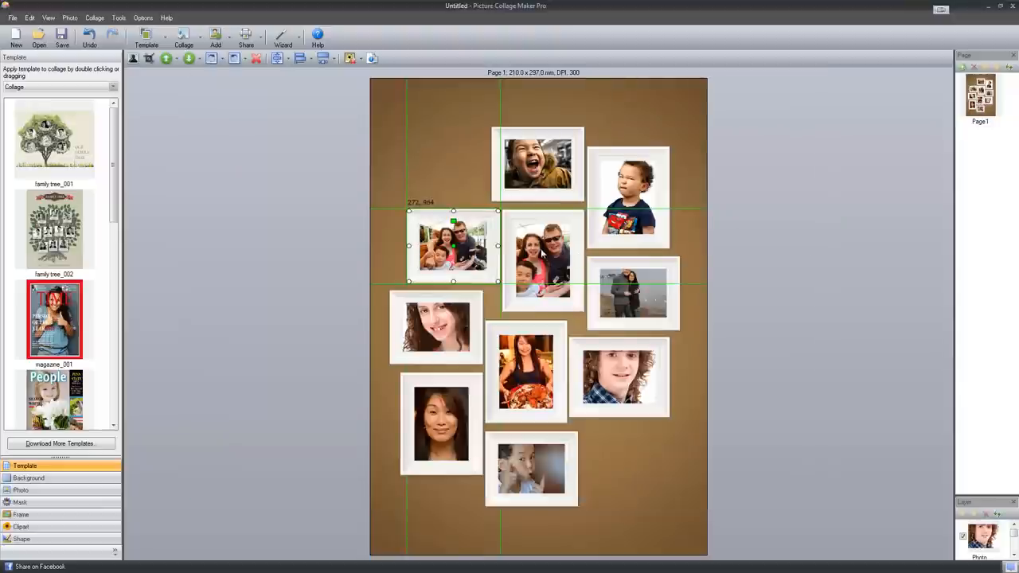
{"action": "left_click", "coordinate": [214, 33]}
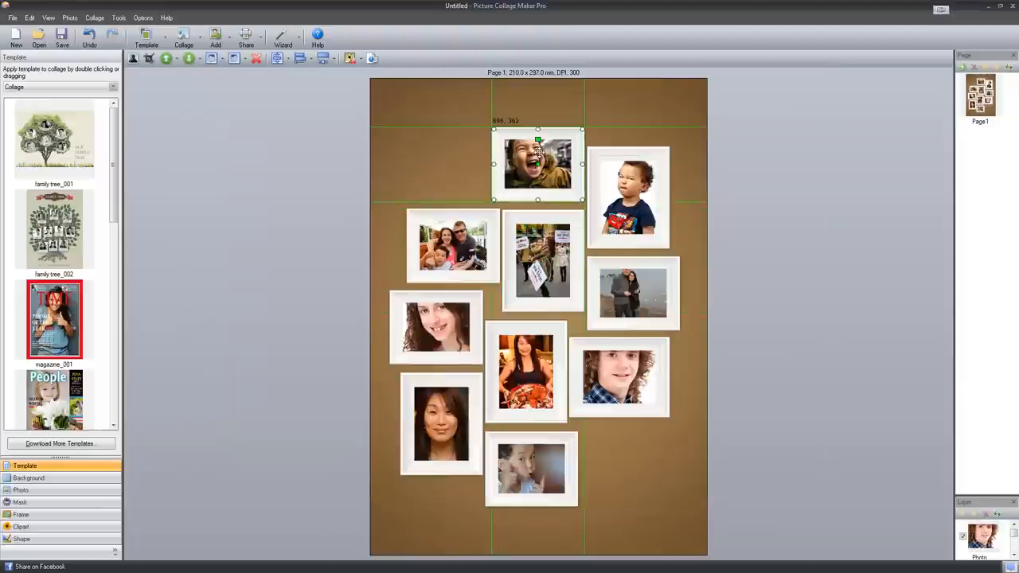
{"action": "left_click", "coordinate": [525, 369]}
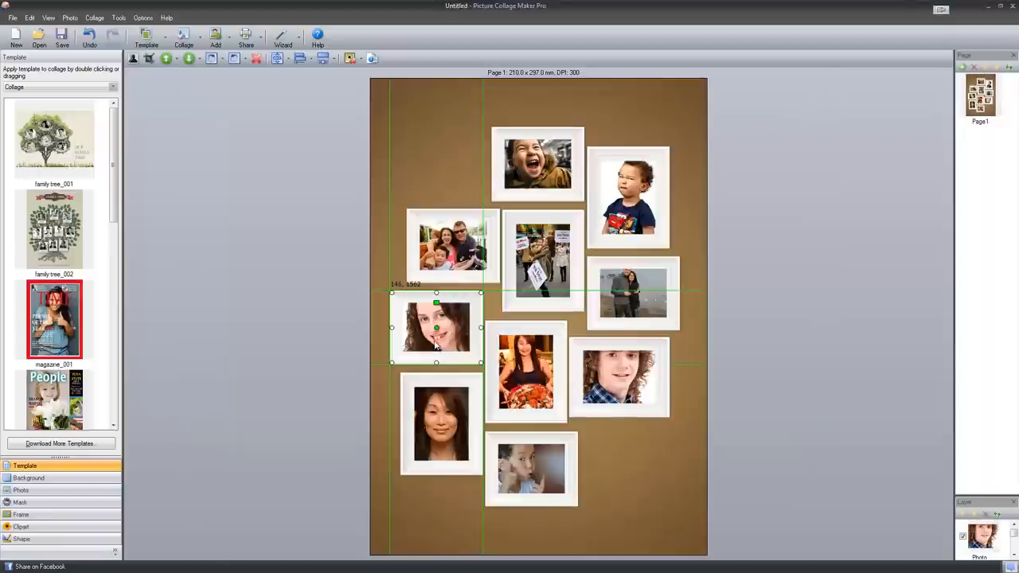
Recrop the curly-haired girl's photo with Crop Photo and apply the new crop
{"action": "right_click", "coordinate": [437, 326]}
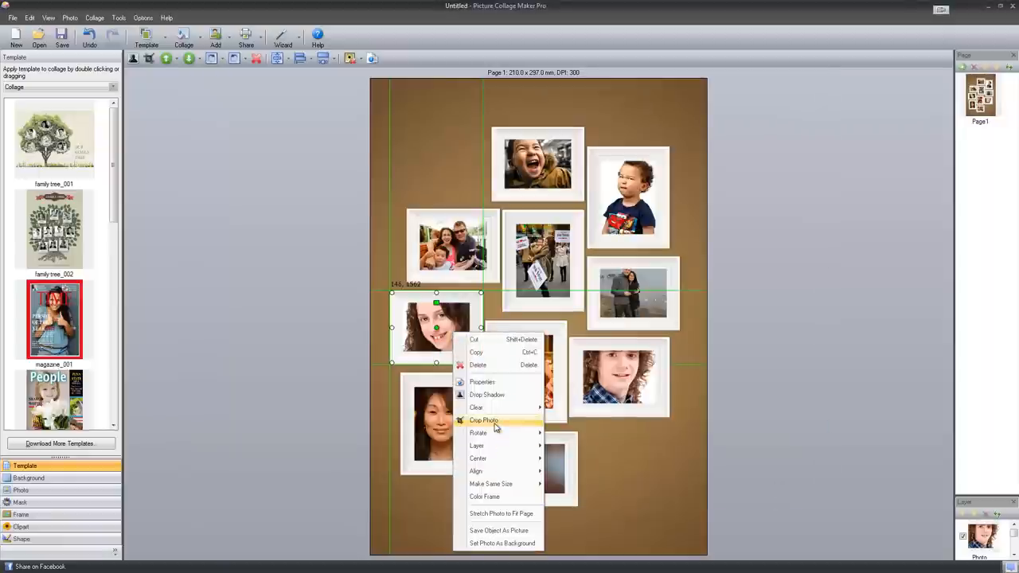
{"action": "left_click", "coordinate": [484, 421]}
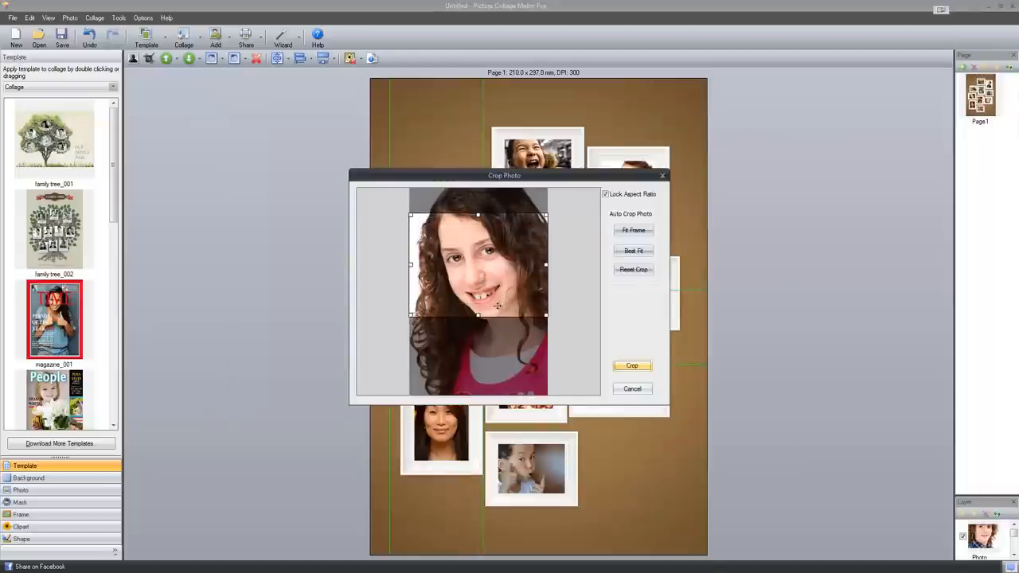
{"action": "left_click", "coordinate": [631, 364]}
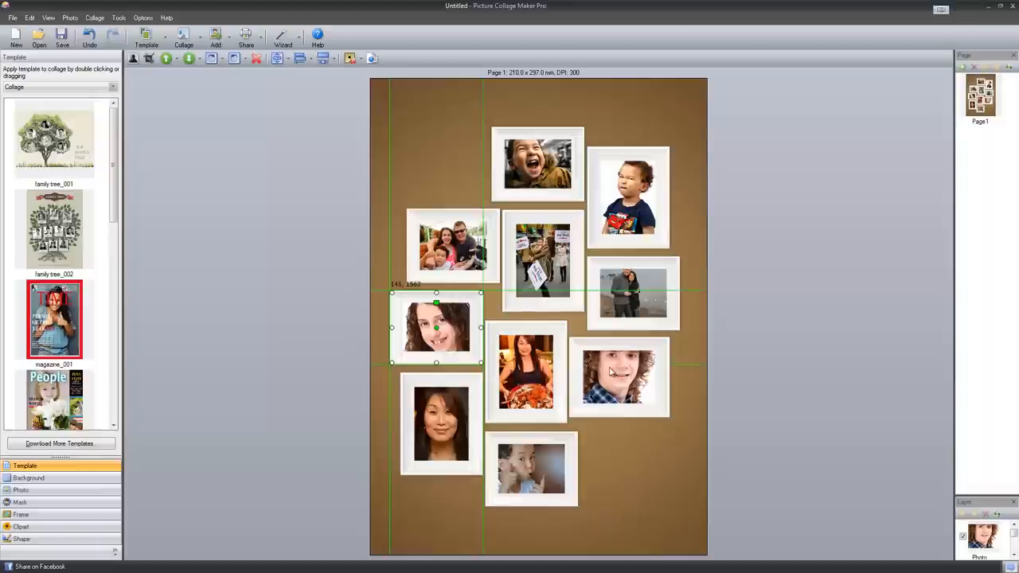
{"action": "left_click", "coordinate": [619, 376]}
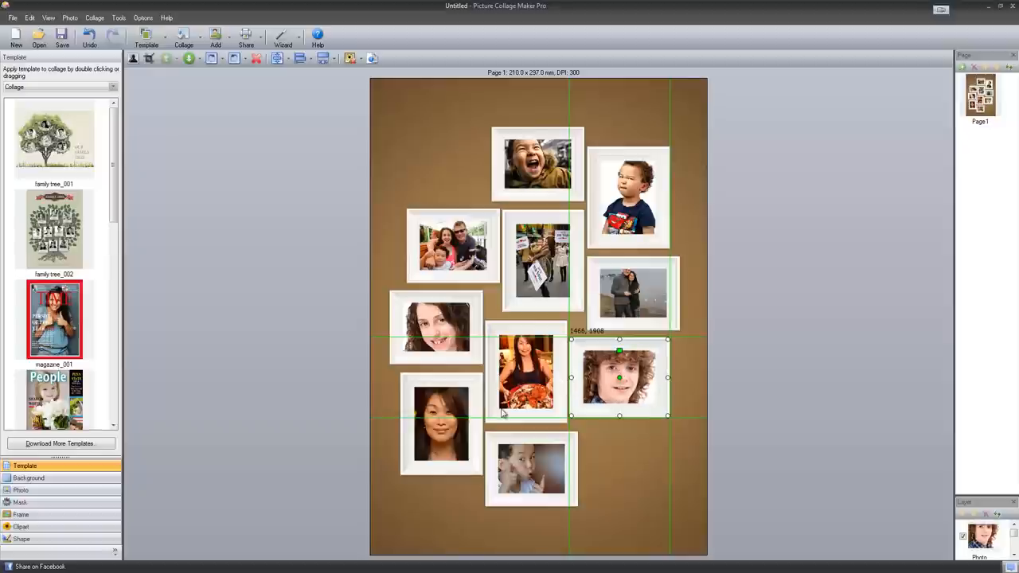
{"action": "mouse_move", "coordinate": [462, 410]}
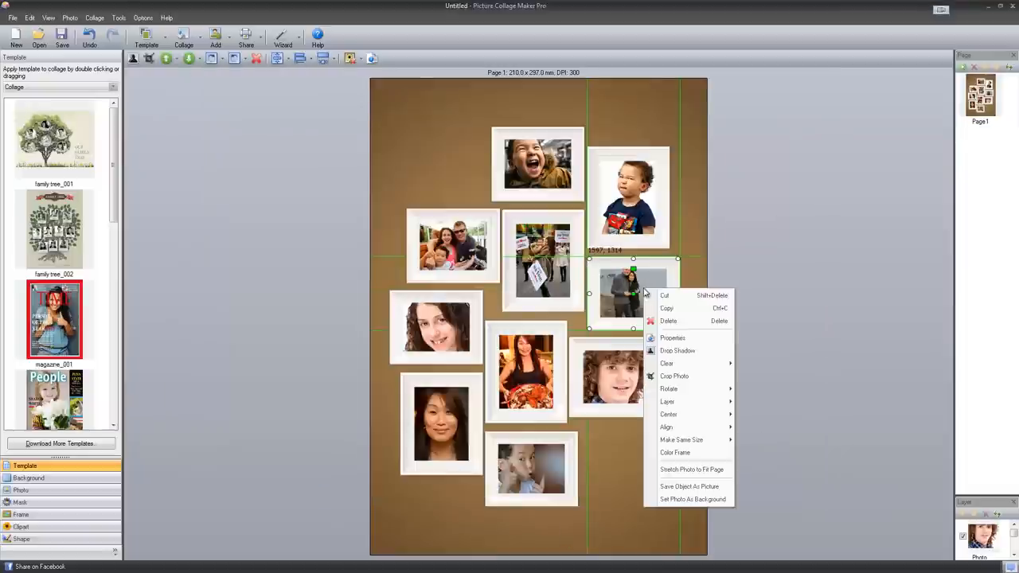
{"action": "mouse_move", "coordinate": [667, 401]}
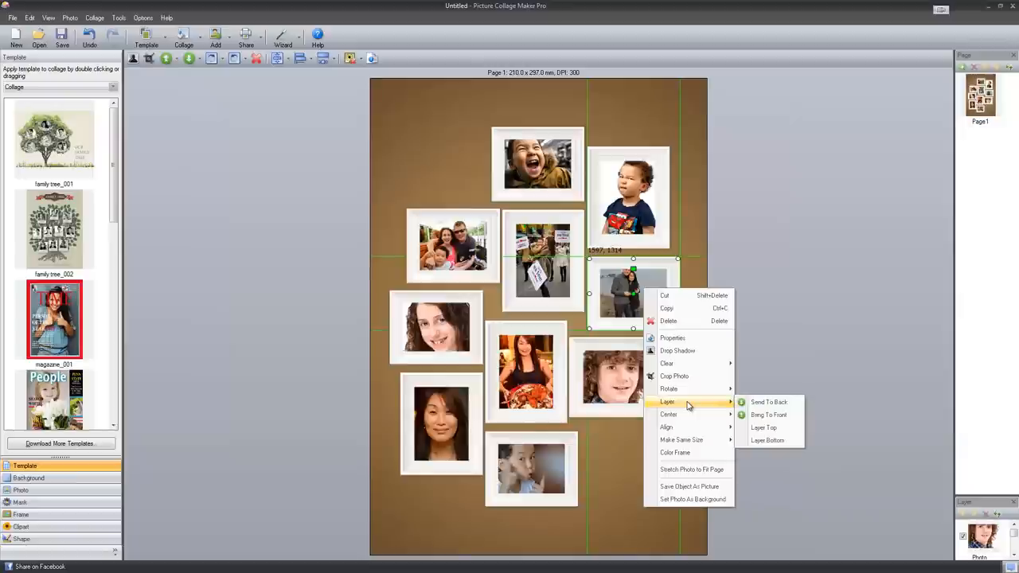
{"action": "mouse_move", "coordinate": [668, 388]}
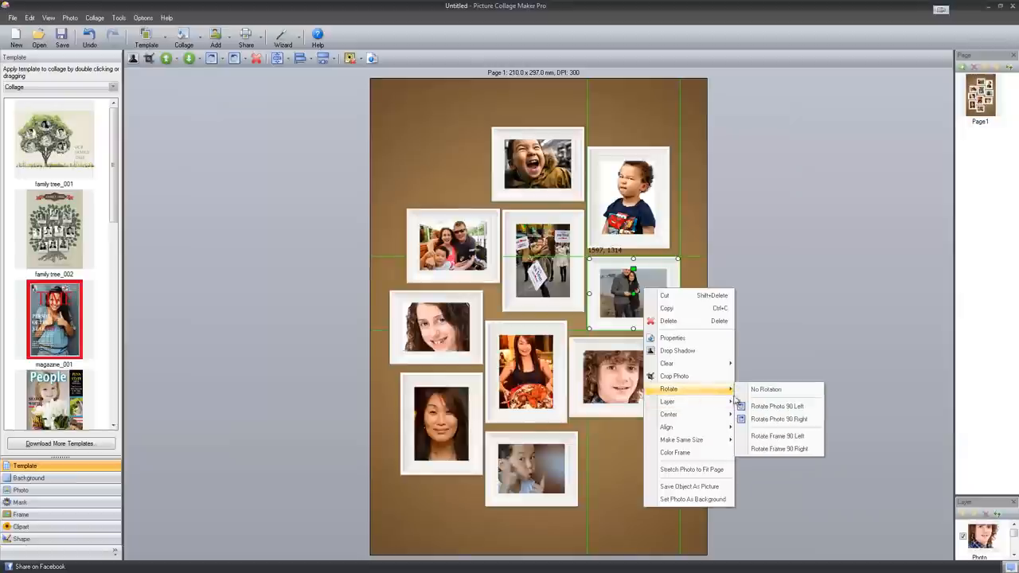
{"action": "mouse_move", "coordinate": [678, 350]}
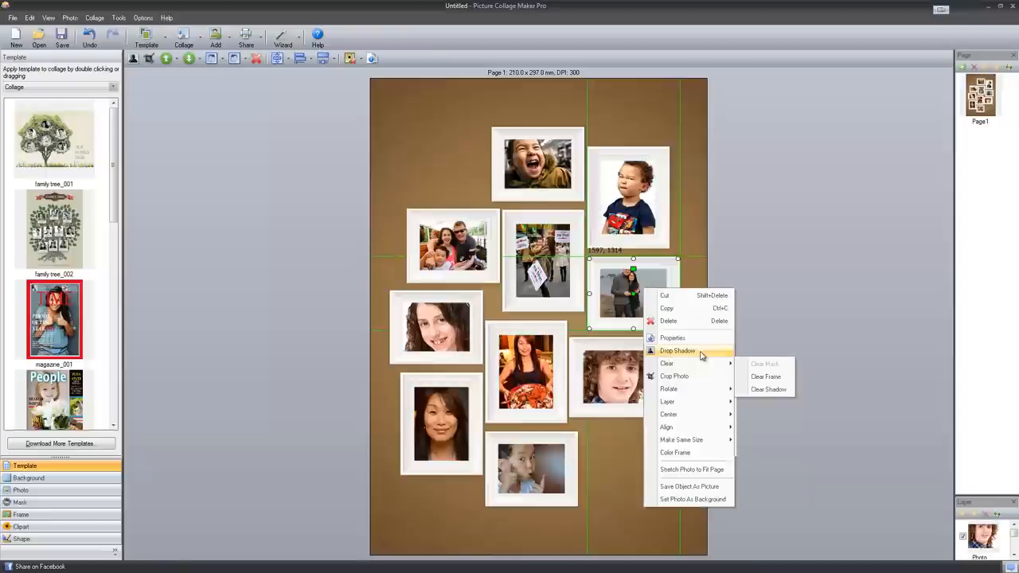
{"action": "left_click", "coordinate": [678, 350]}
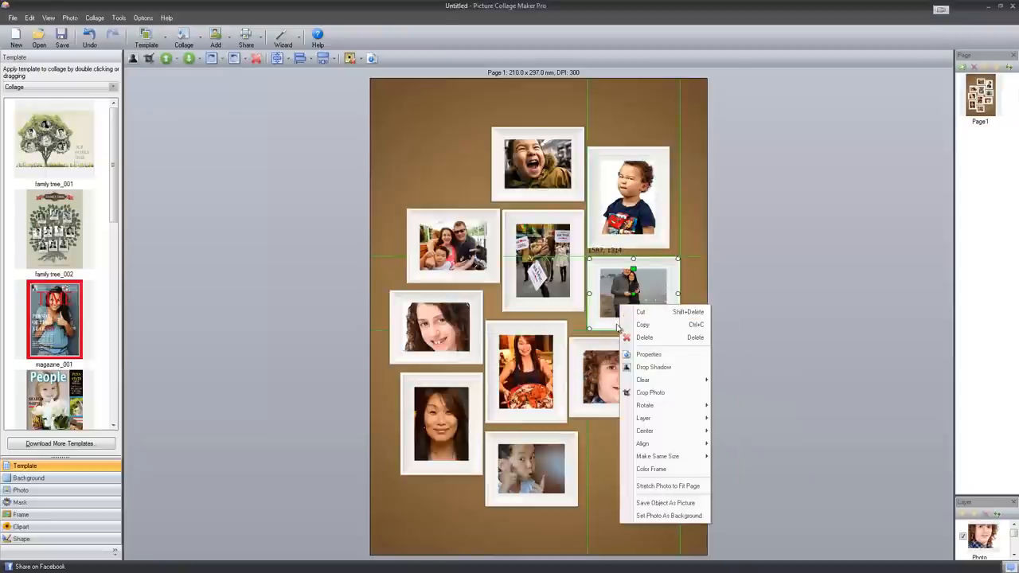
{"action": "mouse_move", "coordinate": [666, 468]}
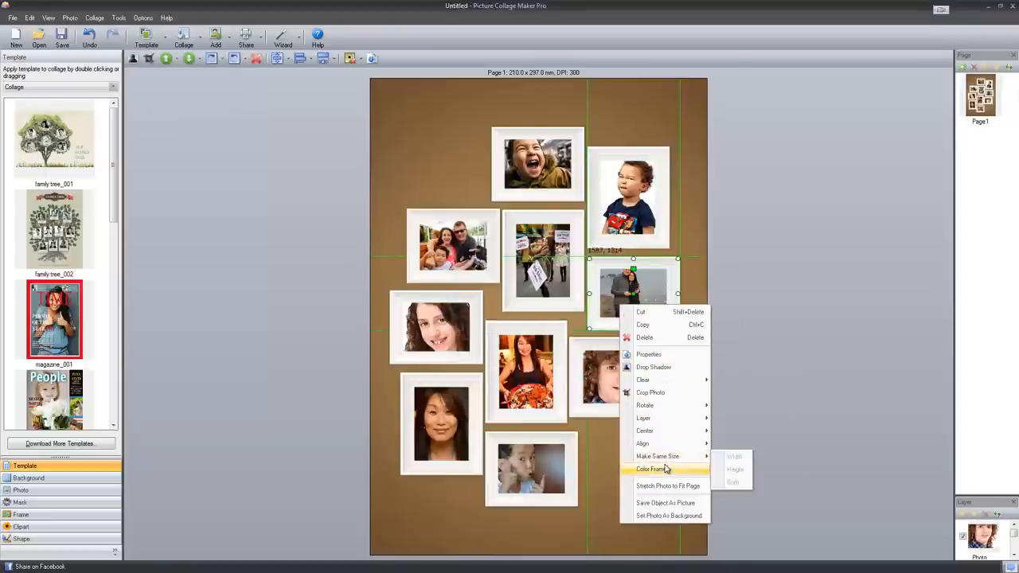
{"action": "left_click", "coordinate": [651, 468]}
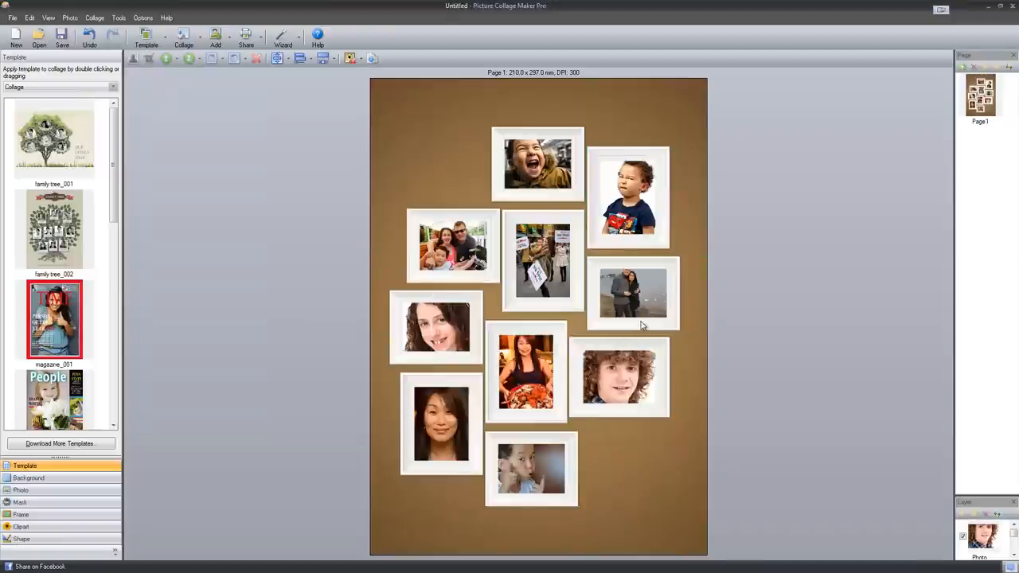
{"action": "right_click", "coordinate": [634, 292]}
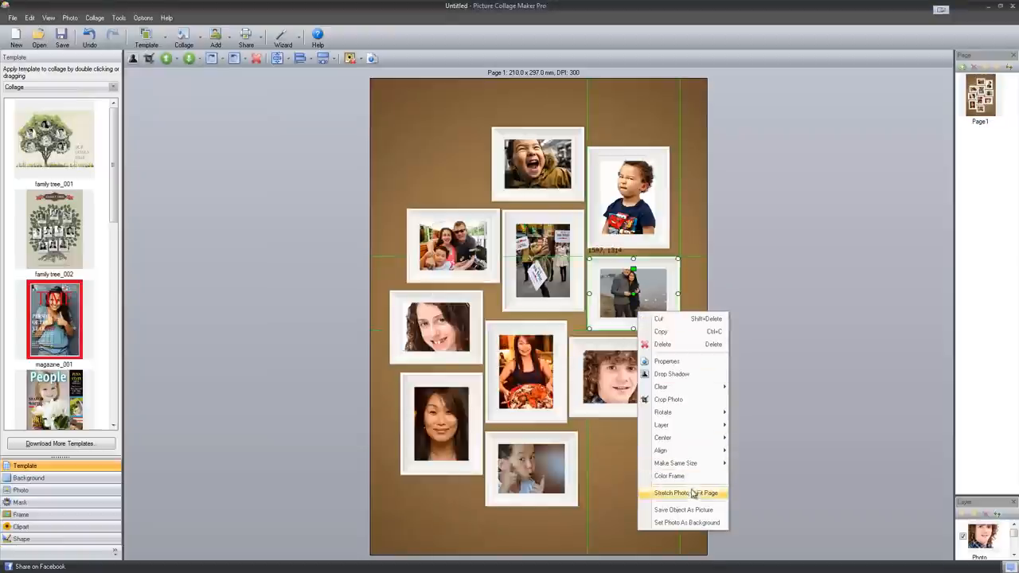
{"action": "mouse_move", "coordinate": [675, 400]}
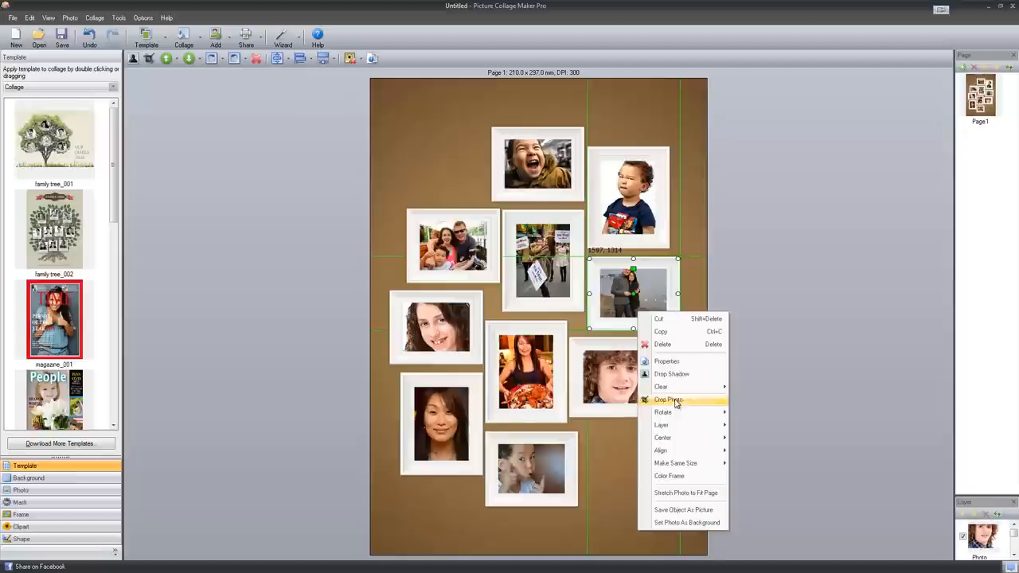
In the couple's photo Properties, try rotation 229 then restore 360, set height 66.4 and confirm
{"action": "left_click", "coordinate": [665, 362]}
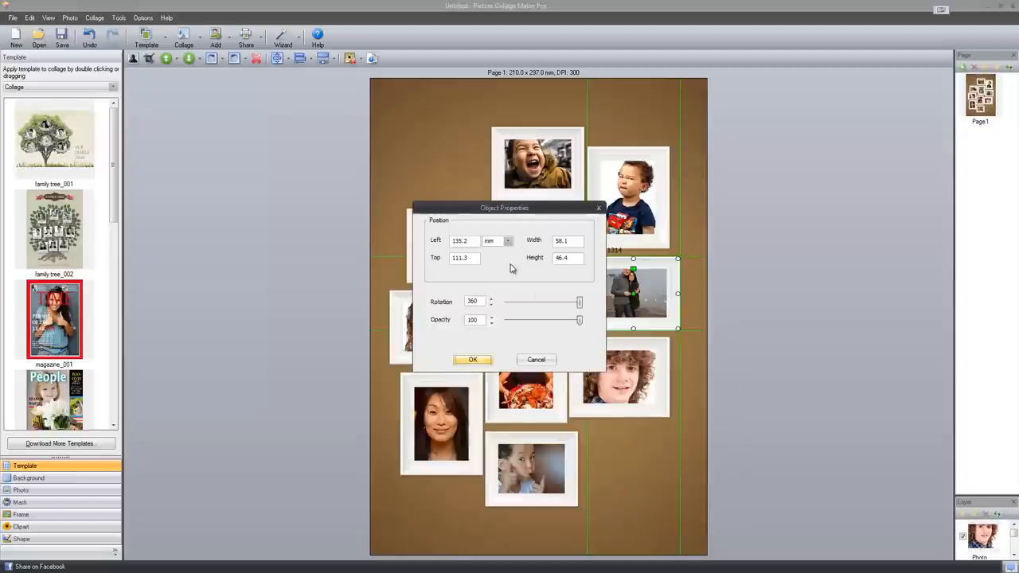
{"action": "mouse_move", "coordinate": [519, 318]}
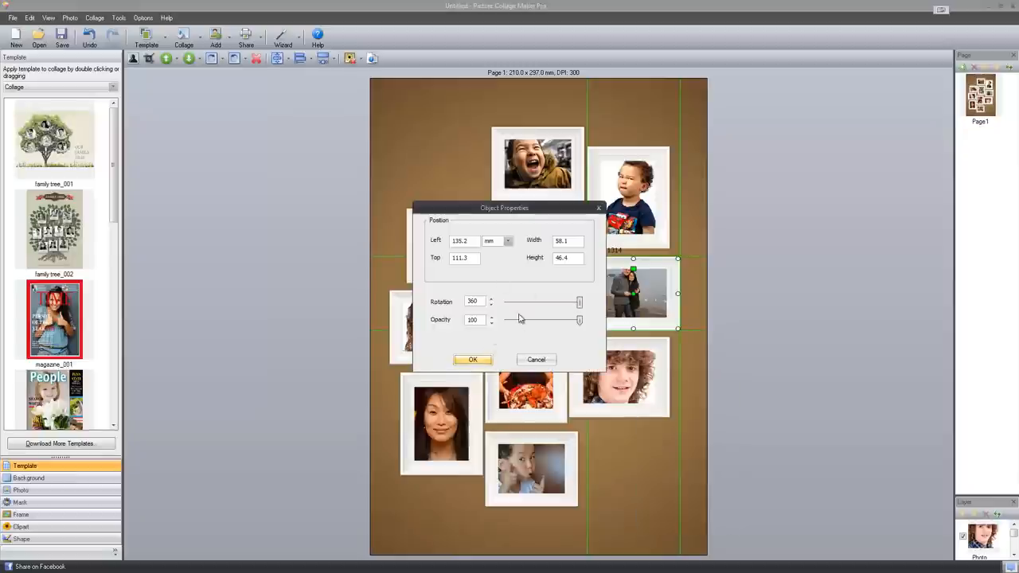
{"action": "left_click_drag", "start_coordinate": [580, 301], "coordinate": [554, 303]}
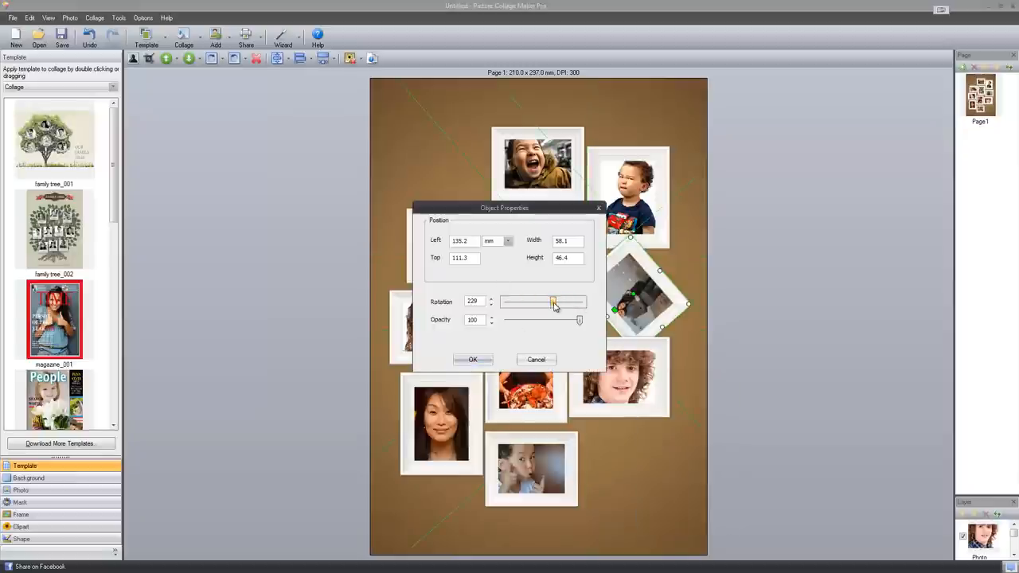
{"action": "left_click_drag", "start_coordinate": [553, 303], "coordinate": [580, 303]}
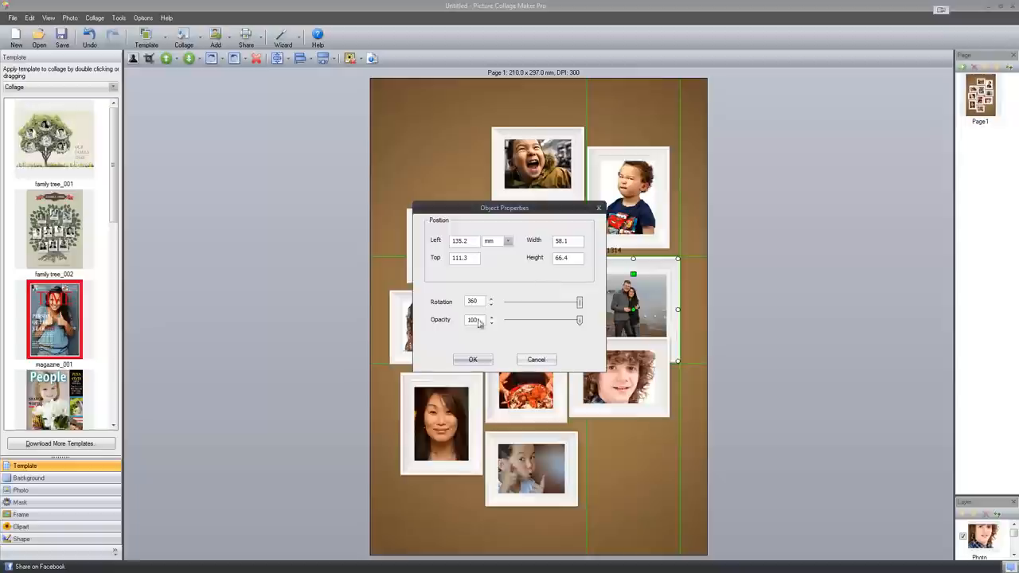
{"action": "left_click", "coordinate": [472, 360]}
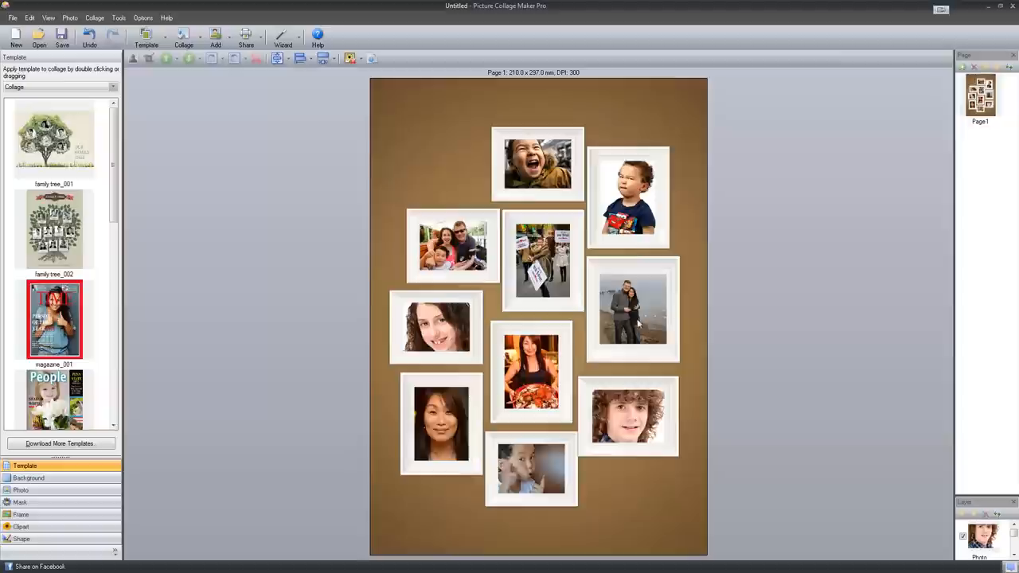
{"action": "left_click", "coordinate": [633, 309]}
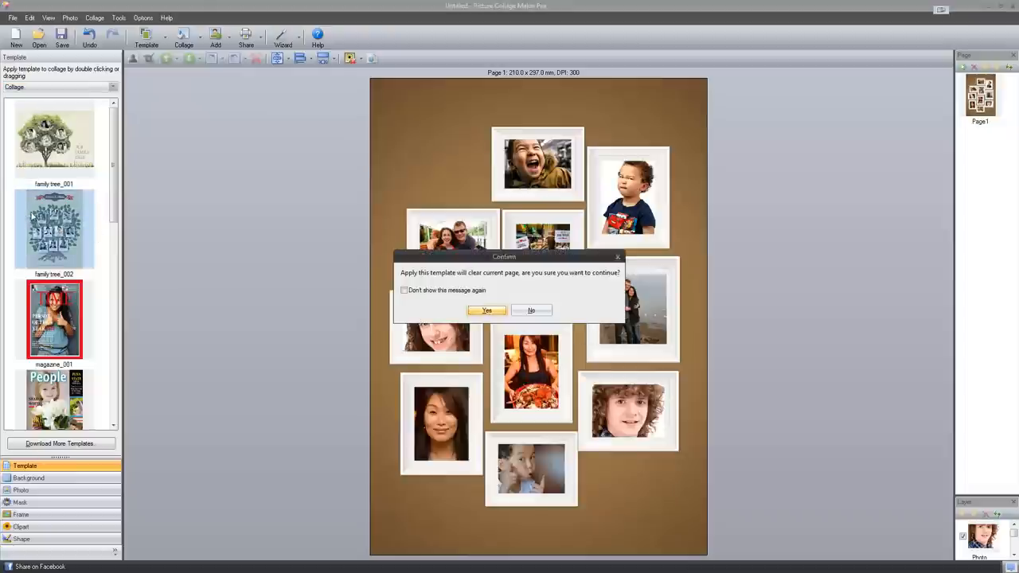
Confirm applying family_tree_002 over the page and start filling a placeholder
{"action": "left_click", "coordinate": [487, 310]}
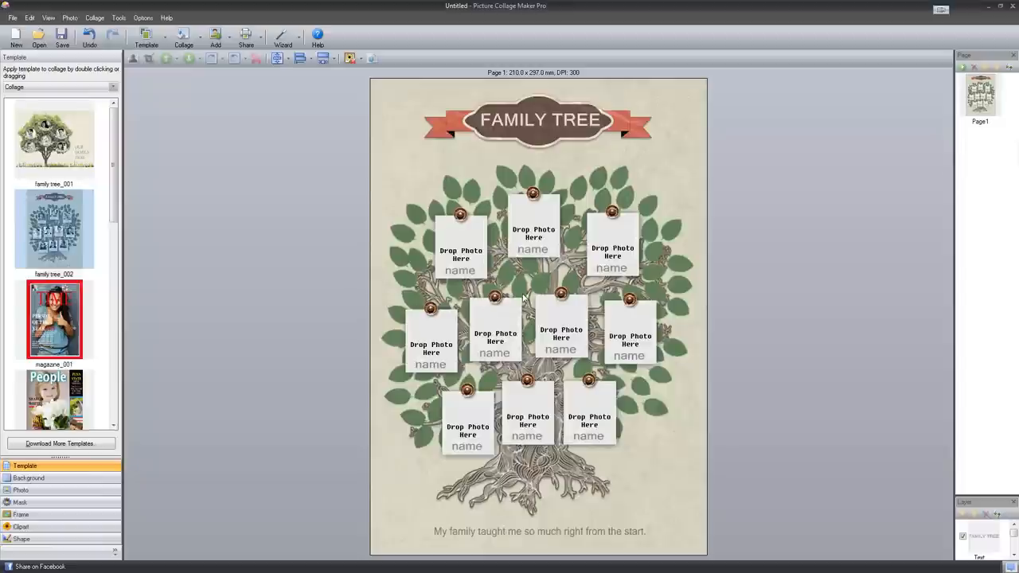
{"action": "mouse_move", "coordinate": [574, 404]}
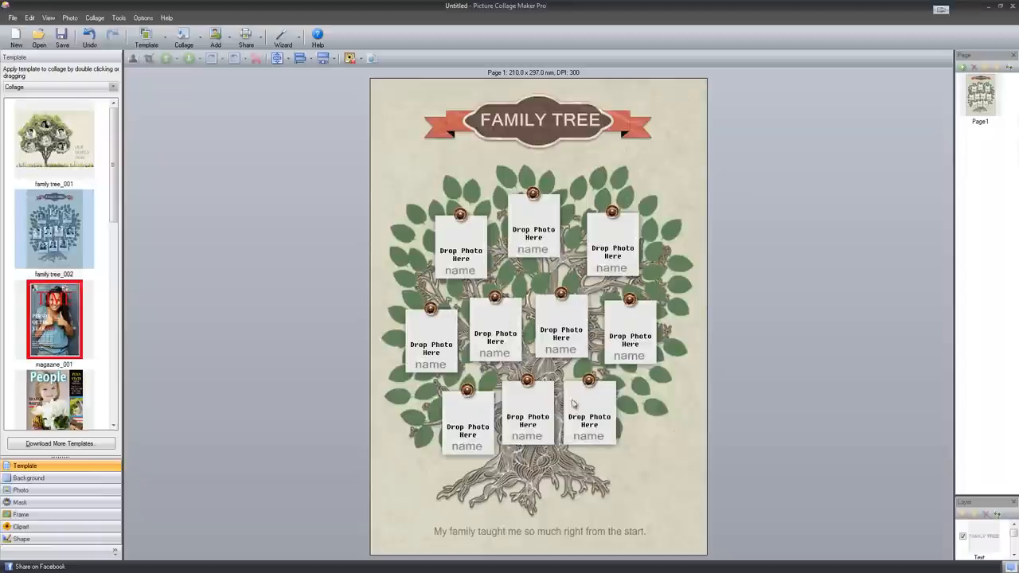
{"action": "mouse_move", "coordinate": [391, 258]}
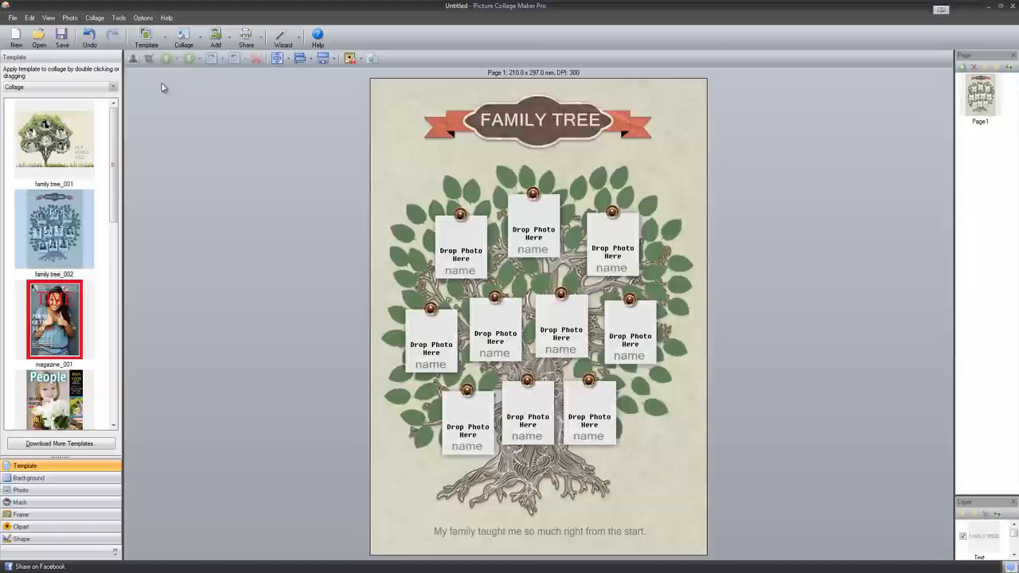
{"action": "left_click", "coordinate": [460, 258]}
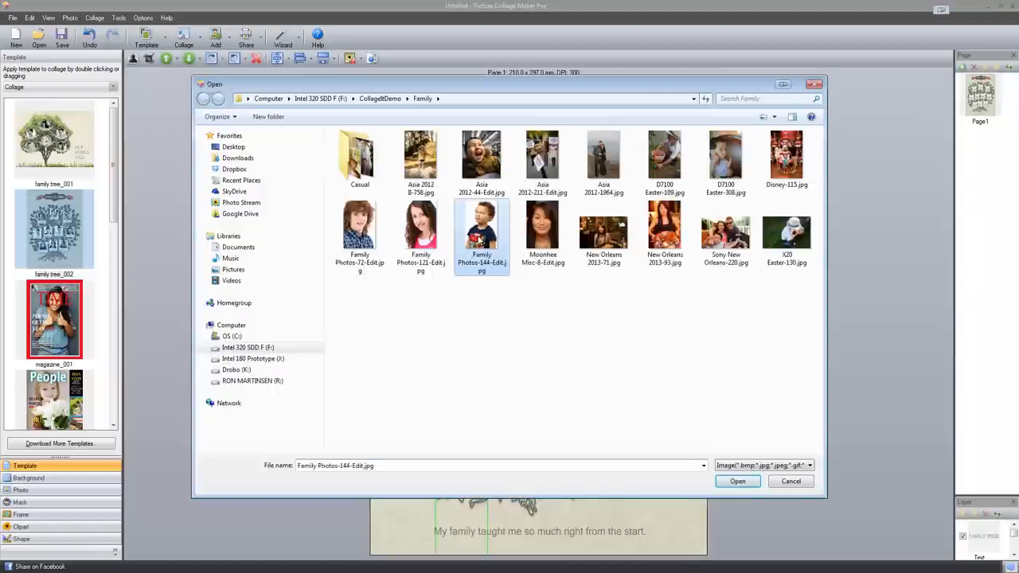
Insert Family Photos-144-Edit.jpg into the upper-left family tree slot
{"action": "left_click", "coordinate": [735, 481]}
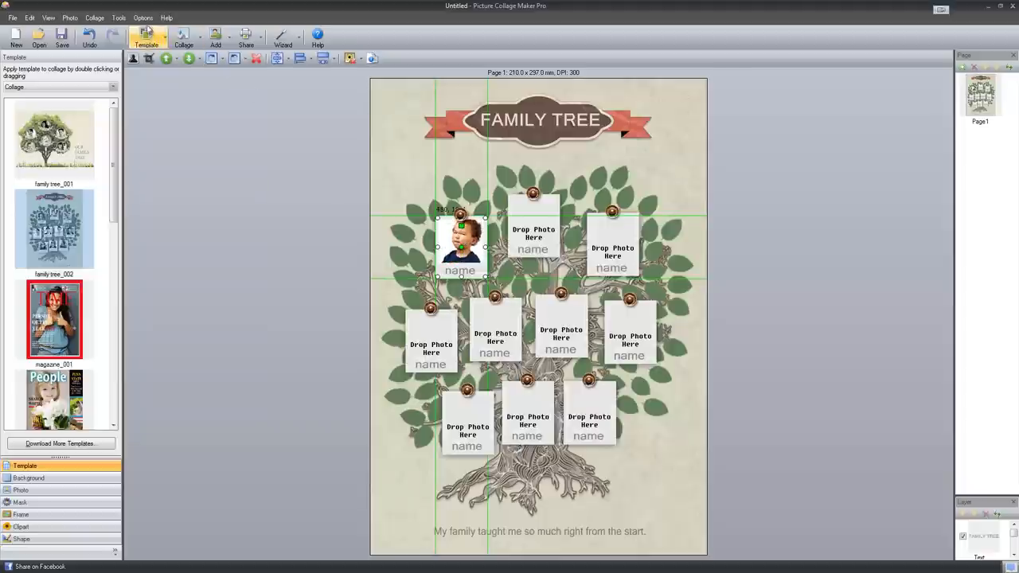
{"action": "left_click", "coordinate": [143, 18]}
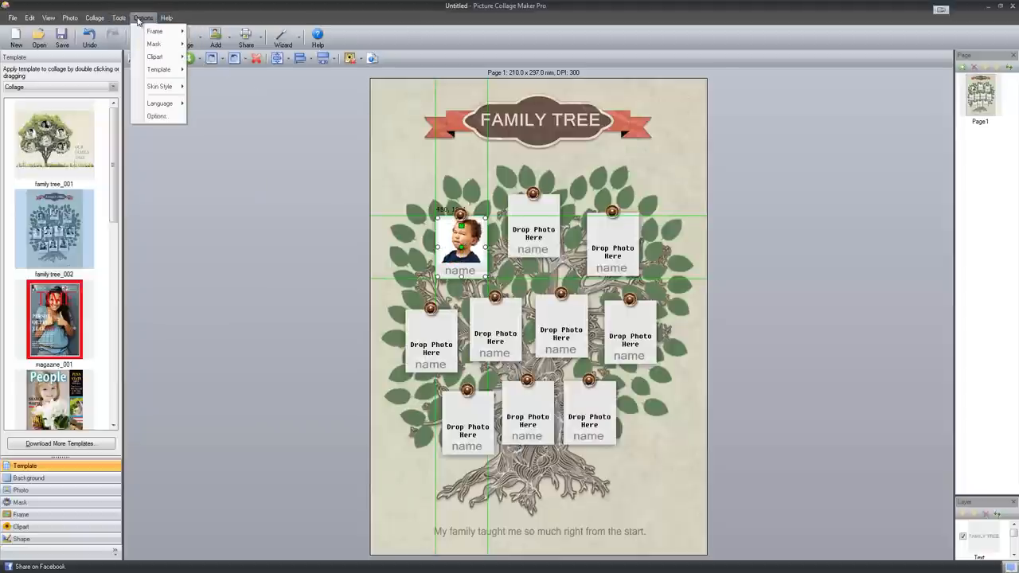
{"action": "left_click", "coordinate": [94, 17]}
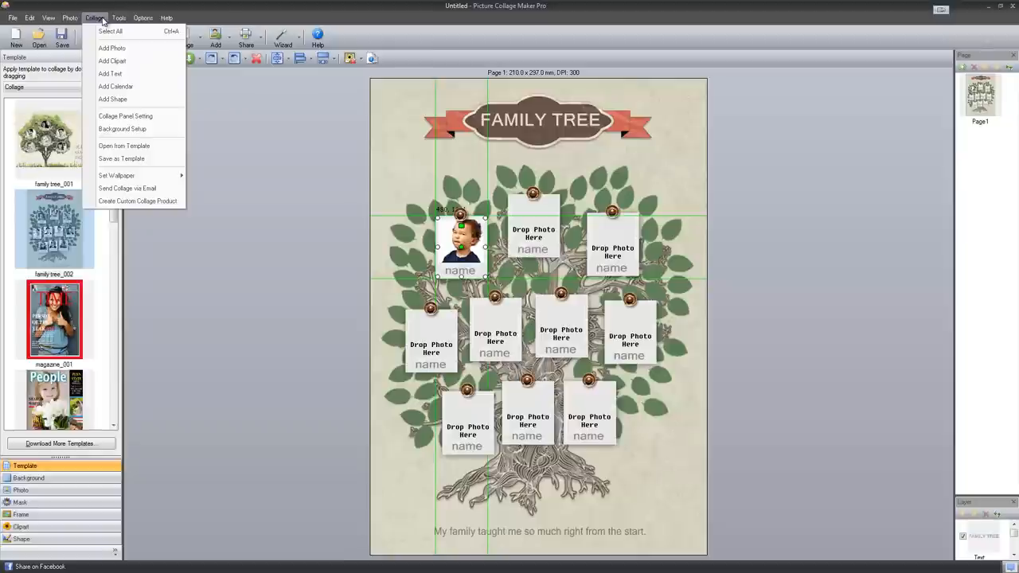
{"action": "mouse_move", "coordinate": [111, 48]}
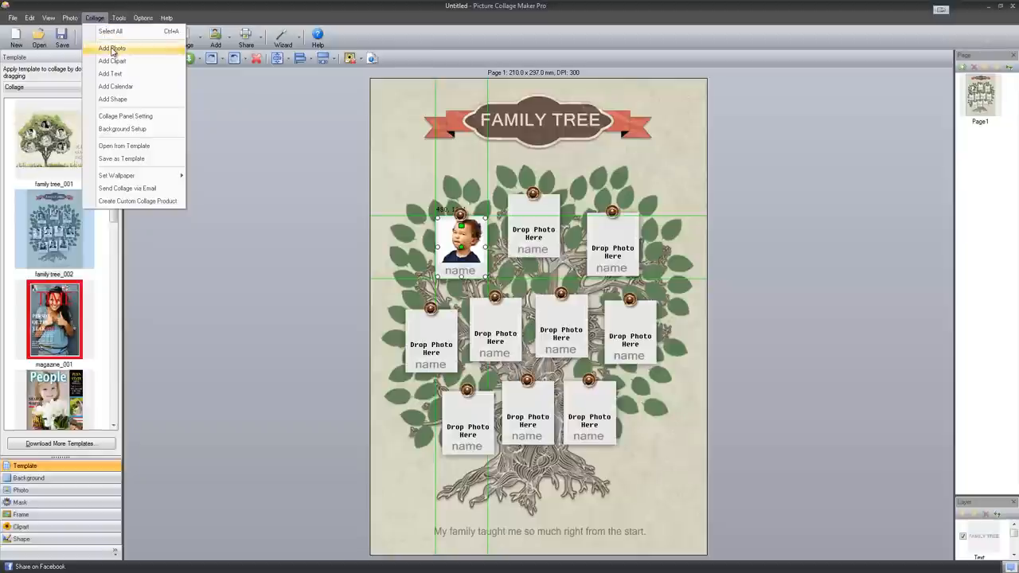
{"action": "left_click", "coordinate": [70, 17]}
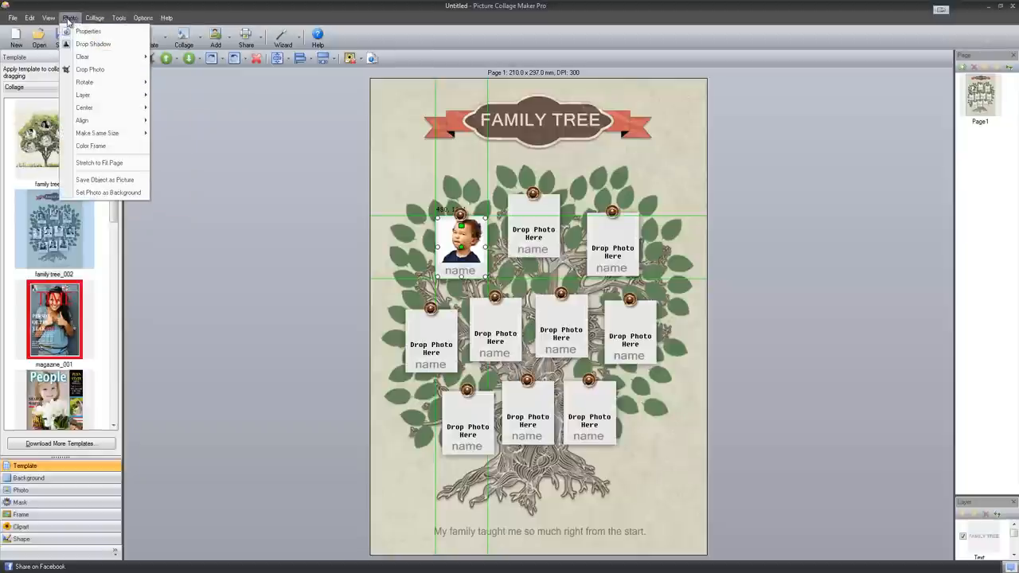
{"action": "left_click", "coordinate": [48, 17]}
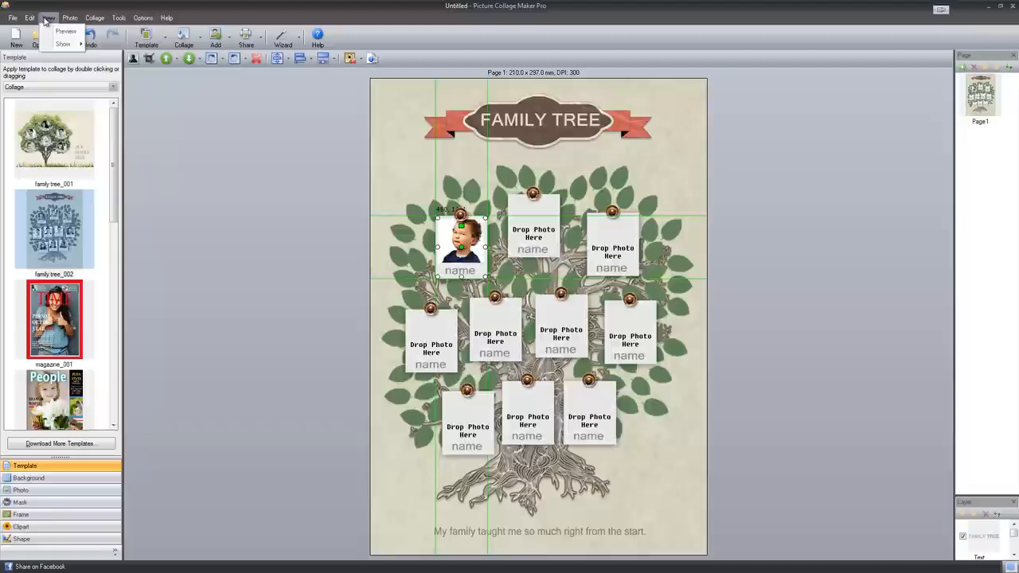
{"action": "left_click", "coordinate": [30, 18]}
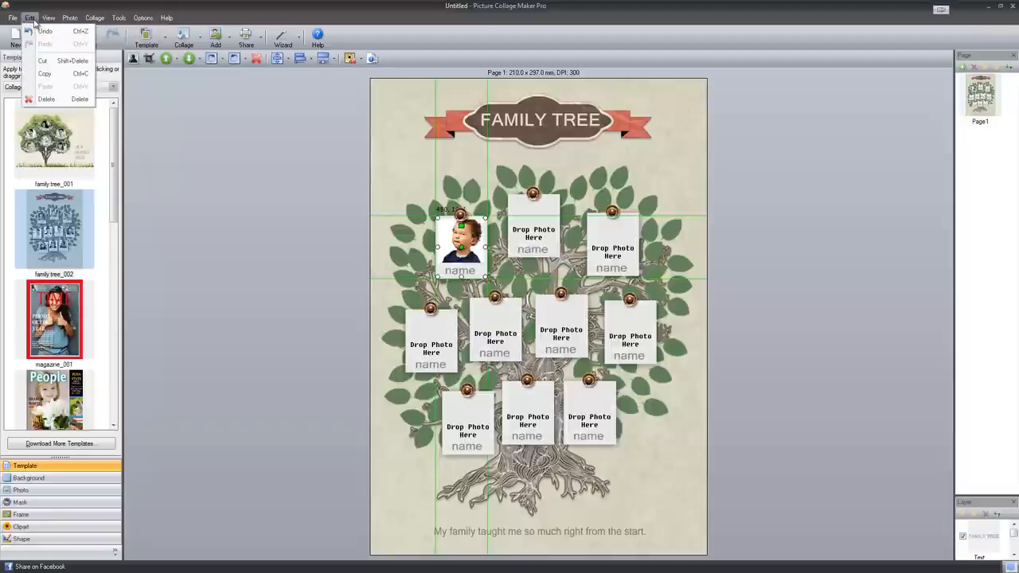
{"action": "left_click", "coordinate": [143, 18]}
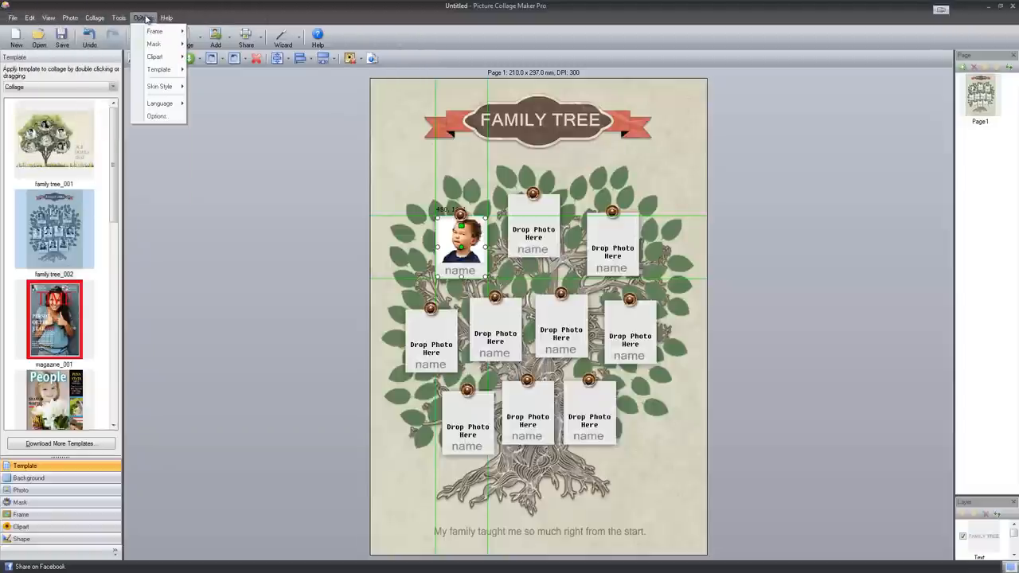
{"action": "left_click", "coordinate": [165, 18]}
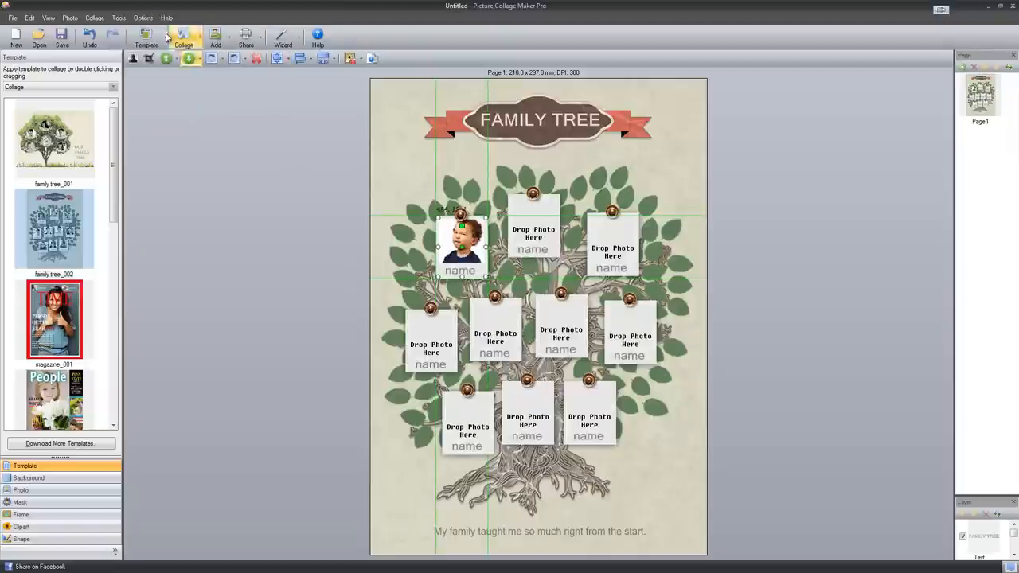
{"action": "left_click", "coordinate": [533, 226]}
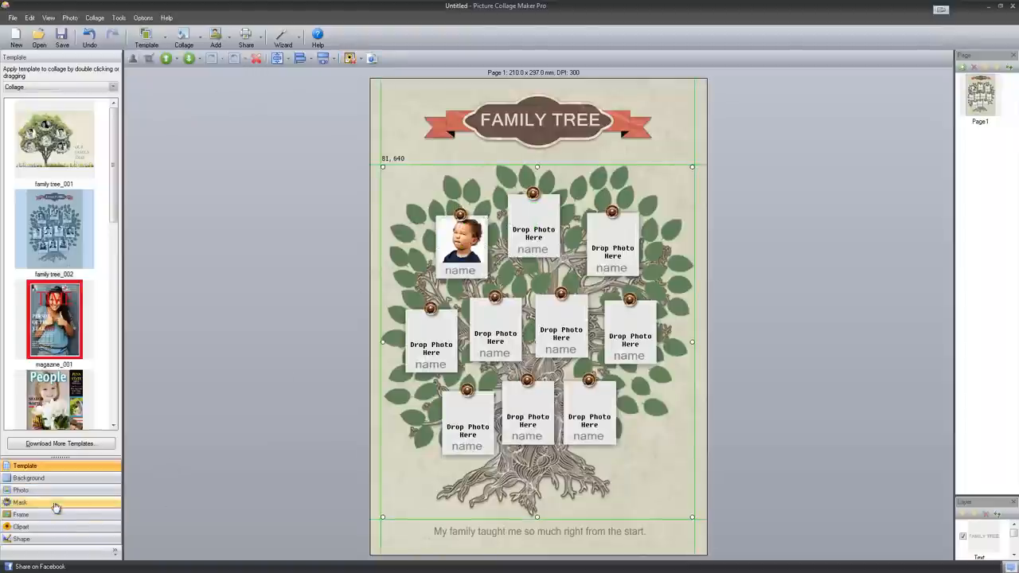
Browse the CollageItDemo > Models photos and the Mask library, then return to the Template list
{"action": "left_click", "coordinate": [22, 490]}
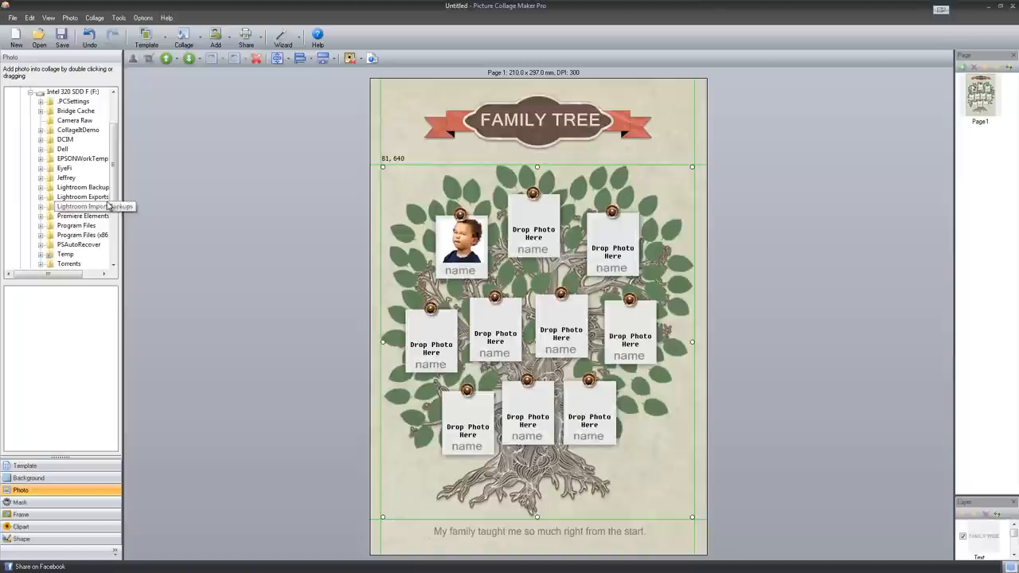
{"action": "left_click", "coordinate": [78, 131]}
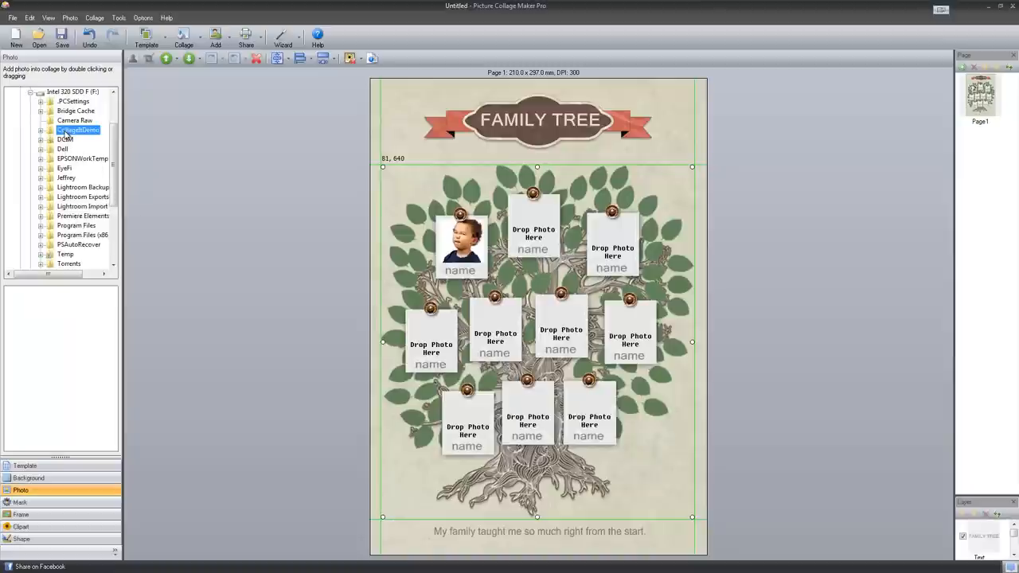
{"action": "left_click", "coordinate": [41, 131]}
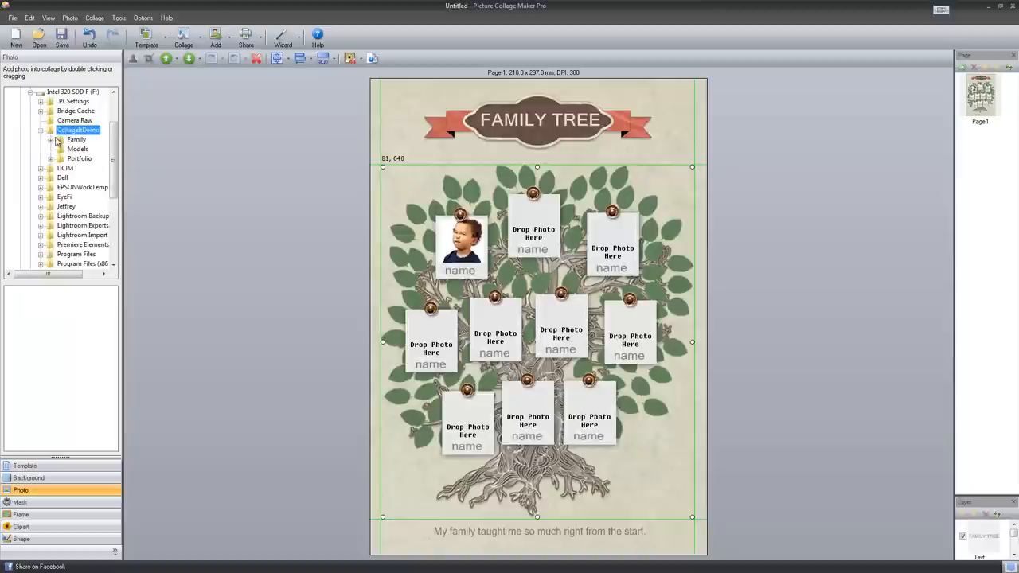
{"action": "left_click", "coordinate": [76, 150]}
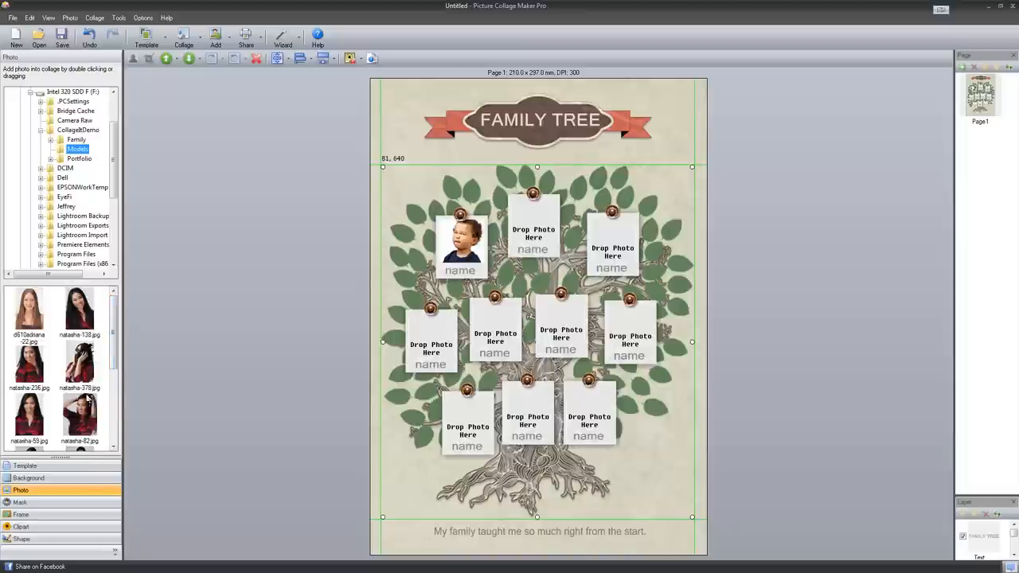
{"action": "left_click", "coordinate": [19, 503]}
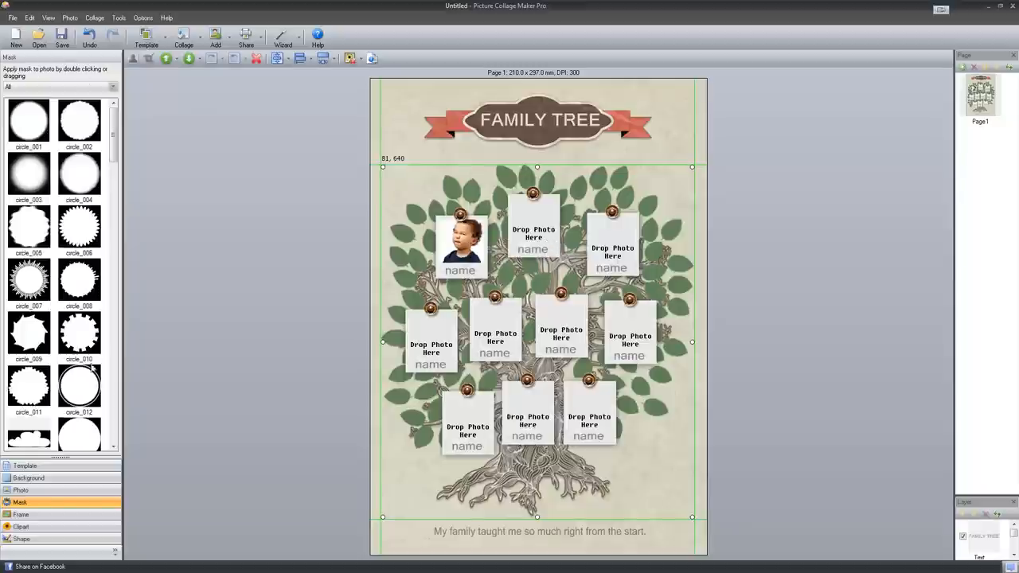
{"action": "left_click", "coordinate": [26, 465]}
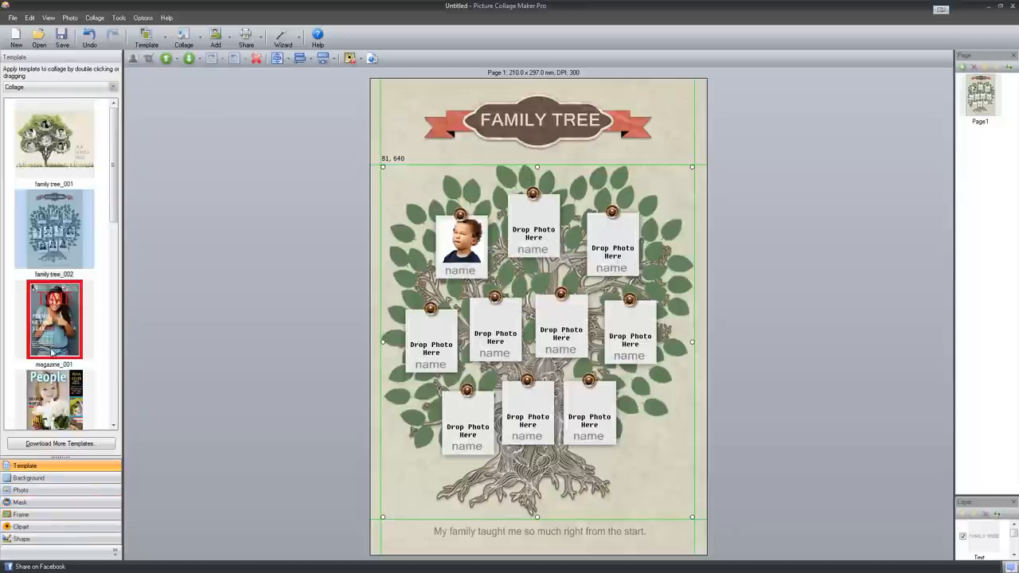
Apply the photo_wall_001 template, confirming replacement of the family tree page
{"action": "scroll", "scroll_direction": "down", "scroll_amount": 3}
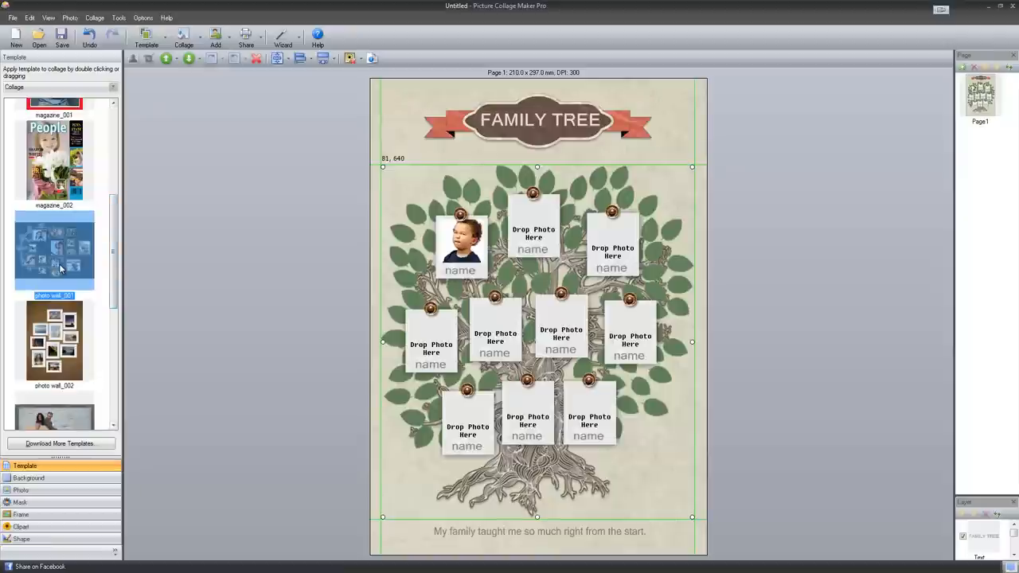
{"action": "double_click", "coordinate": [54, 251]}
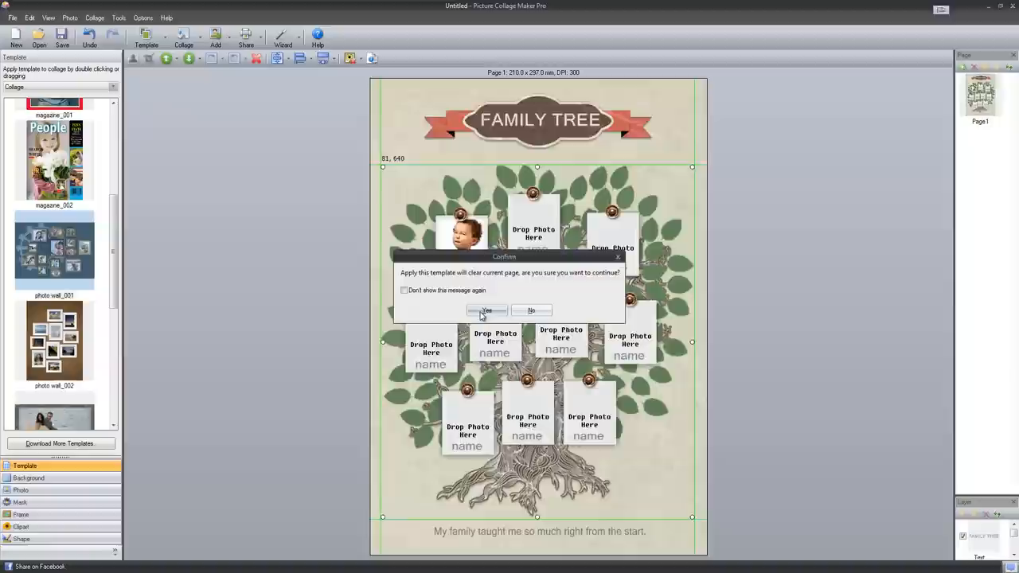
{"action": "left_click", "coordinate": [487, 309]}
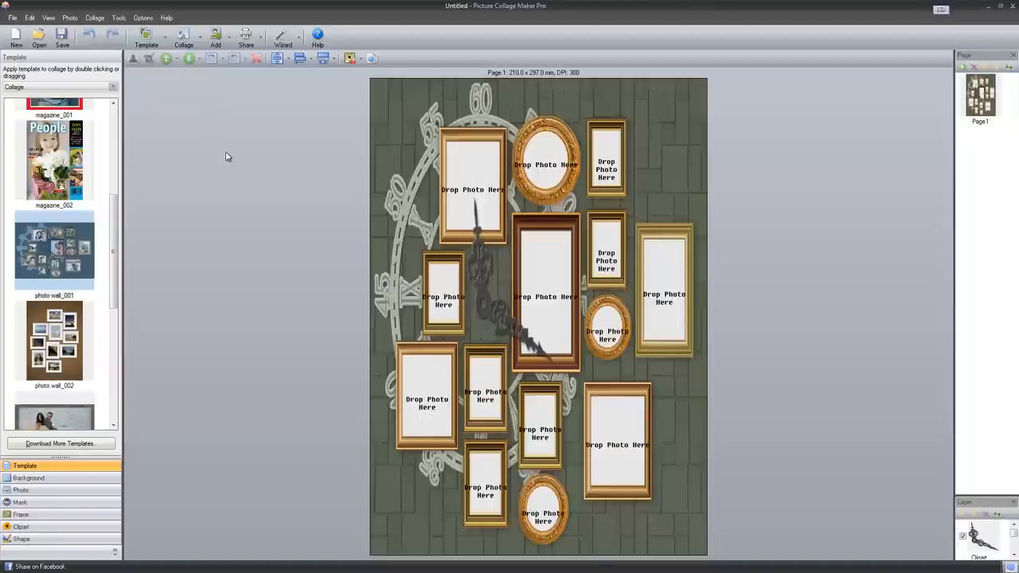
{"action": "mouse_move", "coordinate": [808, 255]}
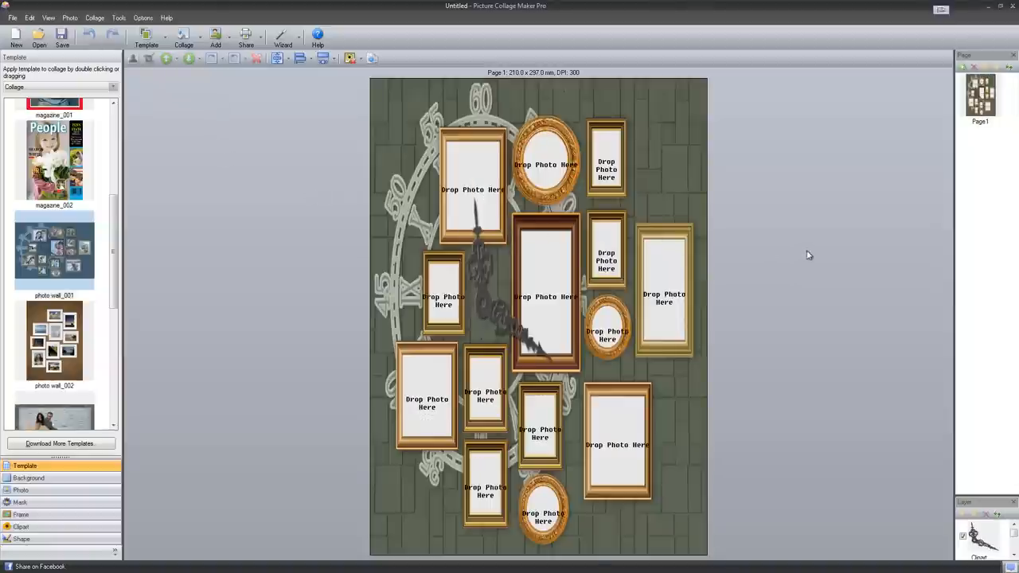
Switch the collage page to Landscape, 297 by 210 mm, via Collage Panel Setting
{"action": "right_click", "coordinate": [809, 254]}
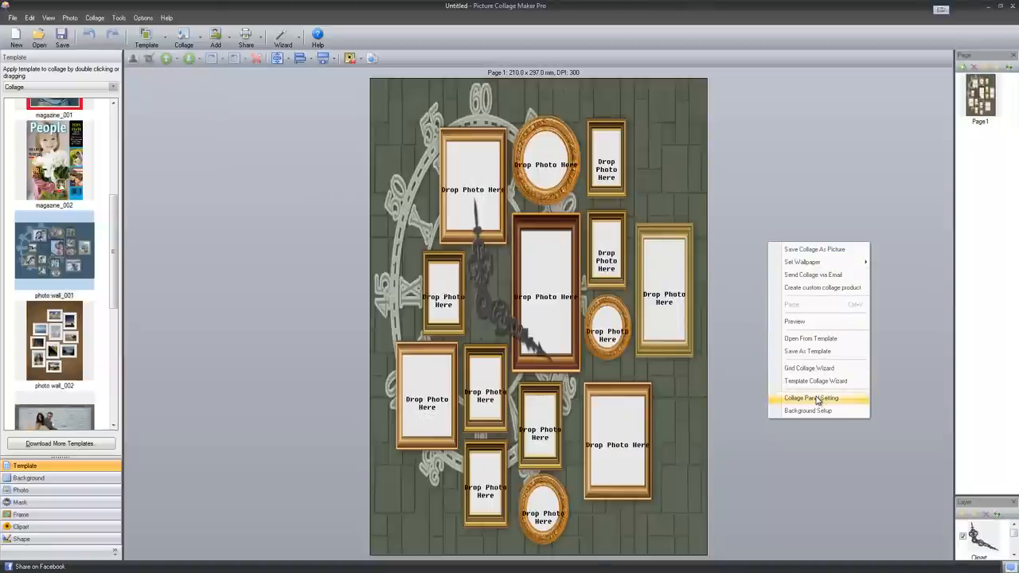
{"action": "left_click", "coordinate": [810, 398]}
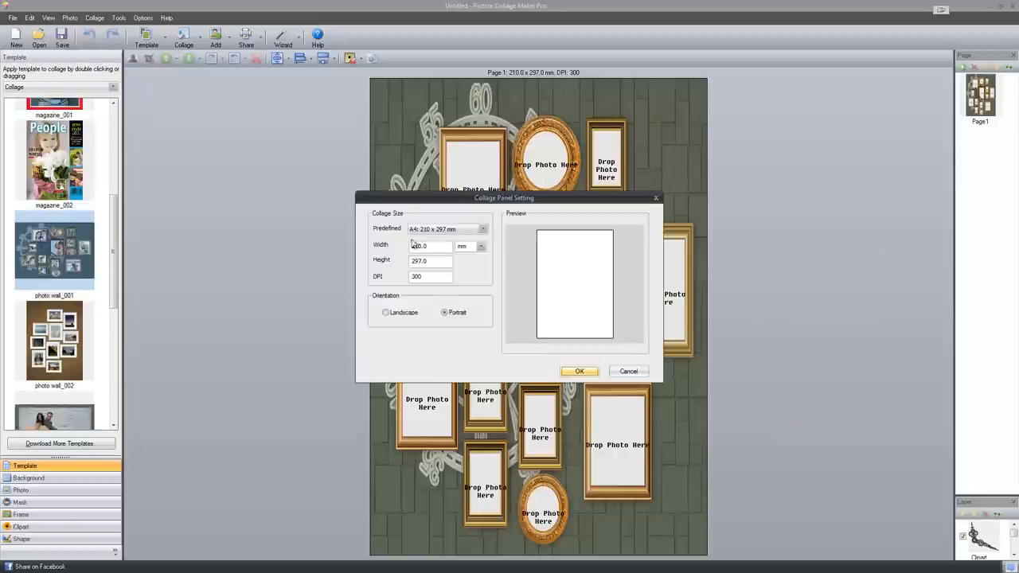
{"action": "left_click", "coordinate": [385, 312]}
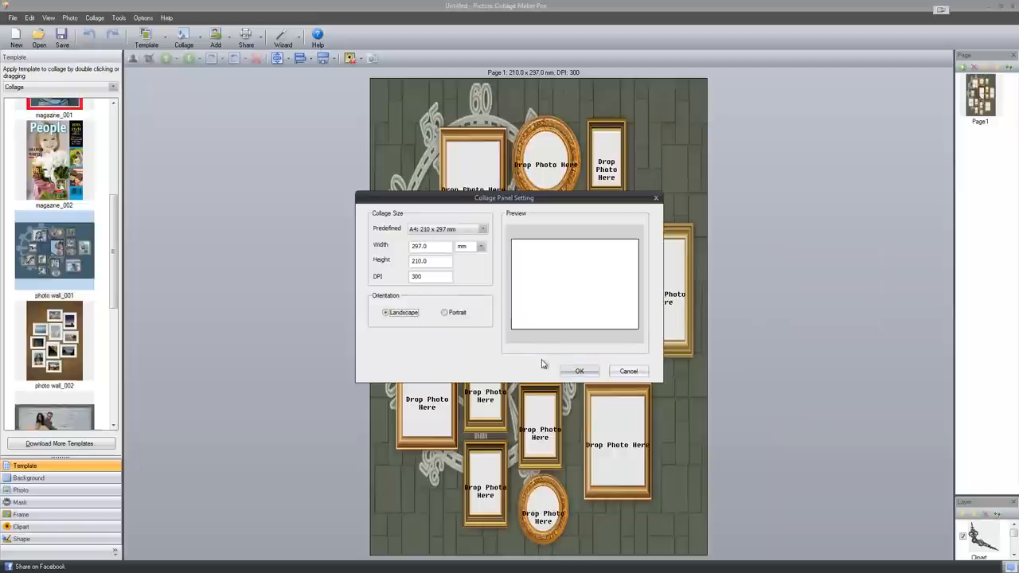
{"action": "left_click", "coordinate": [579, 371]}
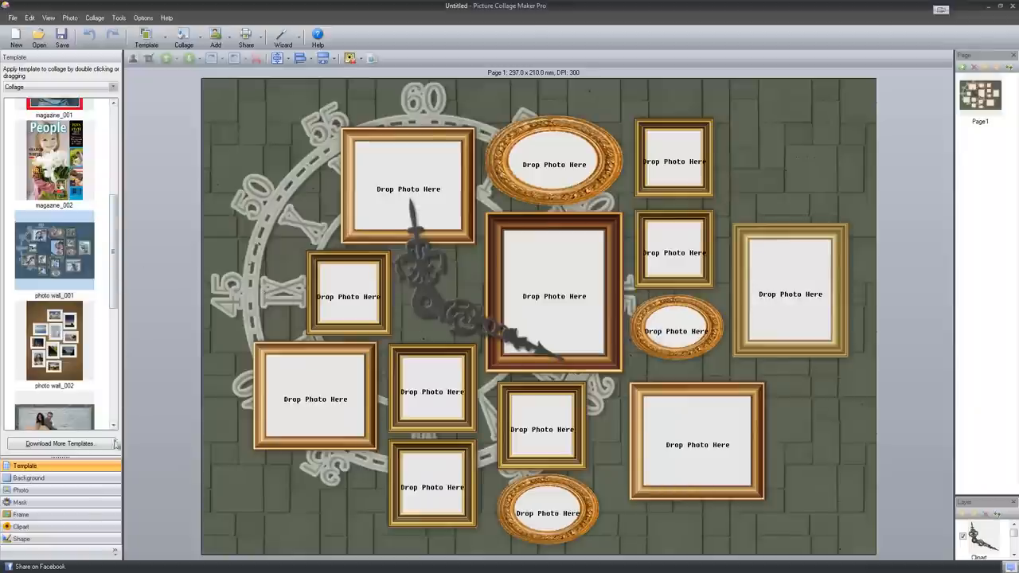
Drag model photos from the Photo thumbnails into the empty frames, starting with a lower-left one
{"action": "left_click", "coordinate": [20, 491]}
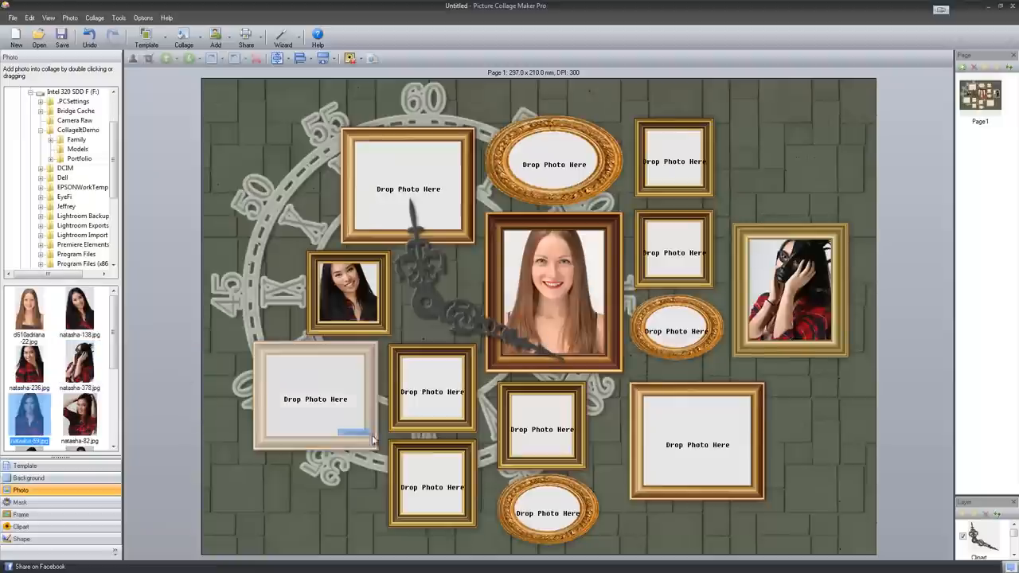
{"action": "left_click_drag", "start_coordinate": [29, 417], "coordinate": [315, 398]}
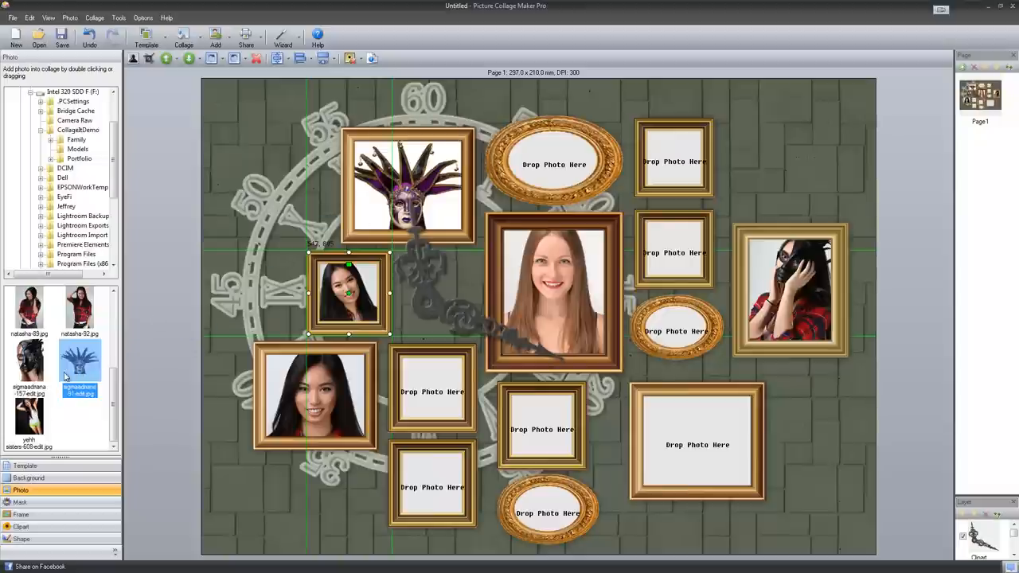
{"action": "mouse_move", "coordinate": [277, 213]}
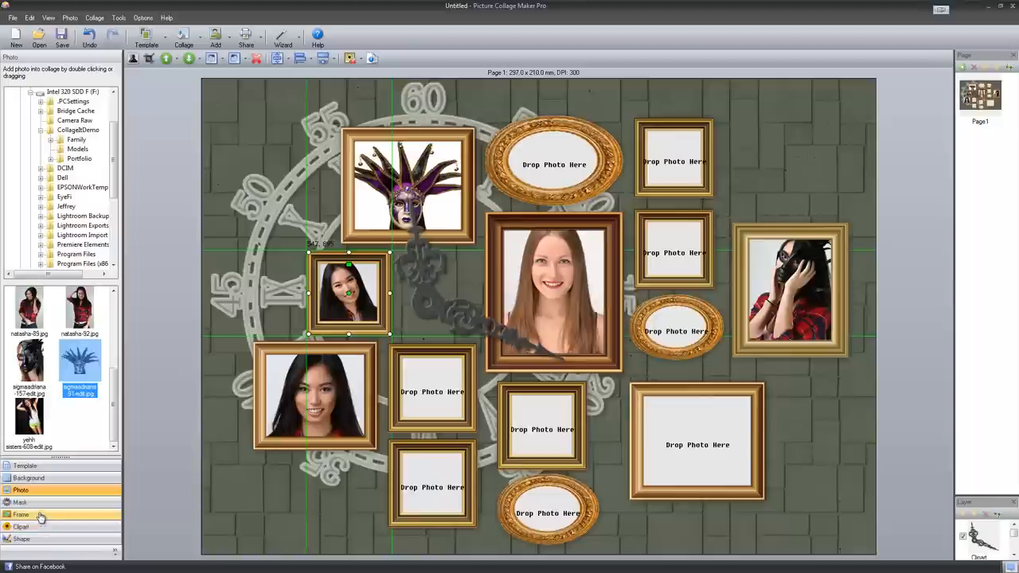
Apply a circle mask to the lower-left photo and a heart mask to the smaller left photo
{"action": "left_click", "coordinate": [19, 503]}
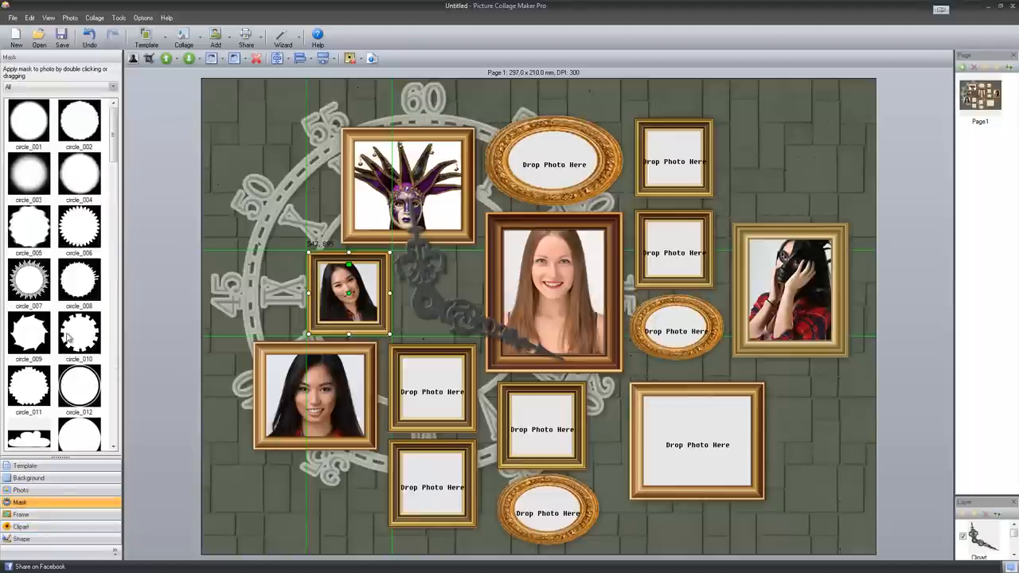
{"action": "mouse_move", "coordinate": [110, 207]}
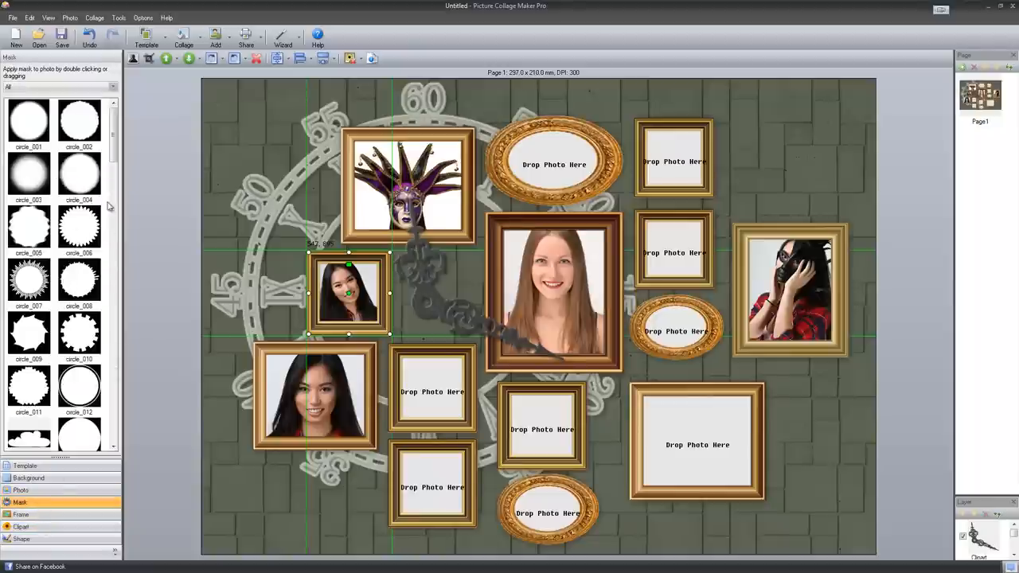
{"action": "scroll", "scroll_direction": "down", "scroll_amount": 3}
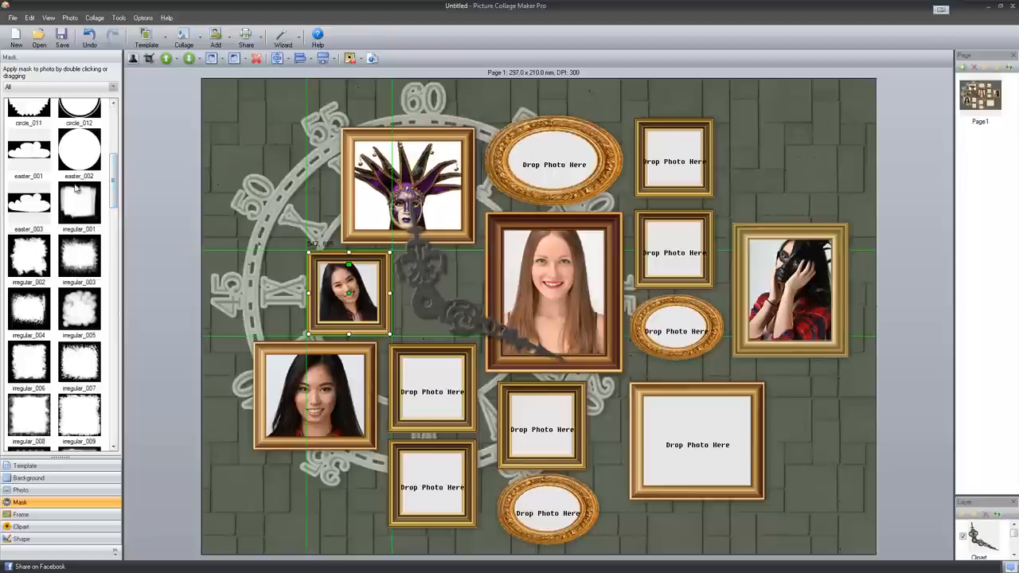
{"action": "left_click", "coordinate": [80, 150]}
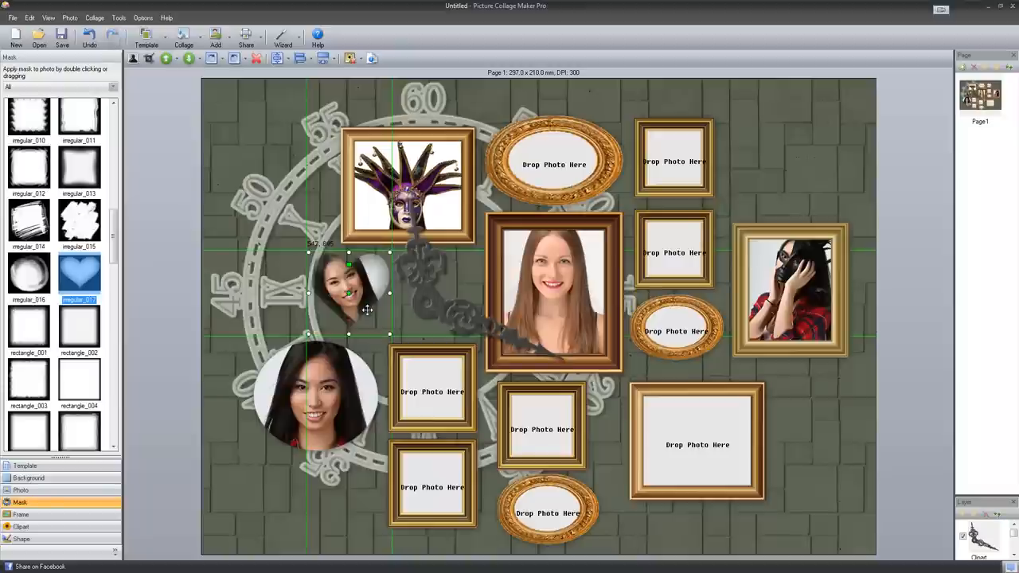
{"action": "scroll", "scroll_direction": "down", "scroll_amount": 3}
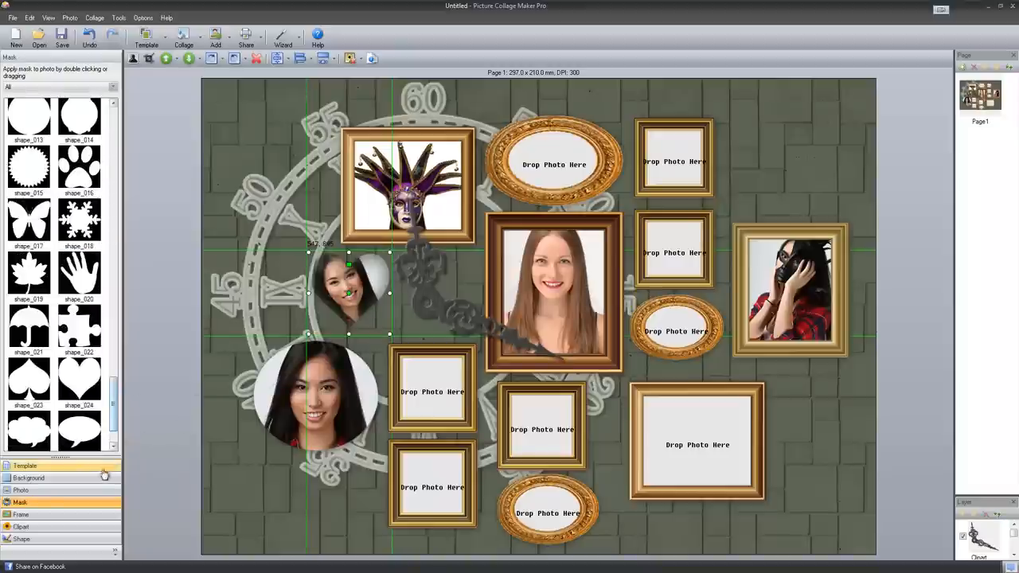
Try cartoon star and lace circle frames, then settle on a red Christmas frame for the round photo
{"action": "left_click", "coordinate": [21, 514]}
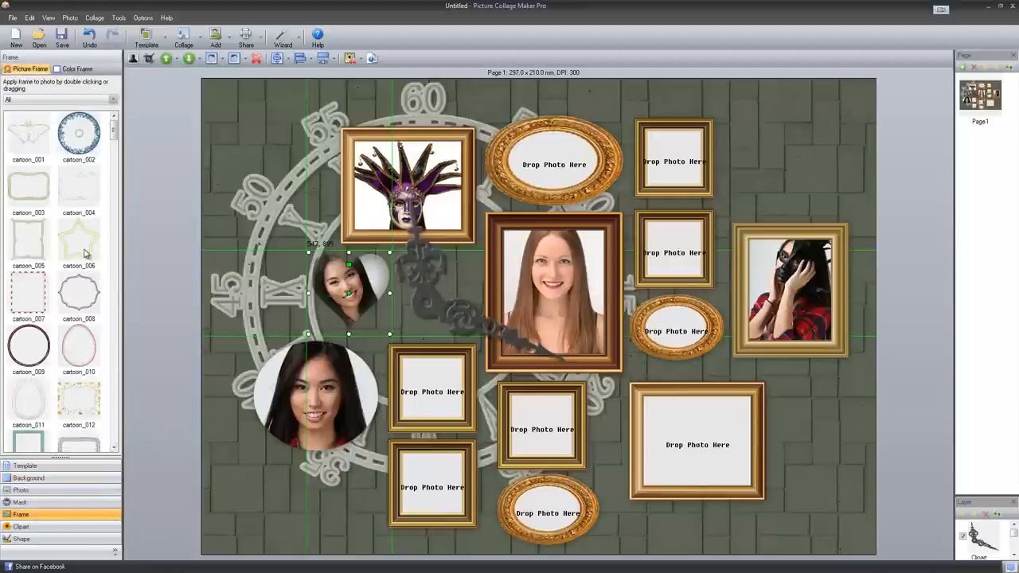
{"action": "left_click", "coordinate": [80, 239]}
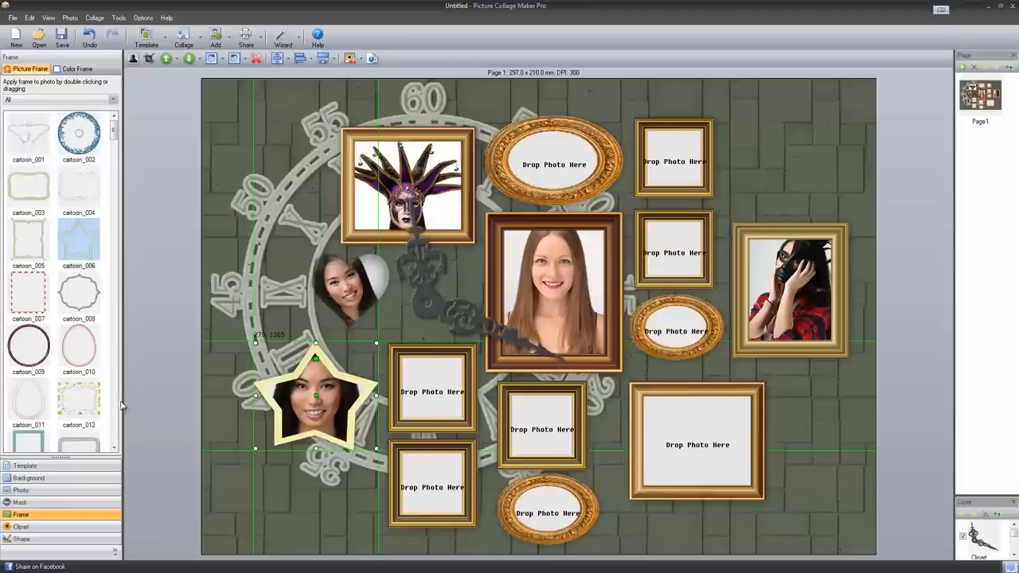
{"action": "scroll", "scroll_direction": "down", "scroll_amount": 3}
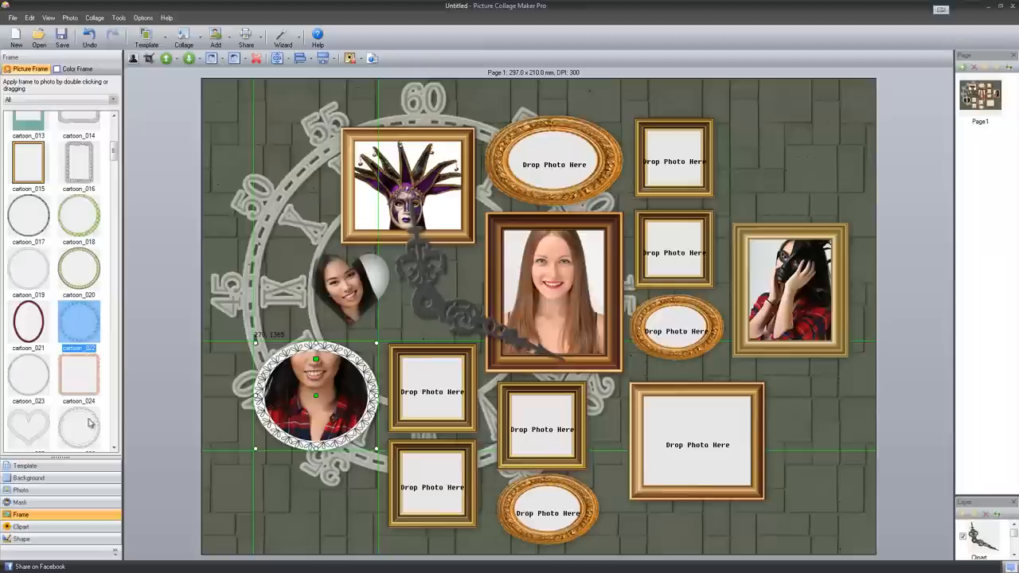
{"action": "scroll", "scroll_direction": "down", "scroll_amount": 3}
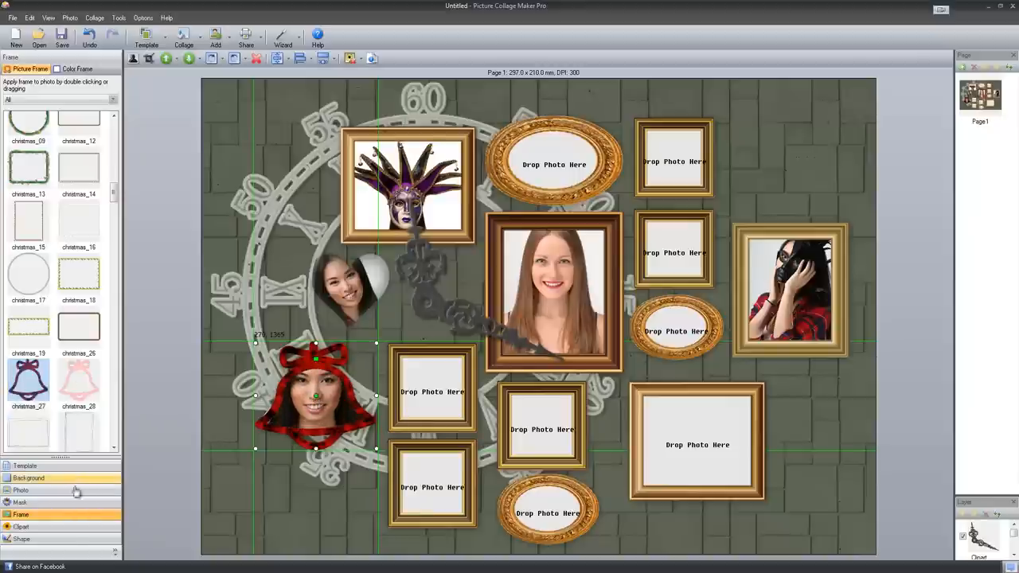
Add a jester hat clipart at the top left and a large white Arrow shape at the bottom left
{"action": "left_click", "coordinate": [22, 525]}
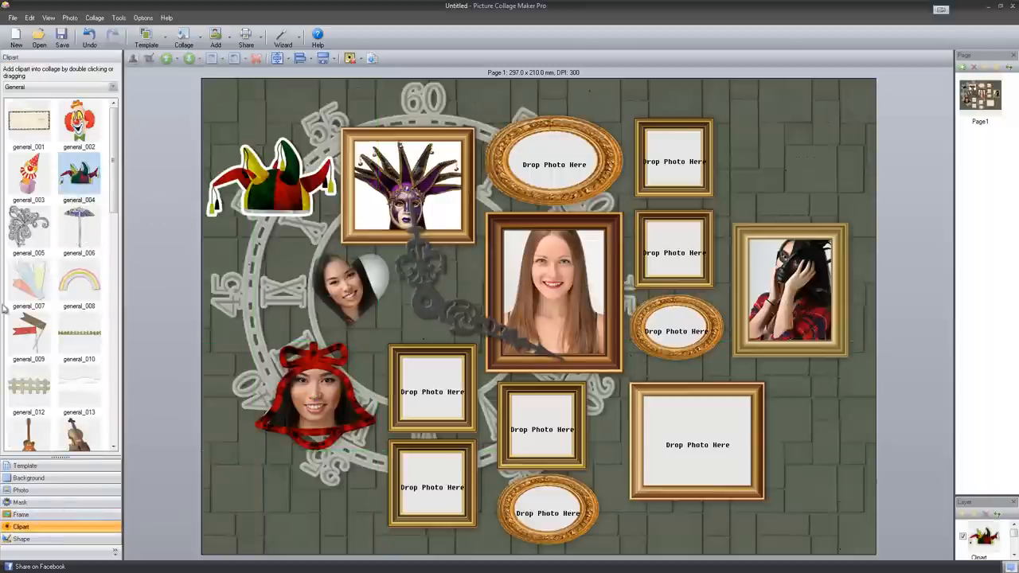
{"action": "left_click", "coordinate": [22, 538]}
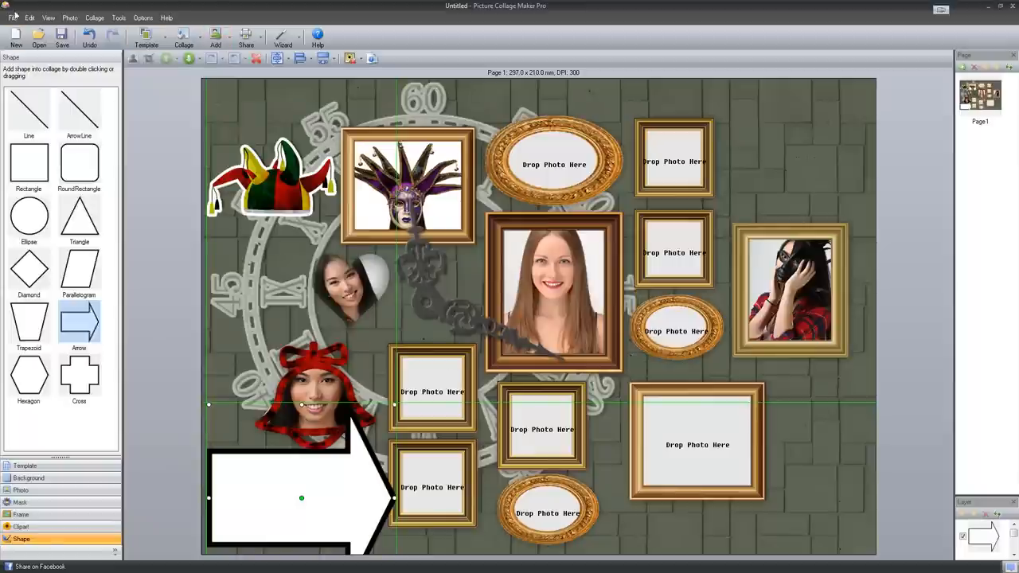
Start a new collage, answering No to 'Save changes to Untitled?'
{"action": "left_click", "coordinate": [13, 17]}
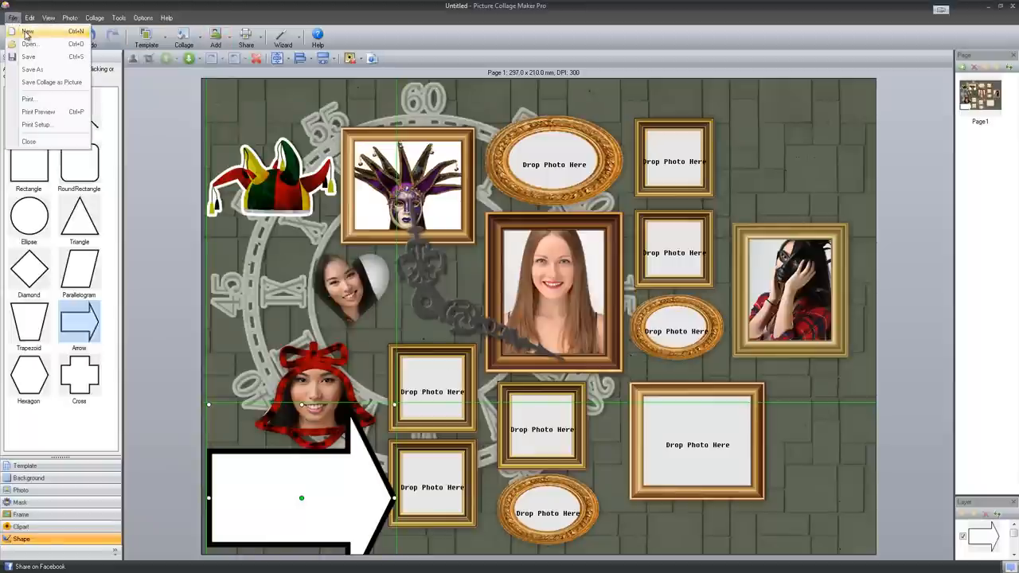
{"action": "left_click", "coordinate": [28, 32]}
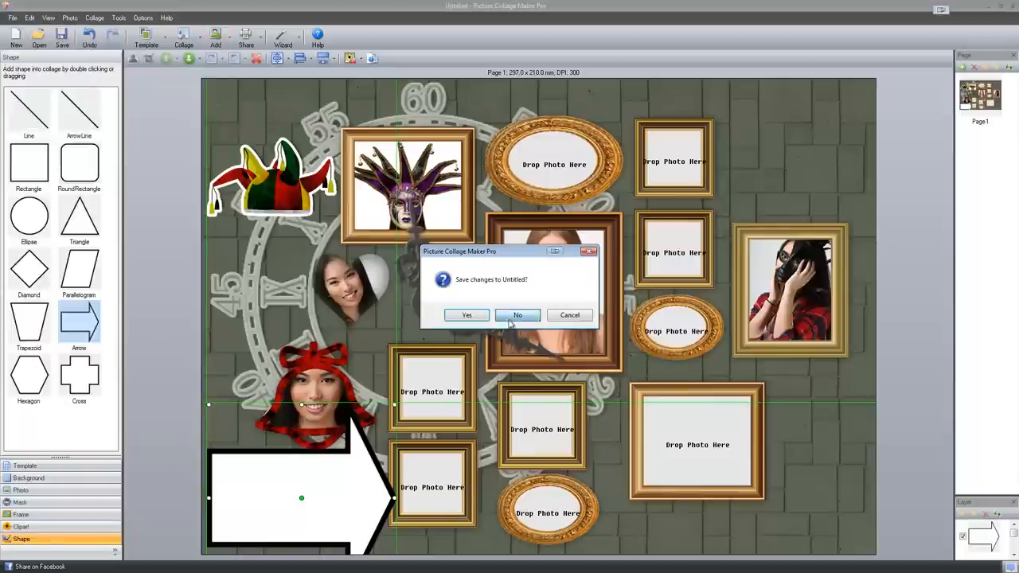
{"action": "left_click", "coordinate": [517, 316]}
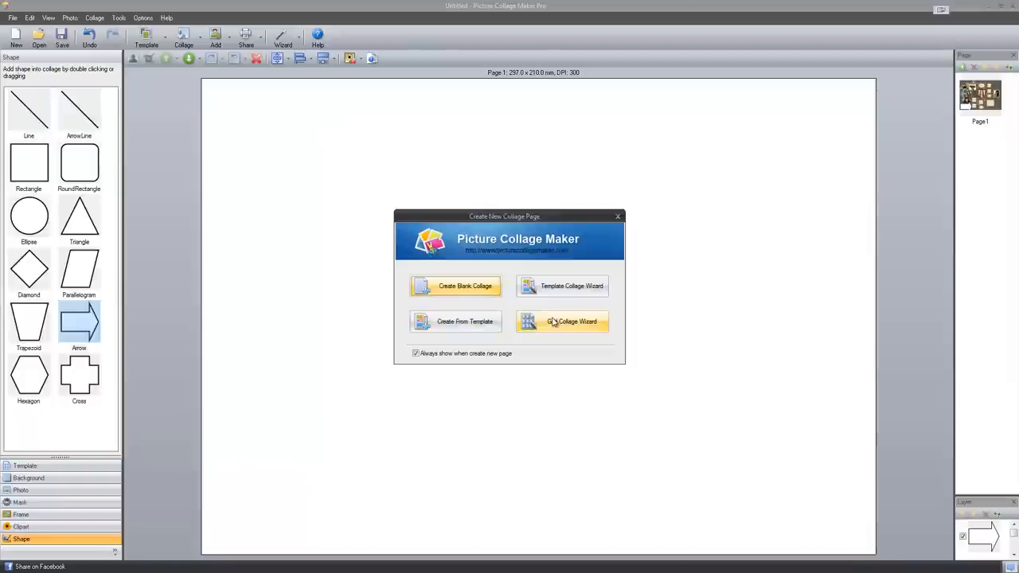
Start the Collage Wizard, add the family photos and continue to the grid layout settings
{"action": "left_click", "coordinate": [570, 321]}
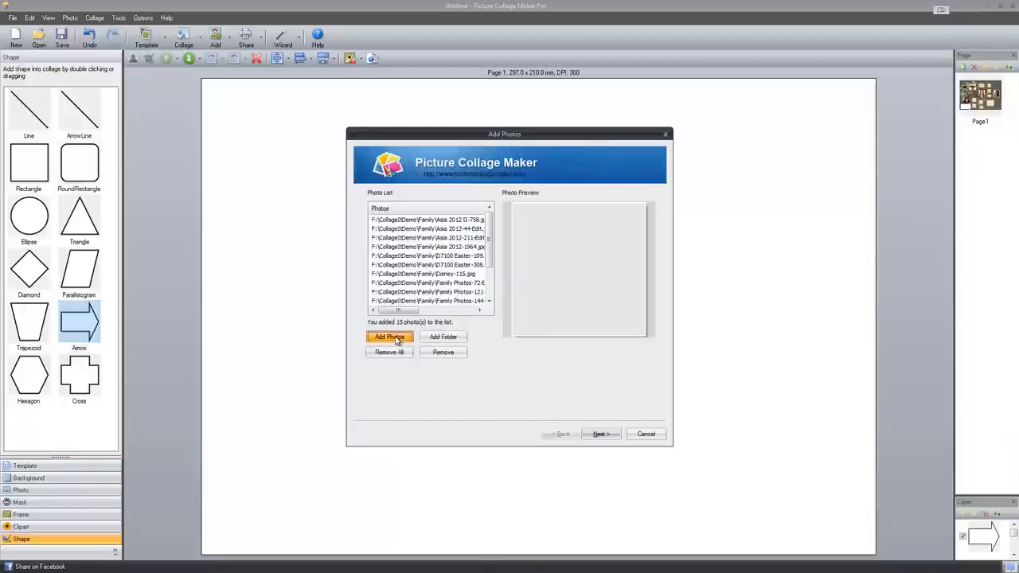
{"action": "left_click", "coordinate": [389, 338]}
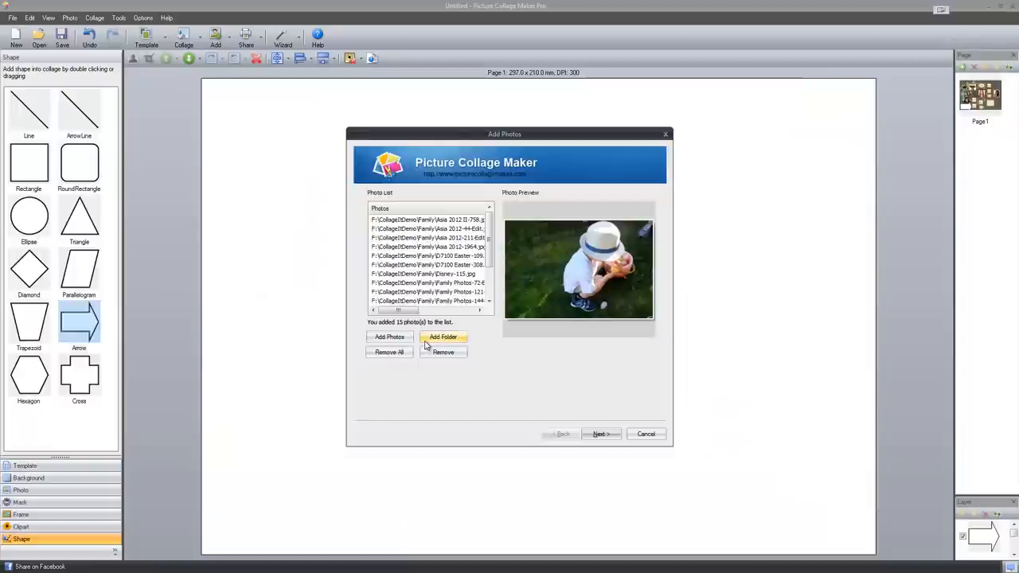
{"action": "left_click", "coordinate": [598, 433]}
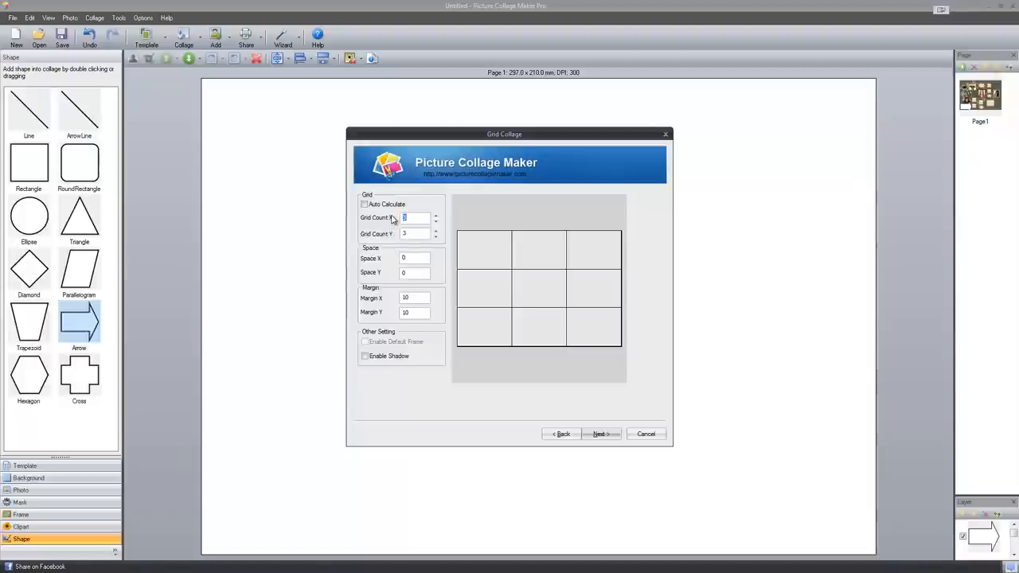
{"action": "mouse_move", "coordinate": [395, 219]}
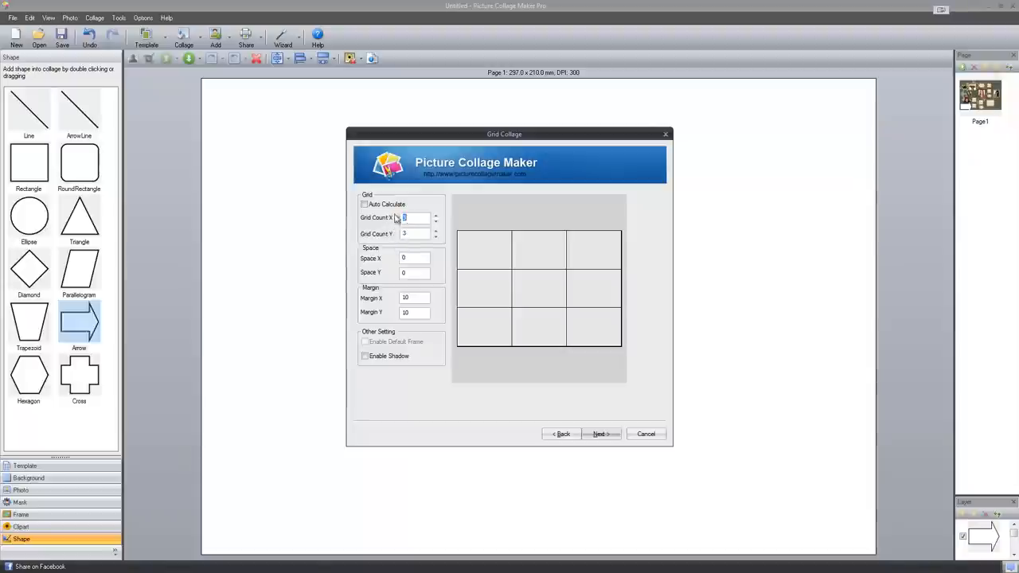
Generate a 4 by 4 grid collage with Auto Calculate and Enable Shadow ticked, and finish it onto the page
{"action": "left_click", "coordinate": [365, 204]}
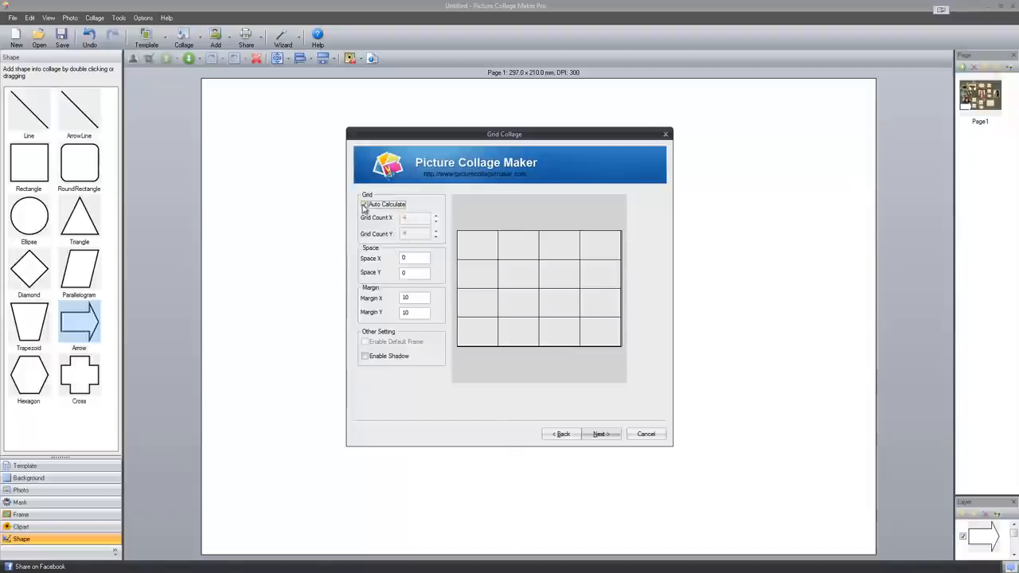
{"action": "left_click", "coordinate": [365, 204]}
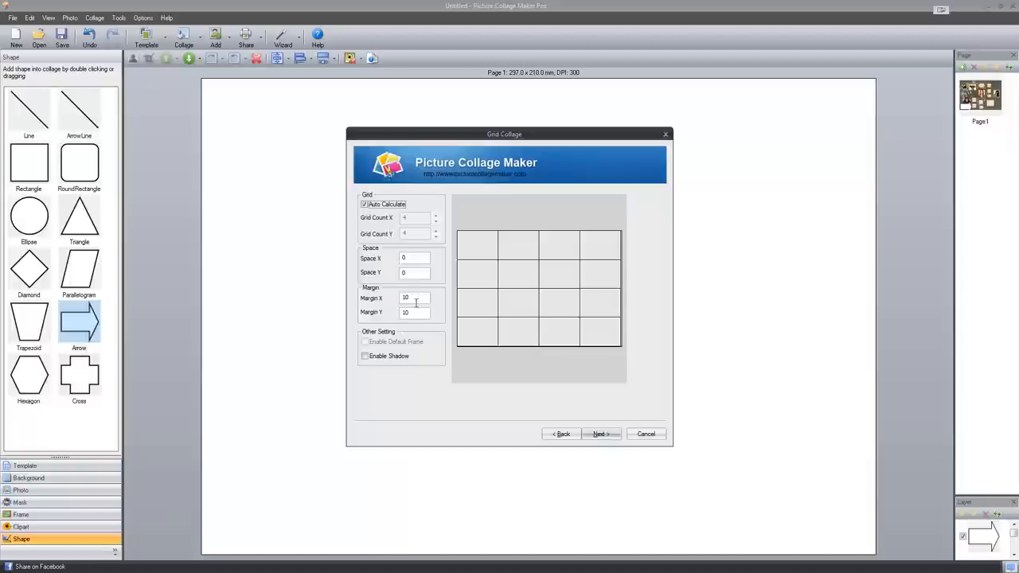
{"action": "left_click", "coordinate": [366, 357]}
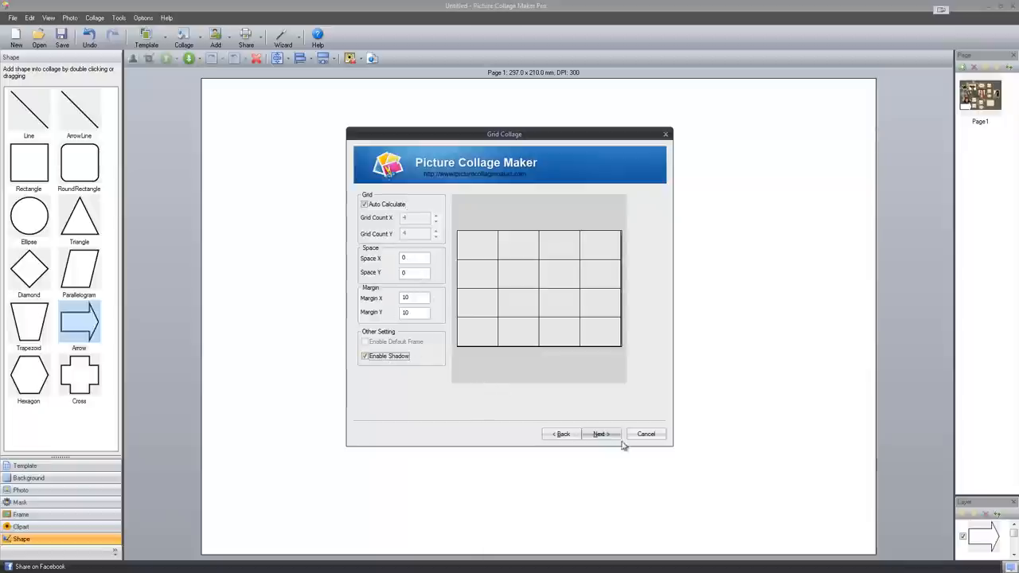
{"action": "left_click", "coordinate": [598, 433]}
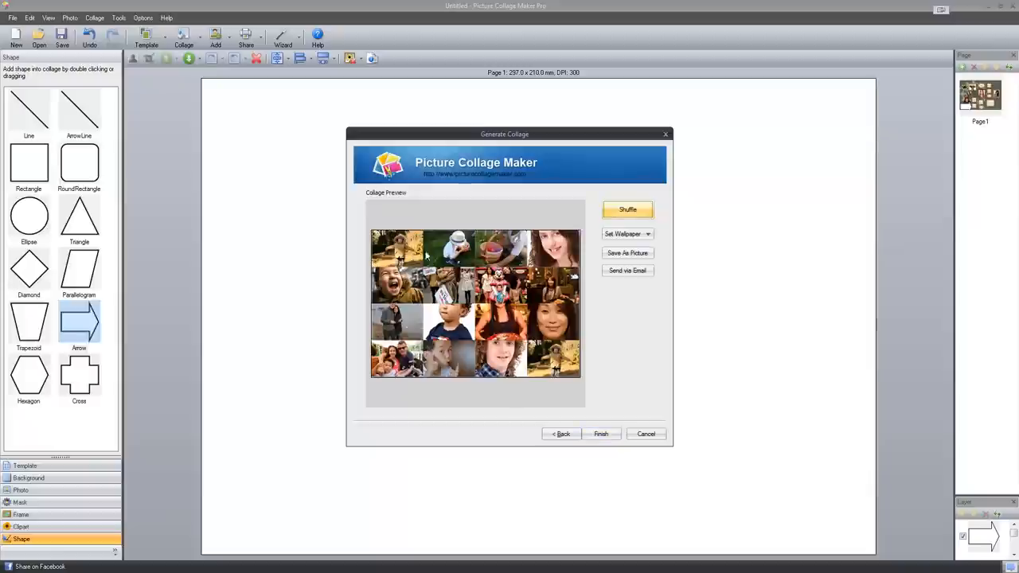
{"action": "mouse_move", "coordinate": [592, 423]}
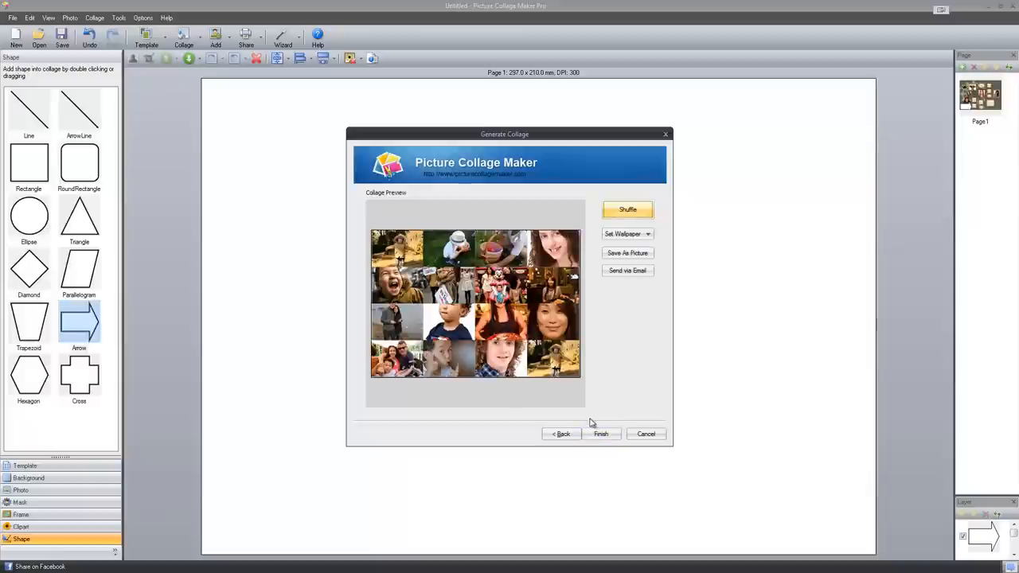
{"action": "left_click", "coordinate": [600, 433]}
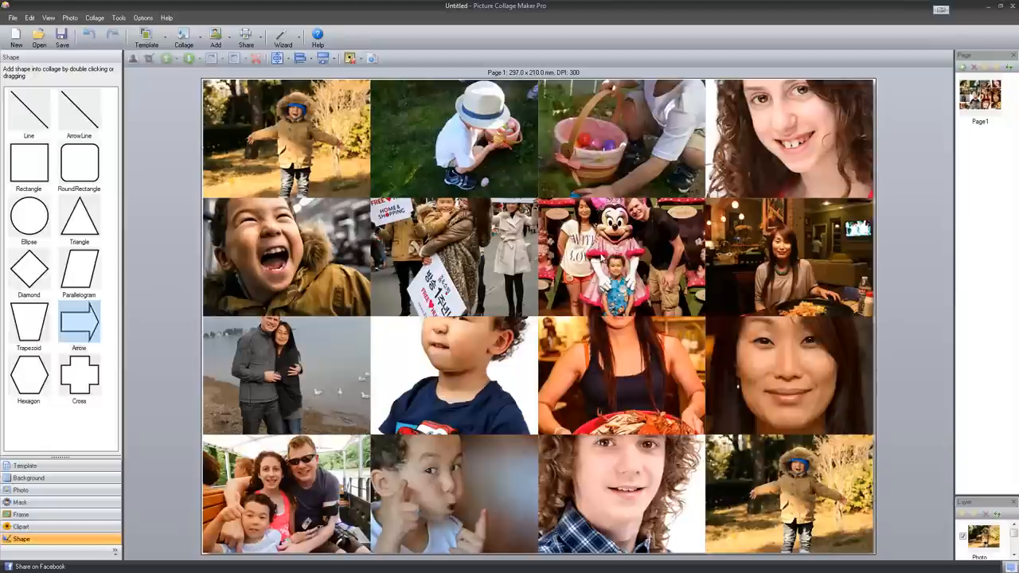
Exchange the boy's and the couple's photos in the third row for other family pictures
{"action": "left_click", "coordinate": [621, 374]}
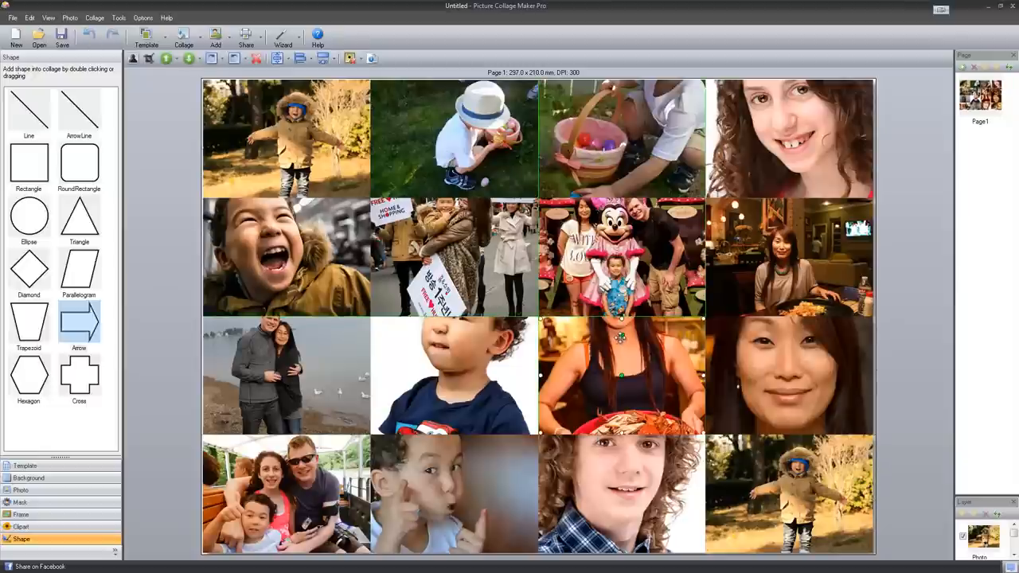
{"action": "left_click", "coordinate": [621, 376]}
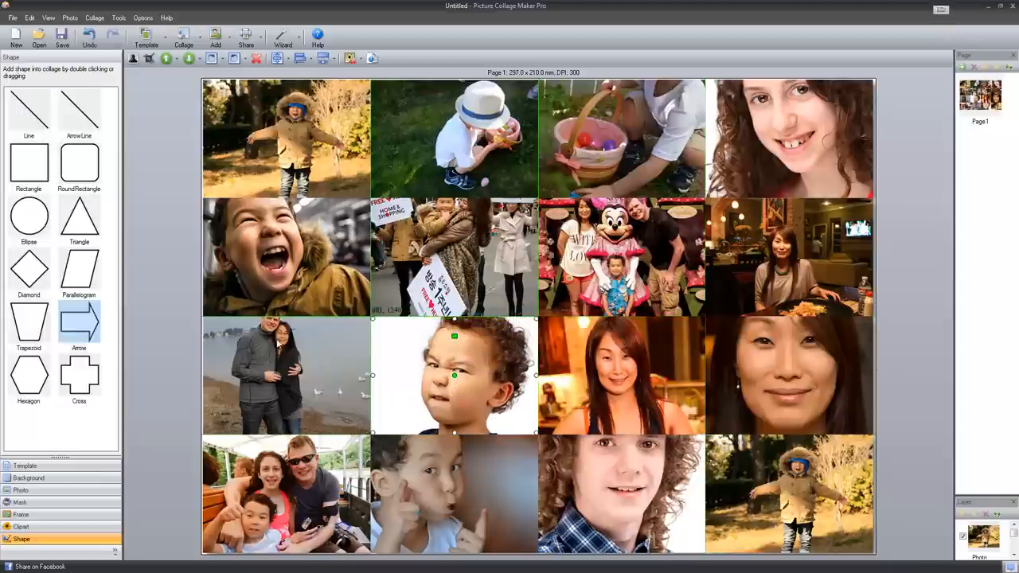
{"action": "left_click", "coordinate": [286, 376]}
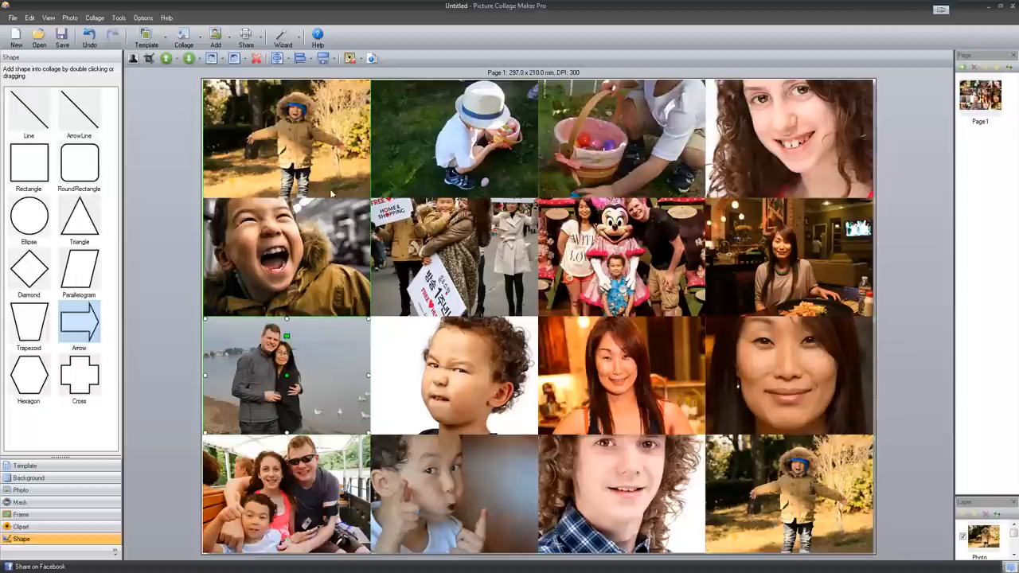
{"action": "mouse_move", "coordinate": [388, 289]}
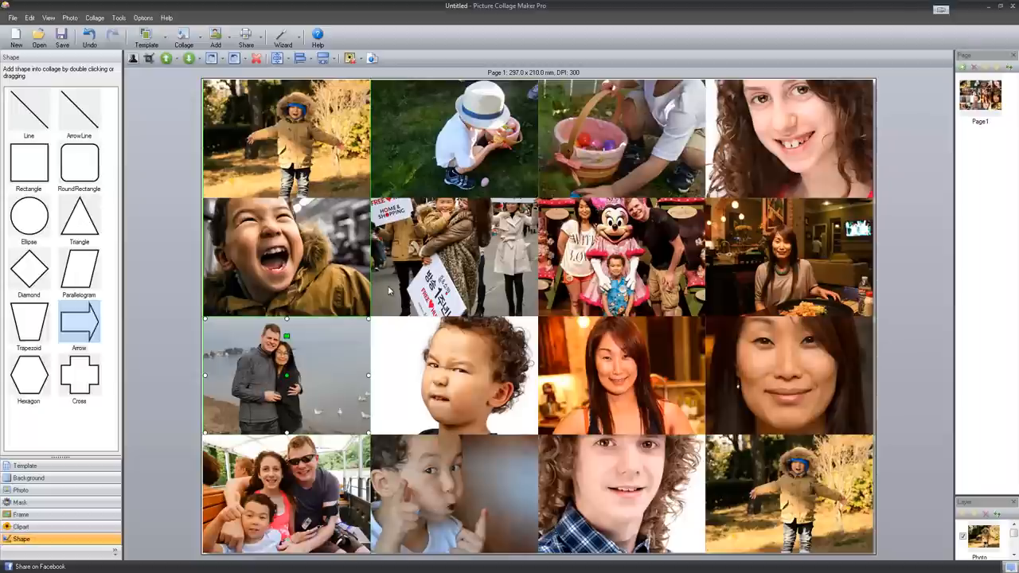
{"action": "mouse_move", "coordinate": [261, 131]}
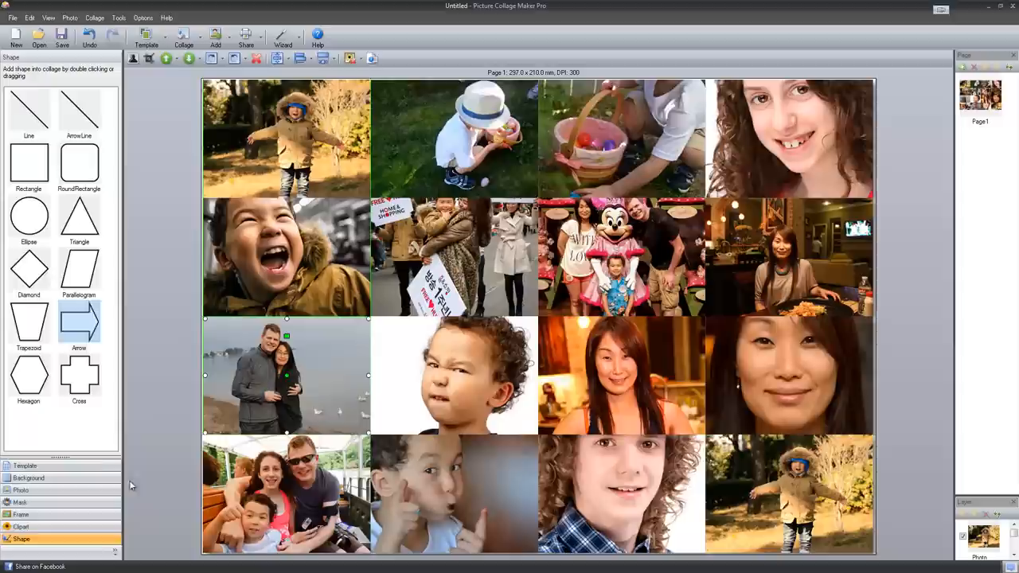
{"action": "mouse_move", "coordinate": [140, 137]}
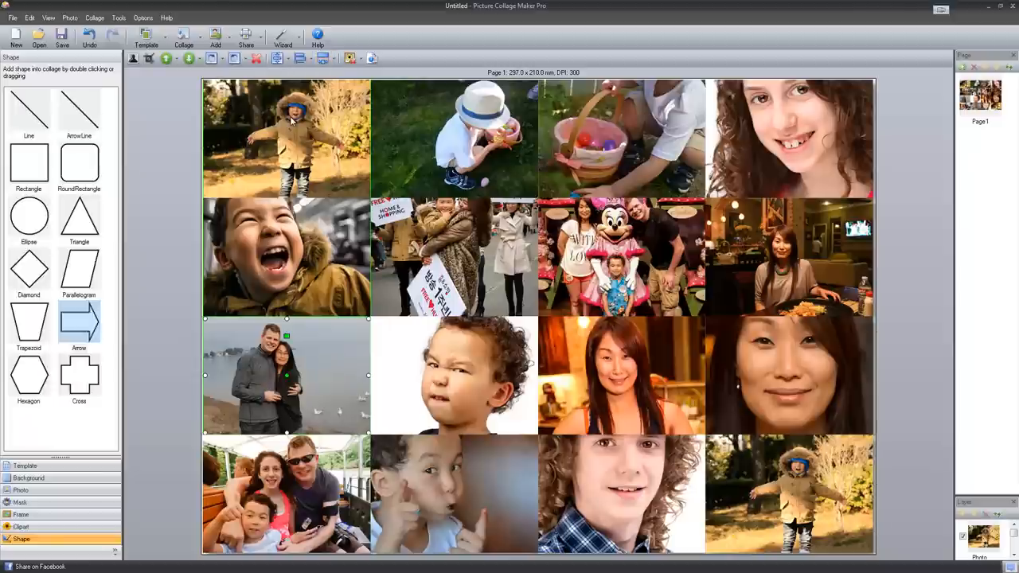
{"action": "mouse_move", "coordinate": [38, 35]}
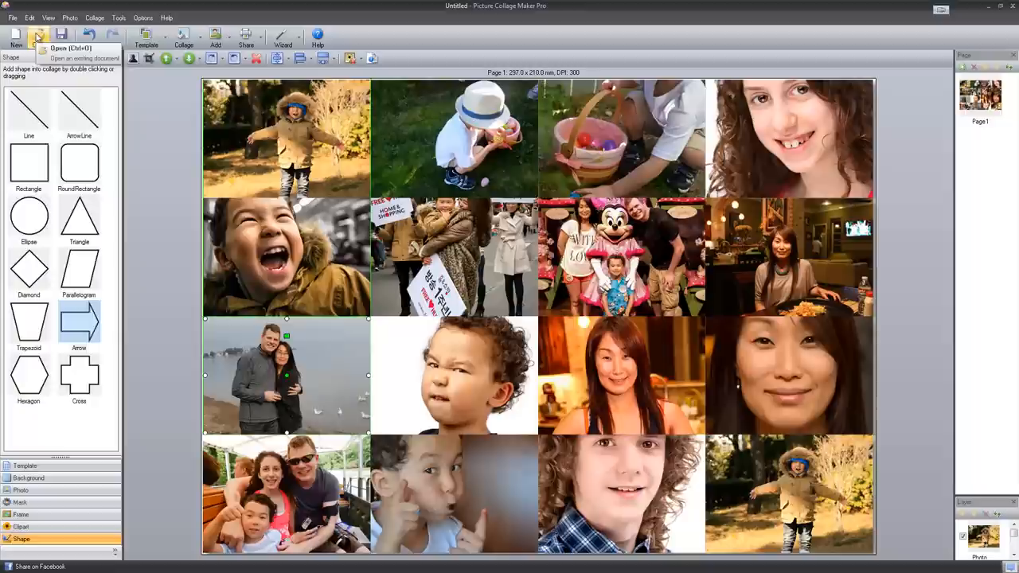
Look through the File menu over the rearranged family grid collage
{"action": "left_click", "coordinate": [13, 17]}
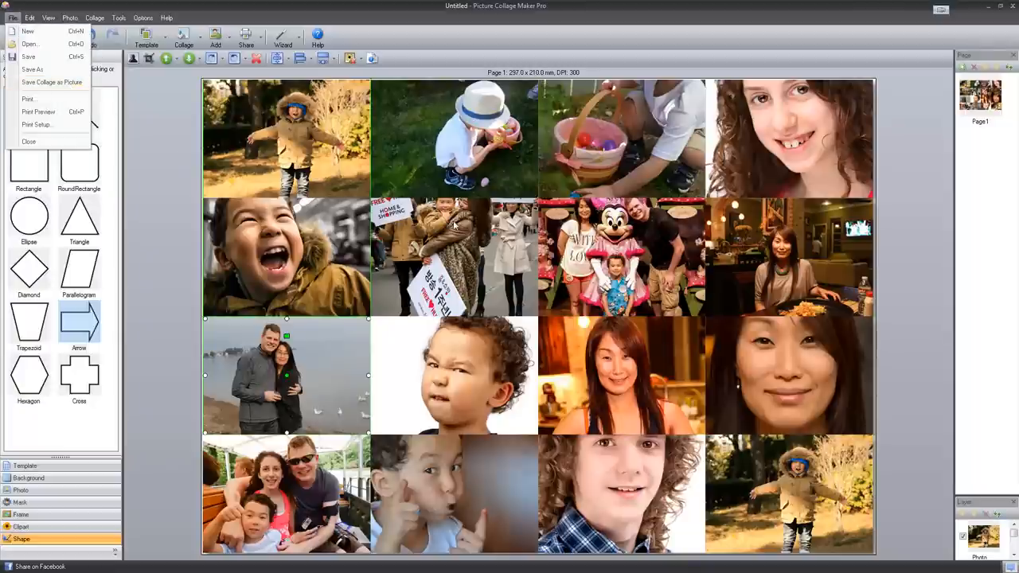
{"action": "mouse_move", "coordinate": [469, 243]}
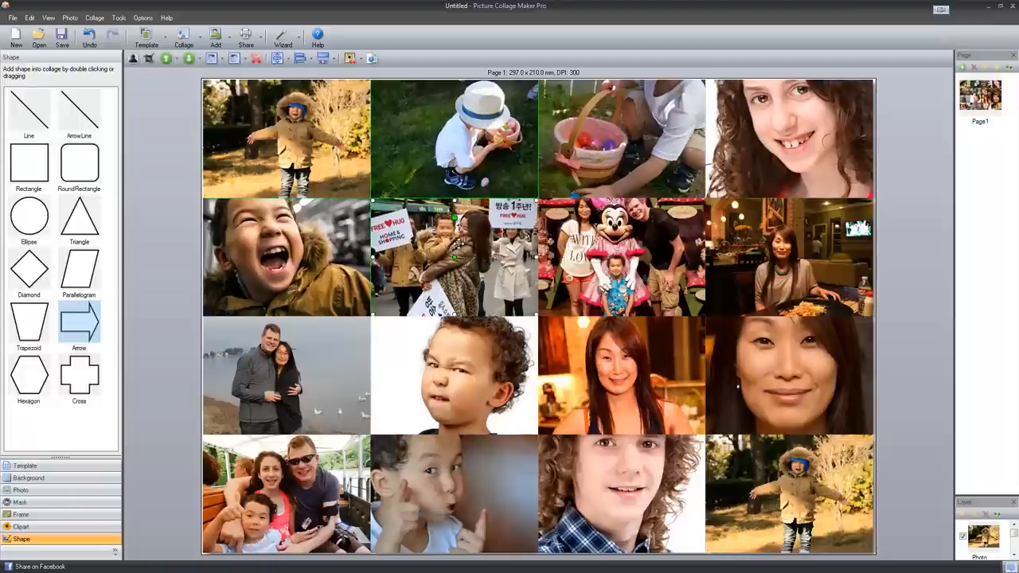
Swap the top-right girl photo and the laughing boy photo for alternative shots of them
{"action": "left_click", "coordinate": [621, 493]}
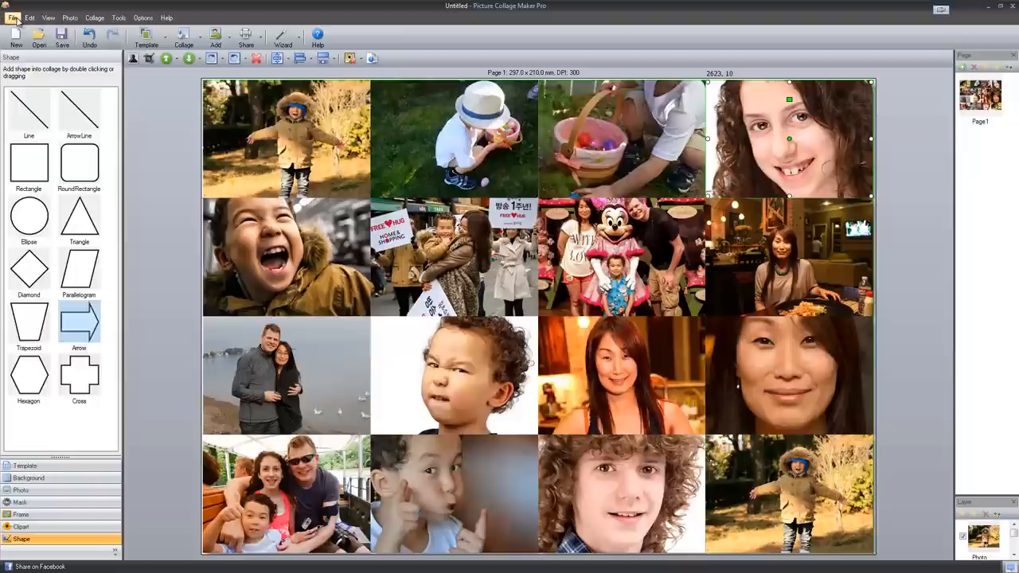
{"action": "left_click", "coordinate": [287, 256]}
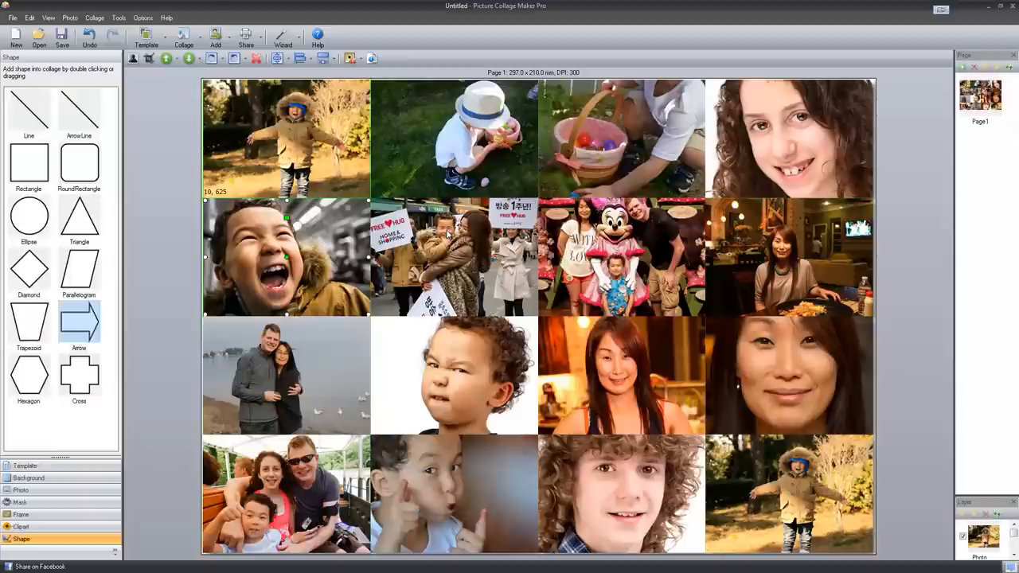
{"action": "mouse_move", "coordinate": [179, 153]}
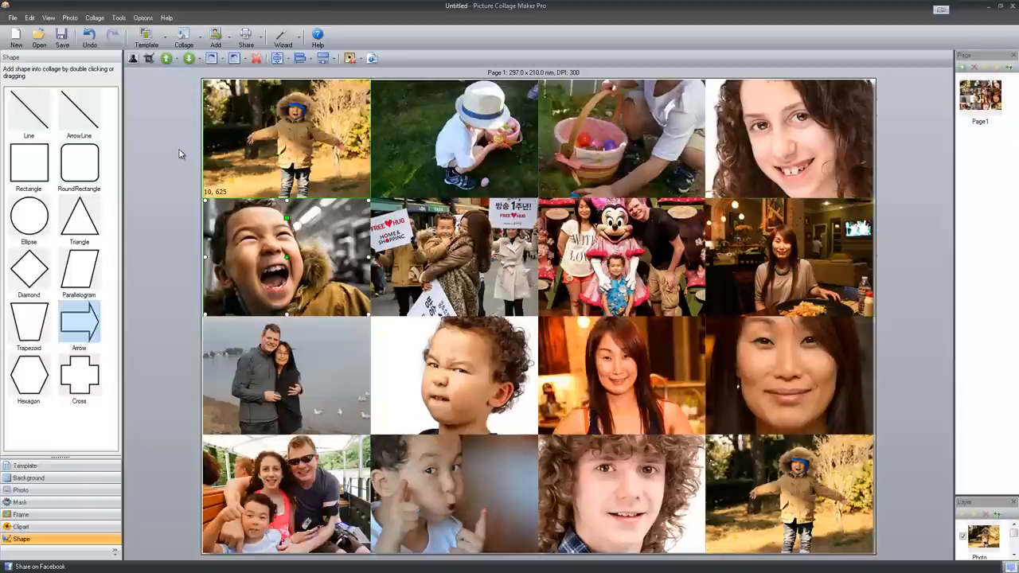